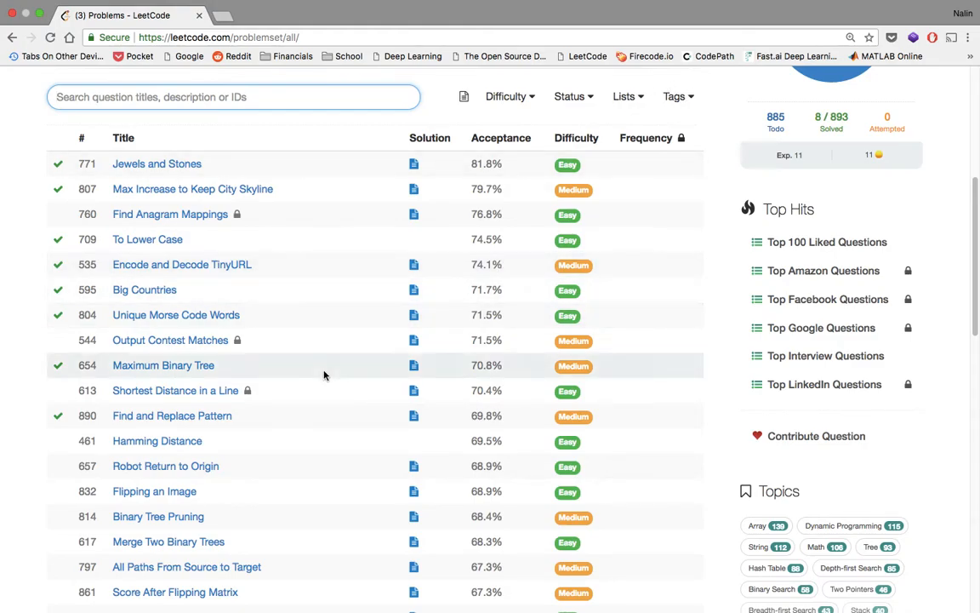
mouse_move(228, 439)
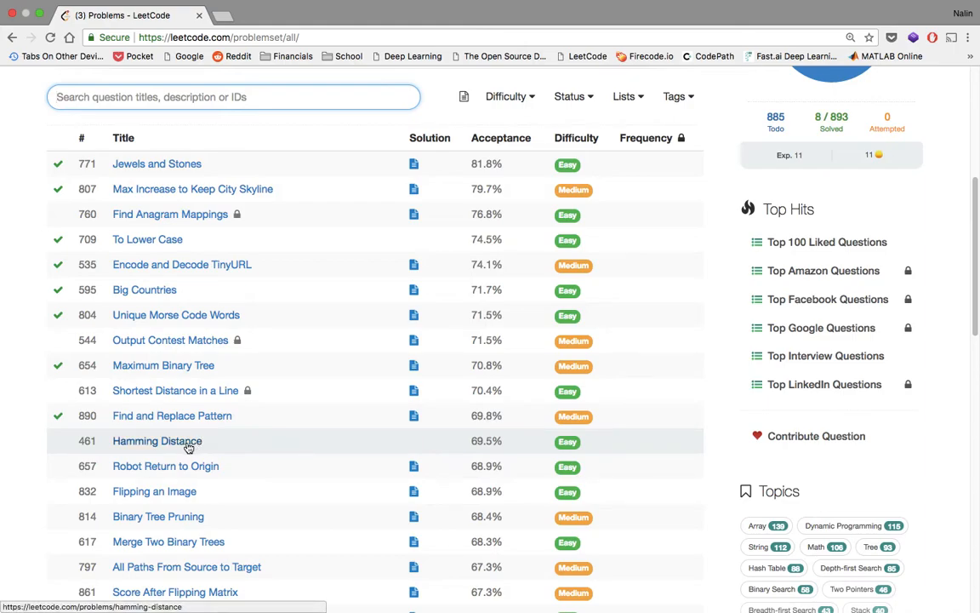
mouse_move(490, 442)
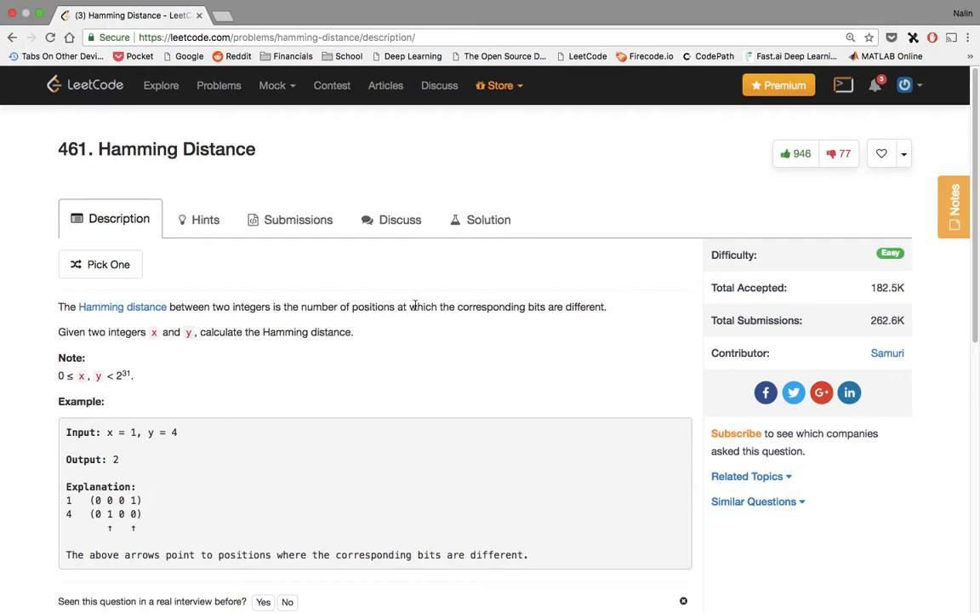
scroll(down, 3)
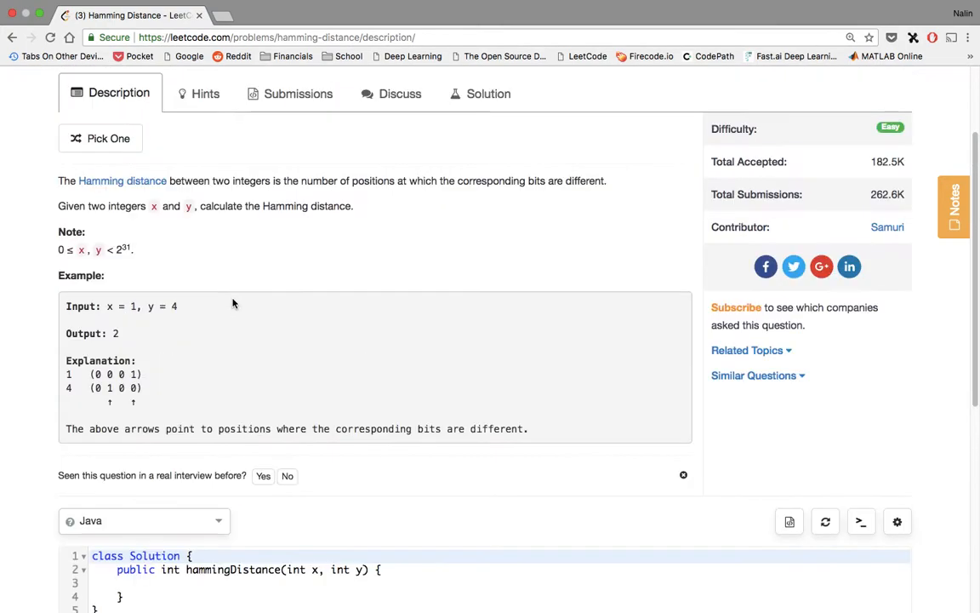
mouse_move(173, 220)
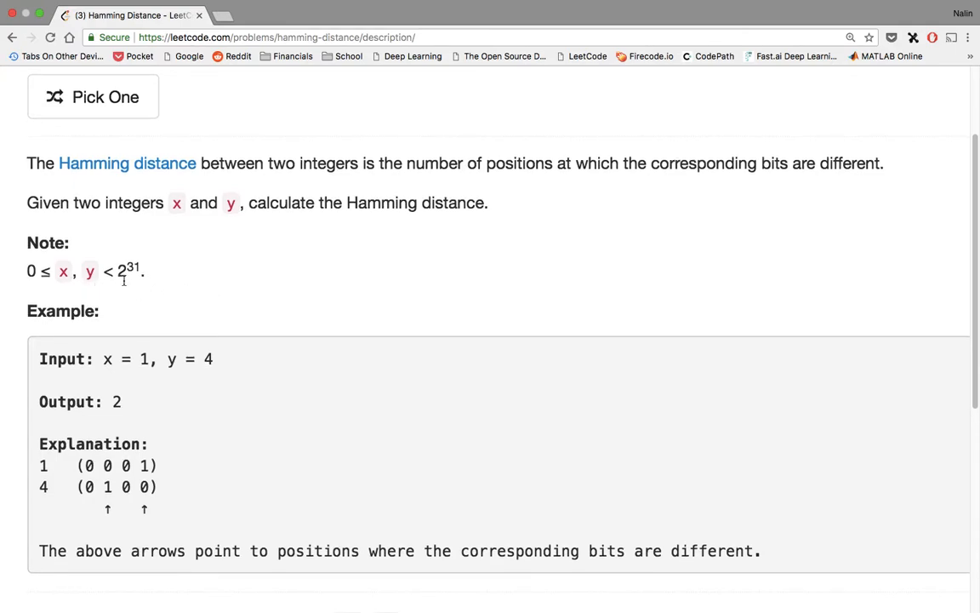
mouse_move(126, 294)
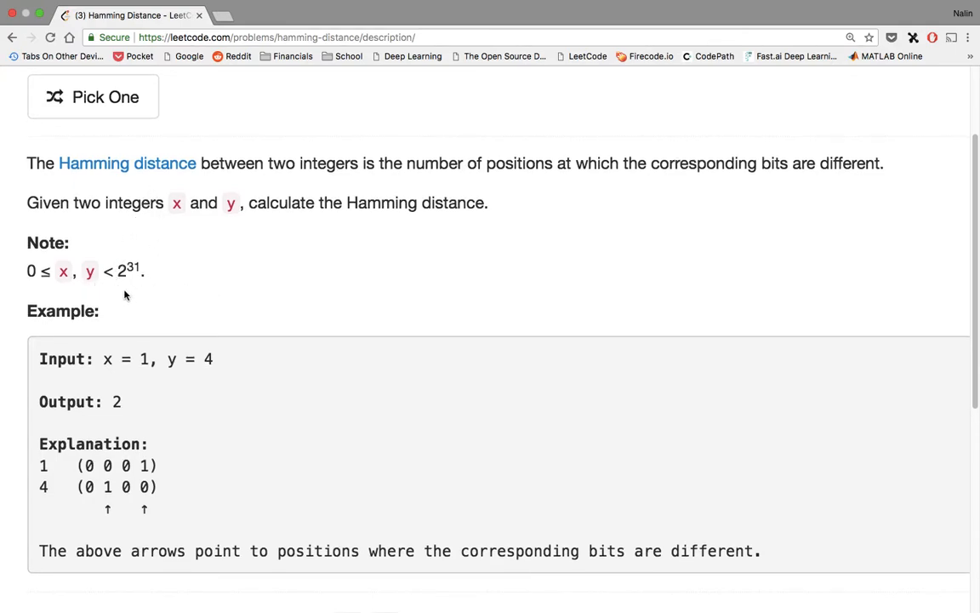
scroll(down, 3)
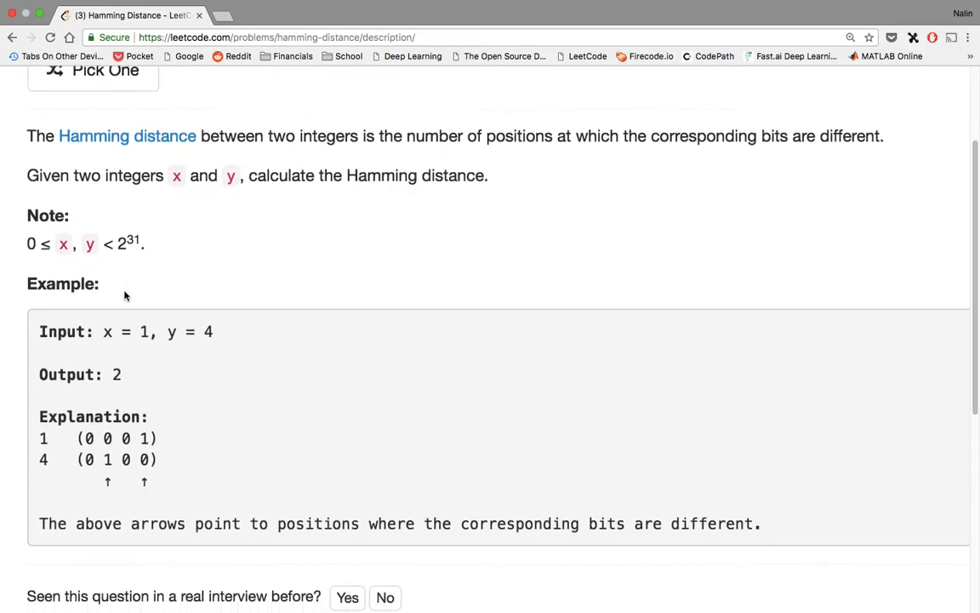
scroll(down, 3)
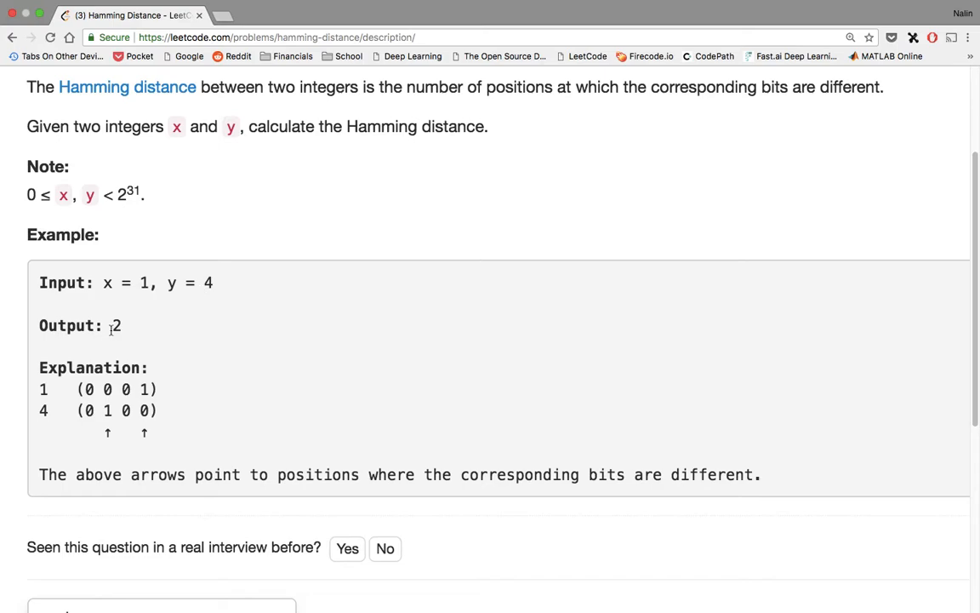
mouse_move(146, 368)
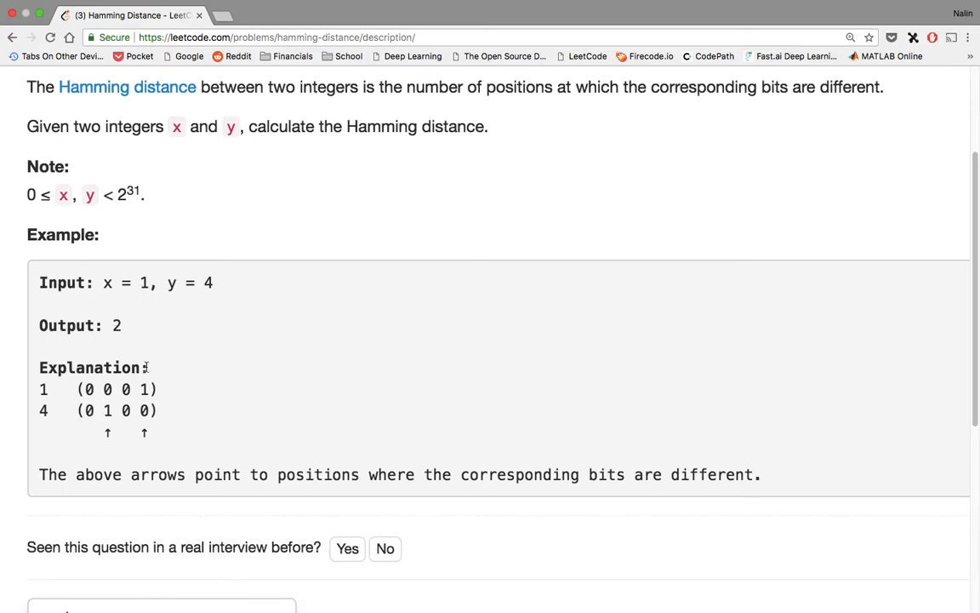
double_click(143, 388)
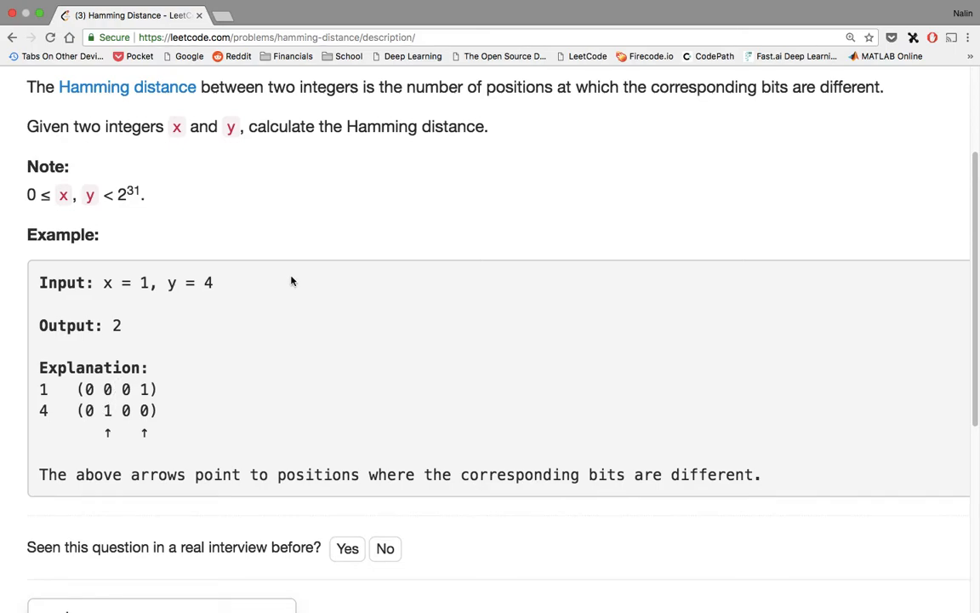
mouse_move(239, 259)
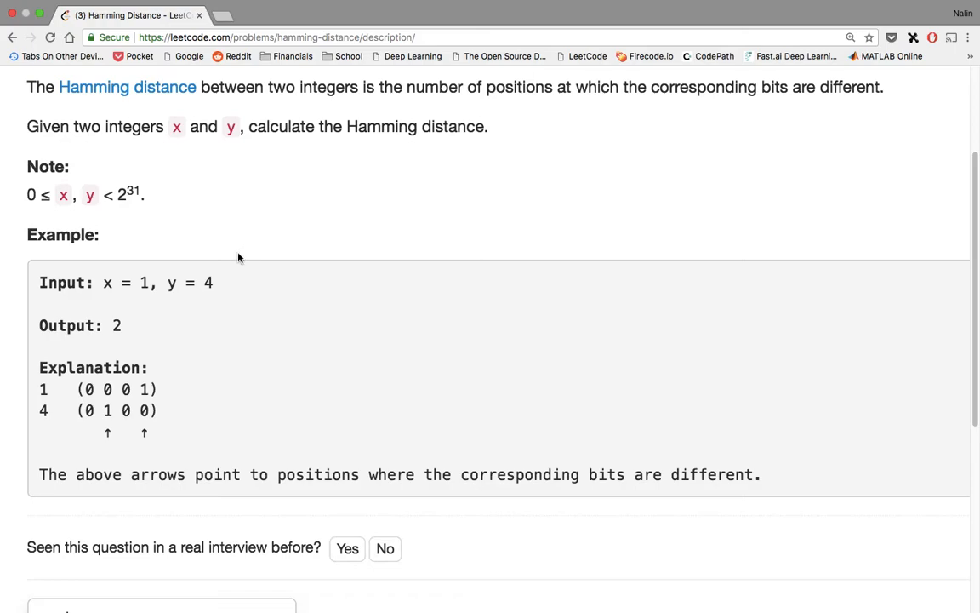
mouse_move(256, 318)
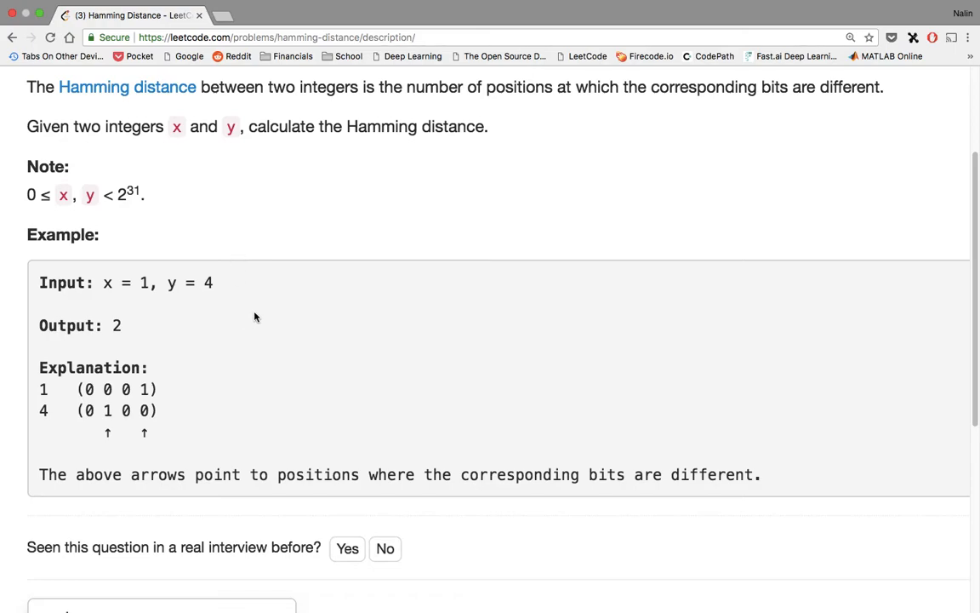
mouse_move(144, 381)
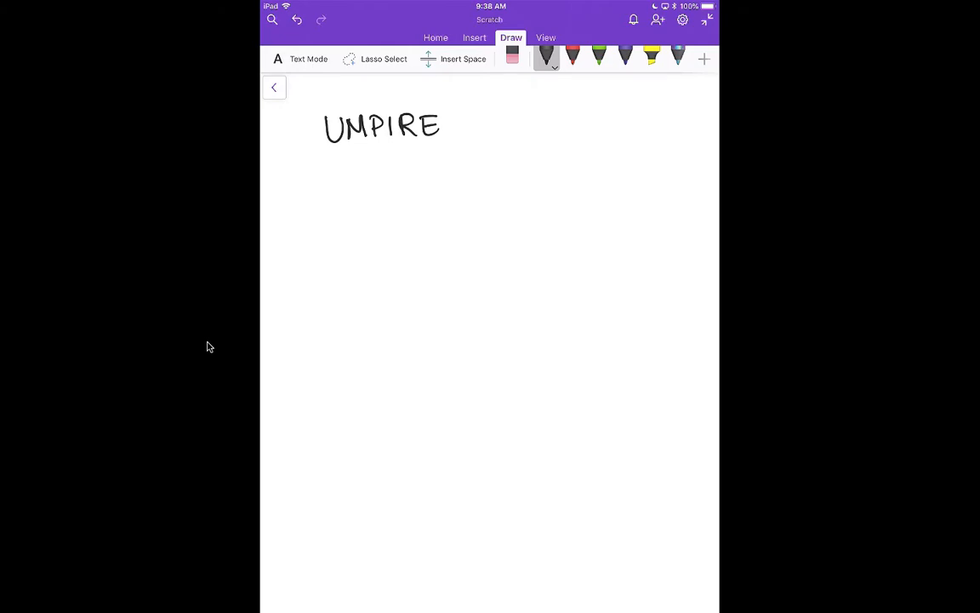
mouse_move(235, 323)
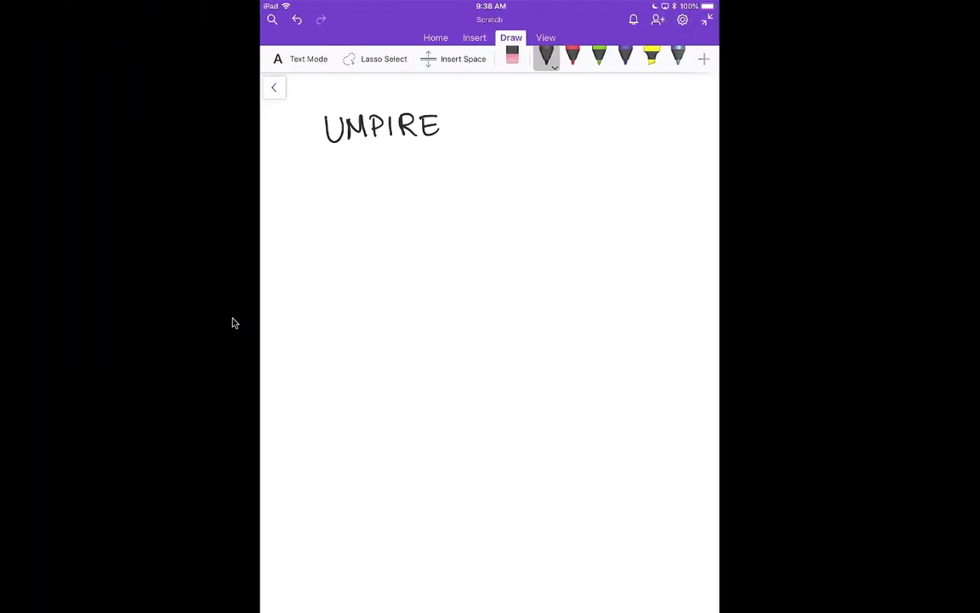
Step: Handwrite 101110 over 001101 and pad both numbers with leading zeros
drag(402, 218, 441, 238)
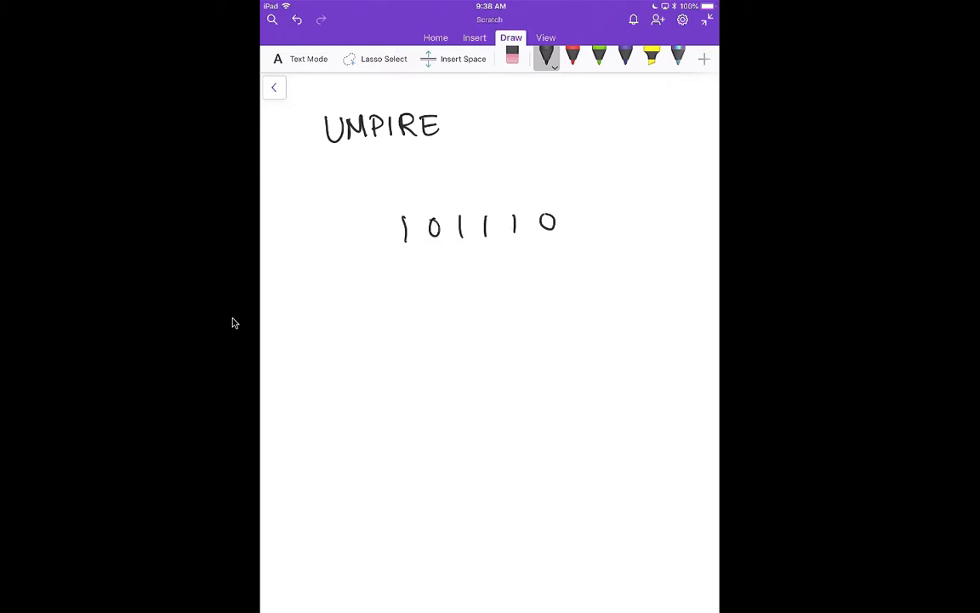
drag(405, 286, 493, 286)
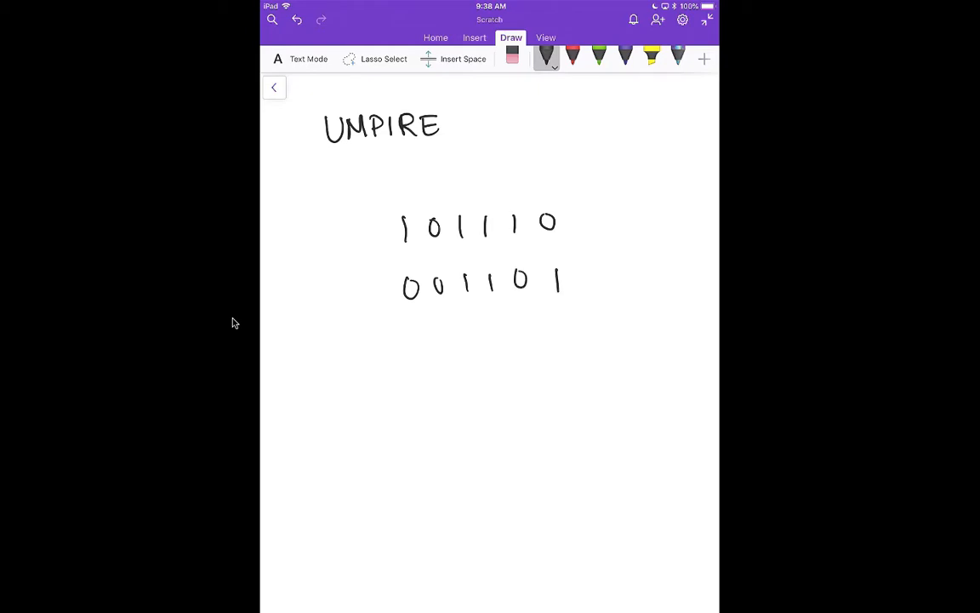
scroll(up, 3)
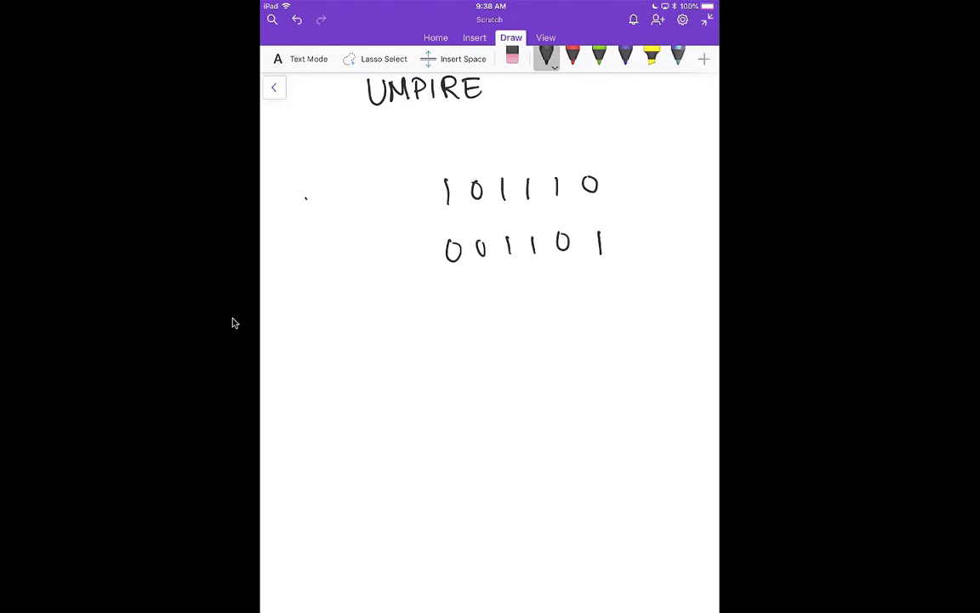
drag(303, 204, 417, 208)
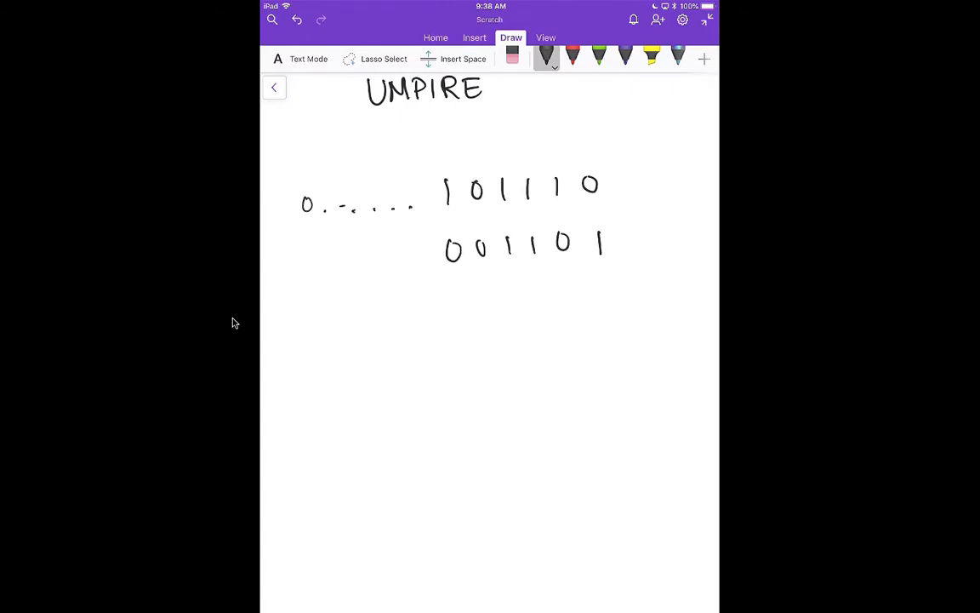
drag(310, 264, 417, 268)
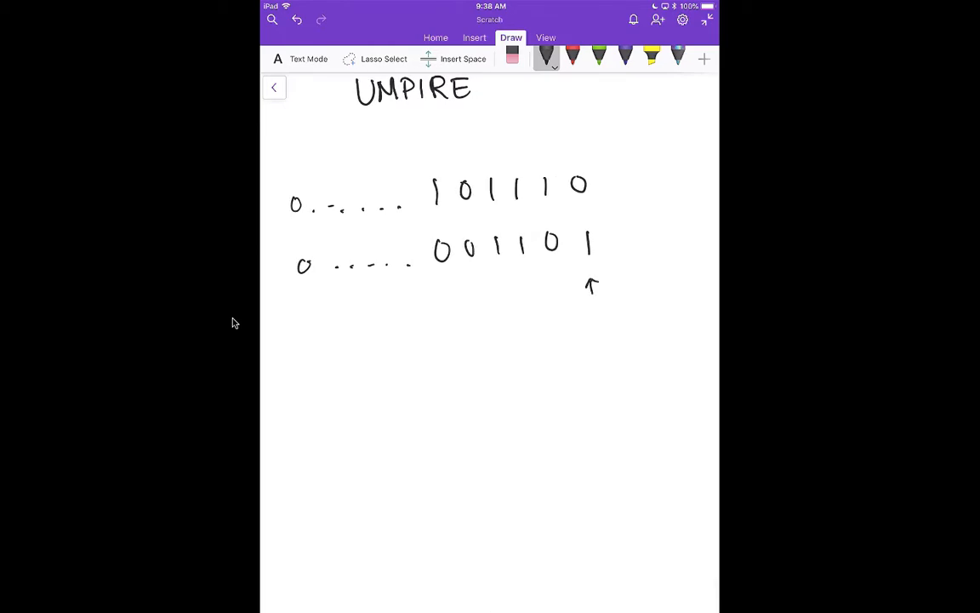
Step: Mark the differing bit positions with arrows and dot the matching middle bits
drag(553, 298, 562, 276)
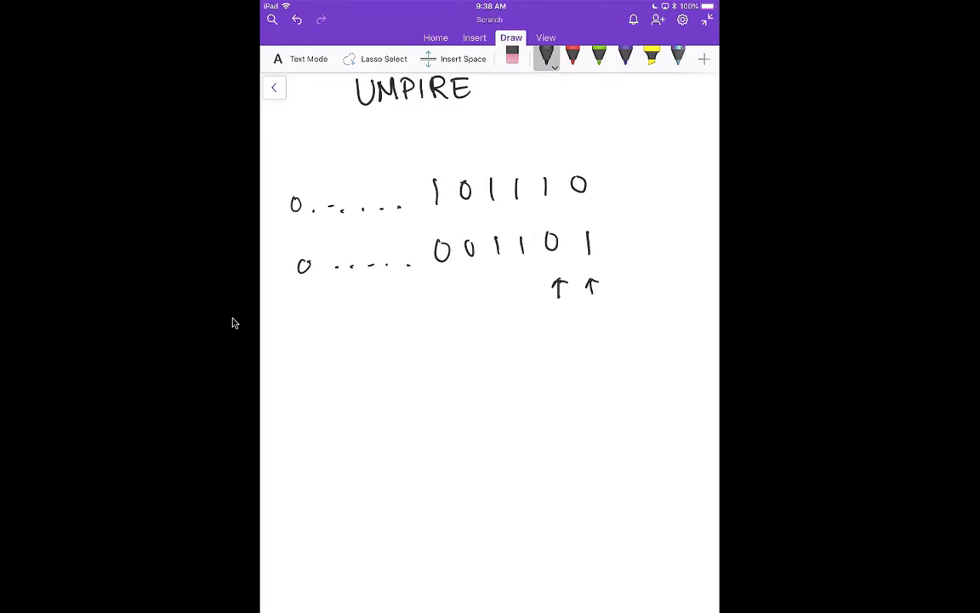
drag(497, 281, 524, 281)
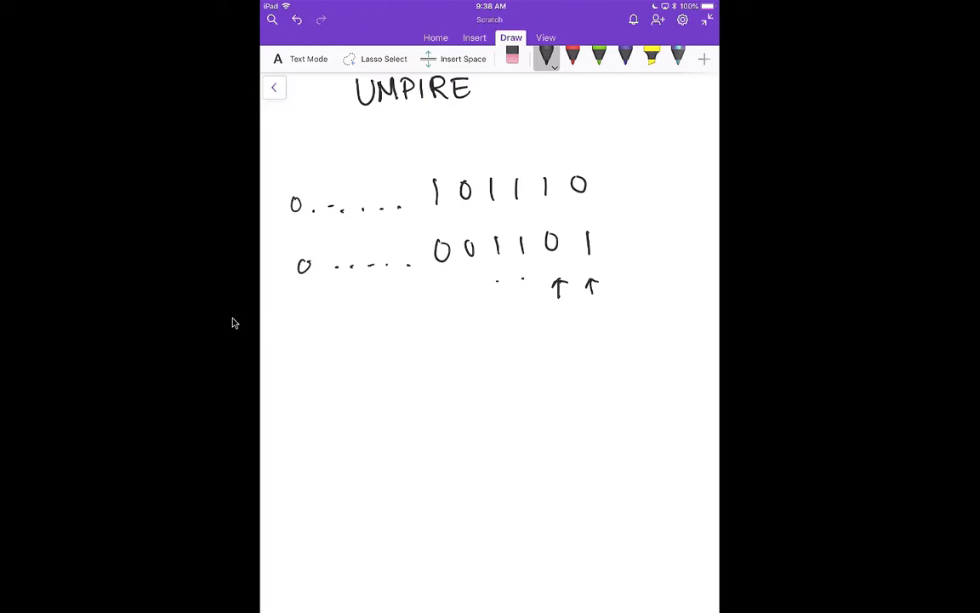
drag(441, 305, 446, 291)
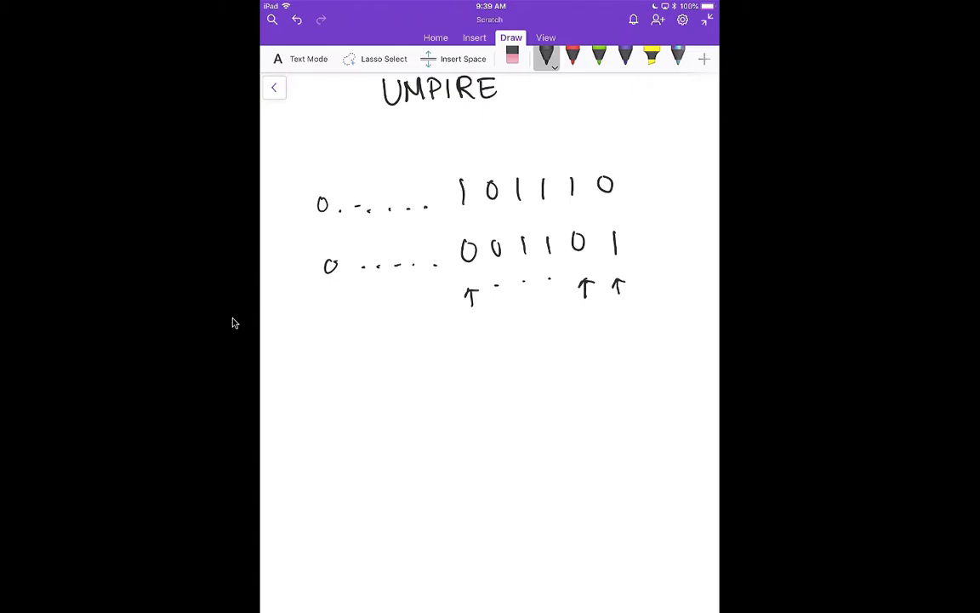
Step: Handwrite the AND symbol and a 1 below the bit comparison, removing a stray stroke
drag(395, 356, 395, 378)
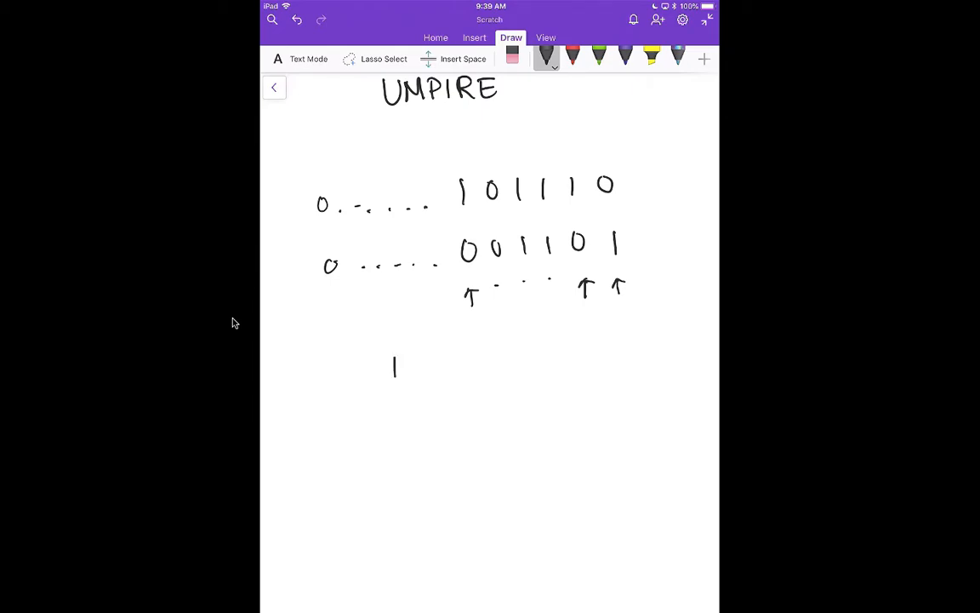
click(512, 58)
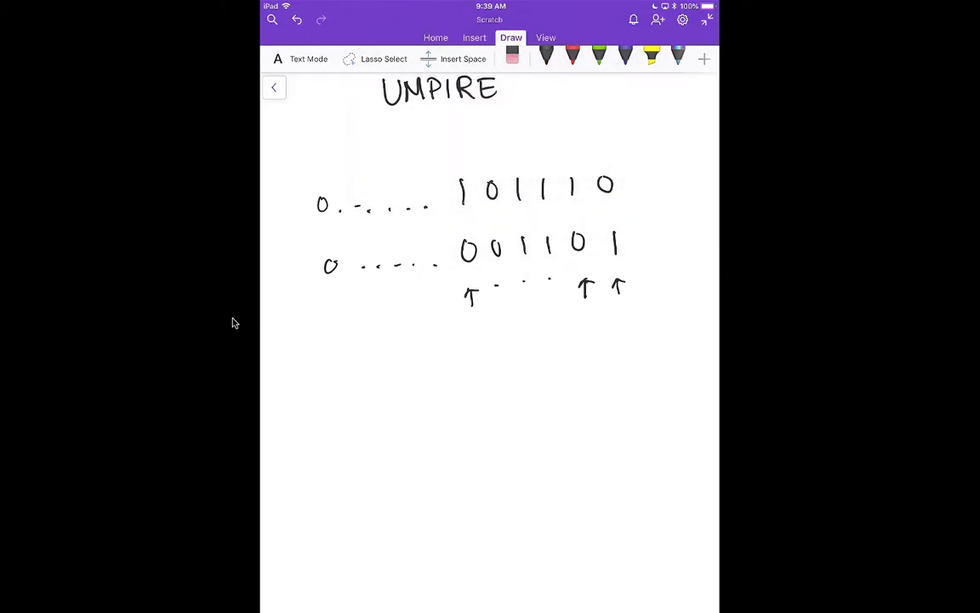
drag(417, 366, 439, 340)
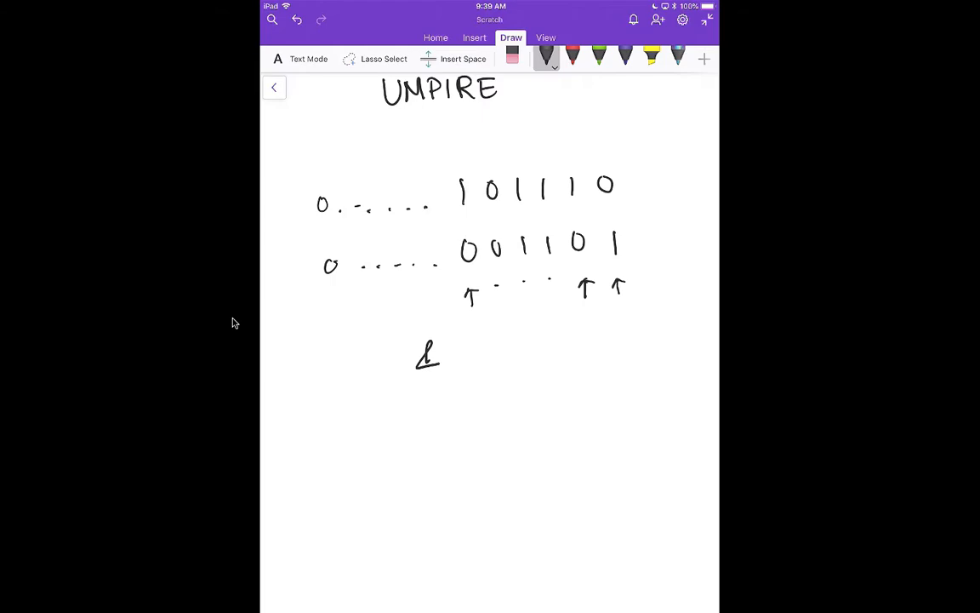
drag(497, 341, 497, 366)
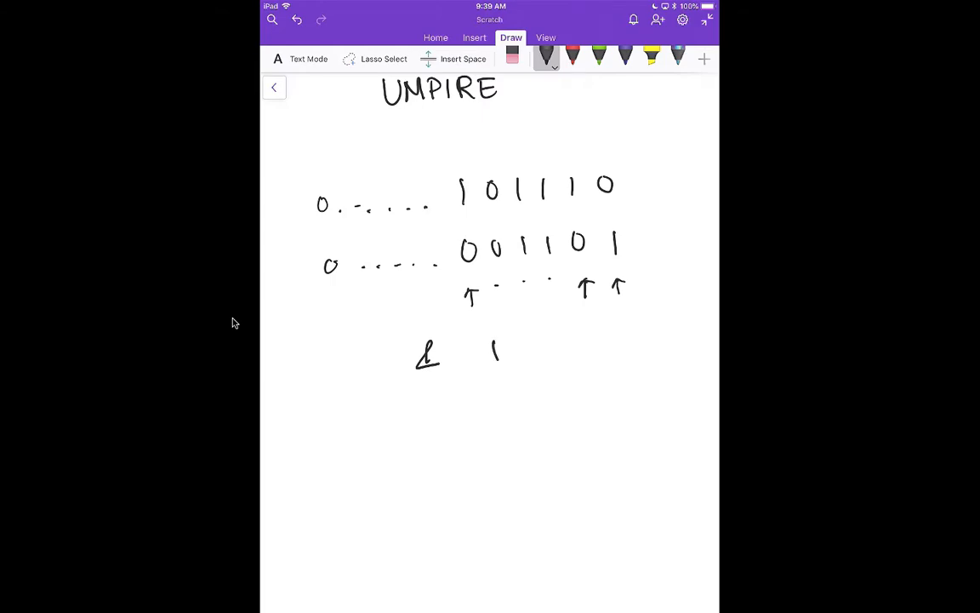
Step: Handwrite the OR and XOR operator symbols beside the AND symbol
drag(548, 349, 562, 361)
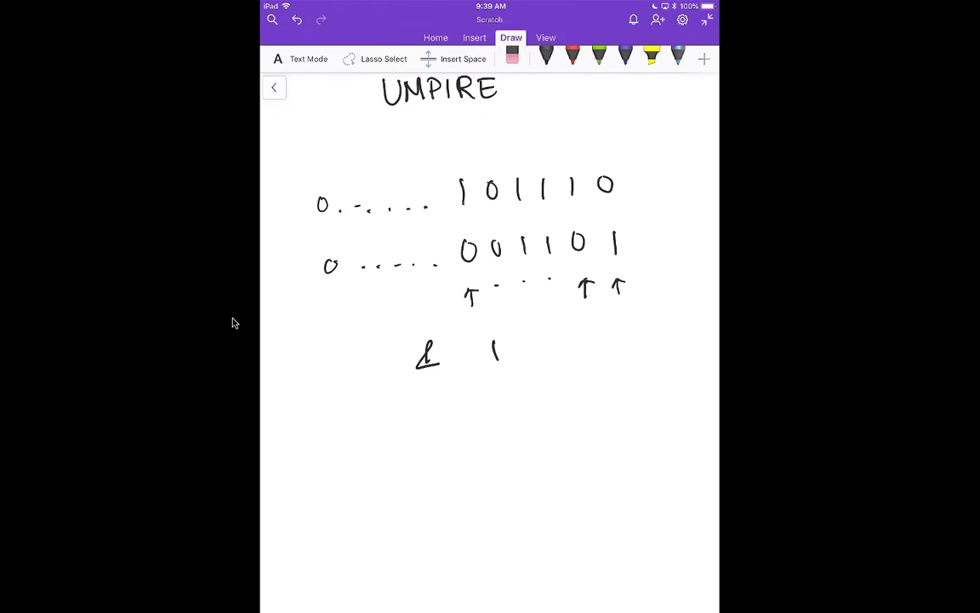
click(546, 58)
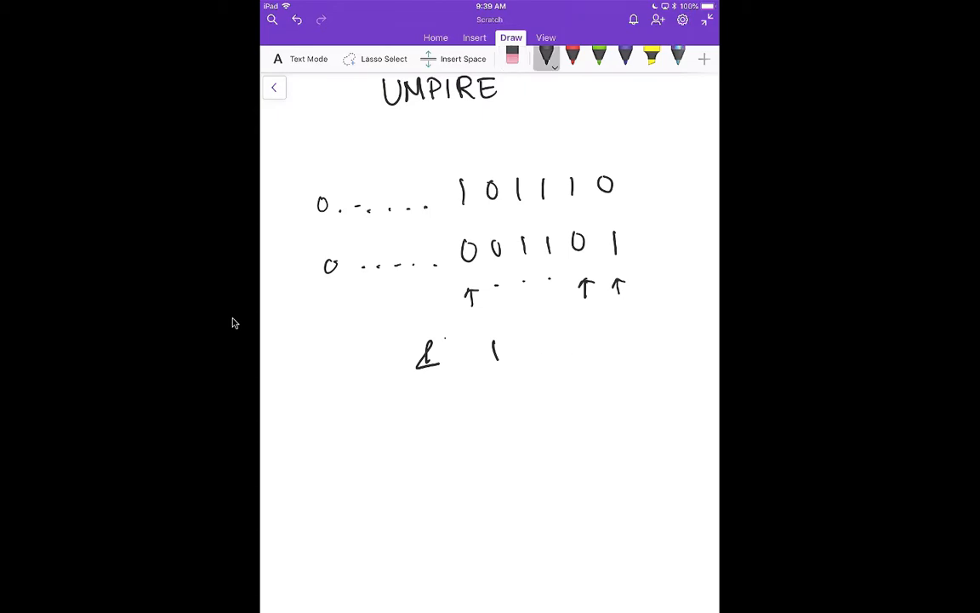
drag(551, 344, 576, 361)
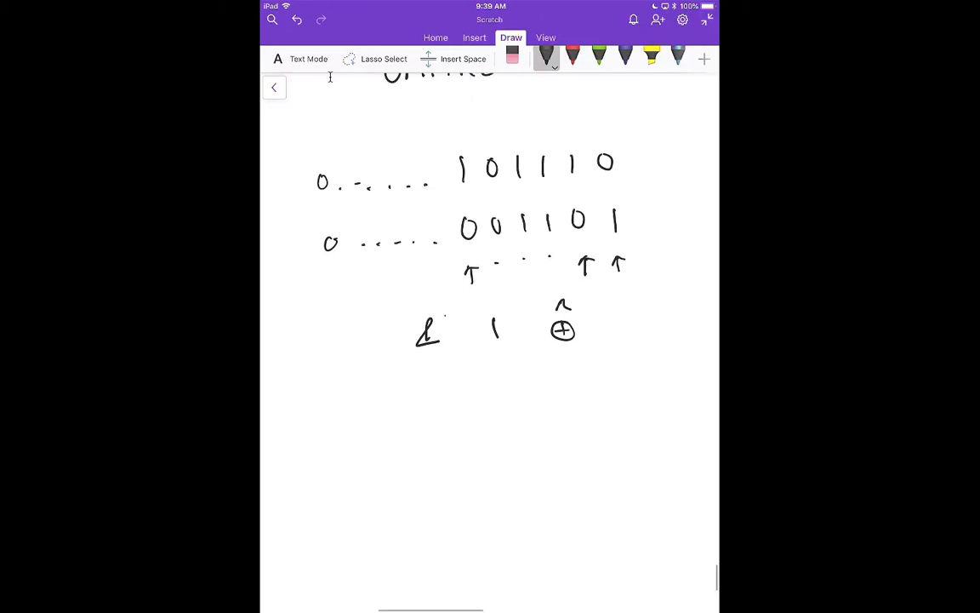
scroll(up, 3)
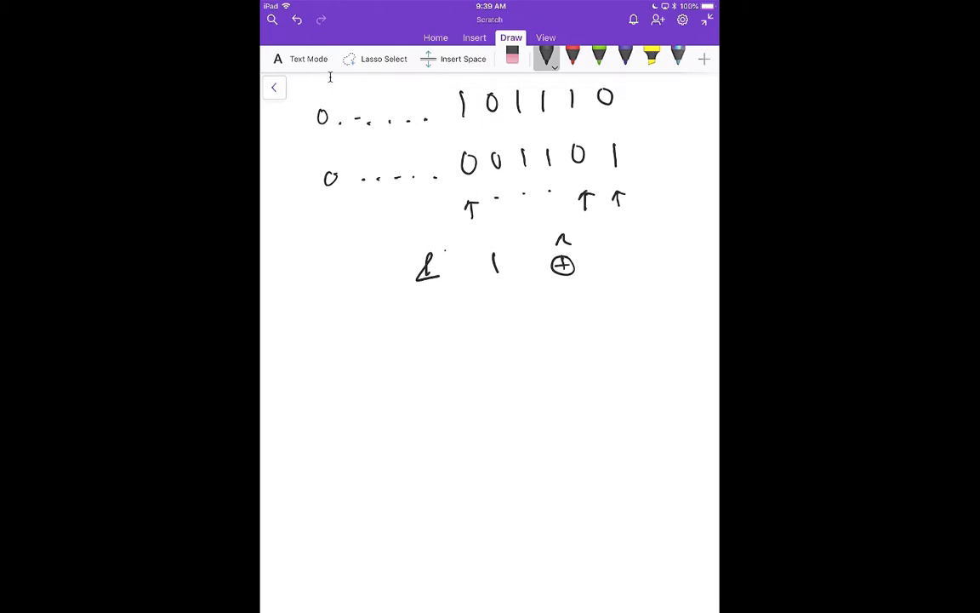
Step: Draw the truth table with a, b, &, |, ⊕ headers and fill in the a and b combinations
drag(388, 255, 411, 434)
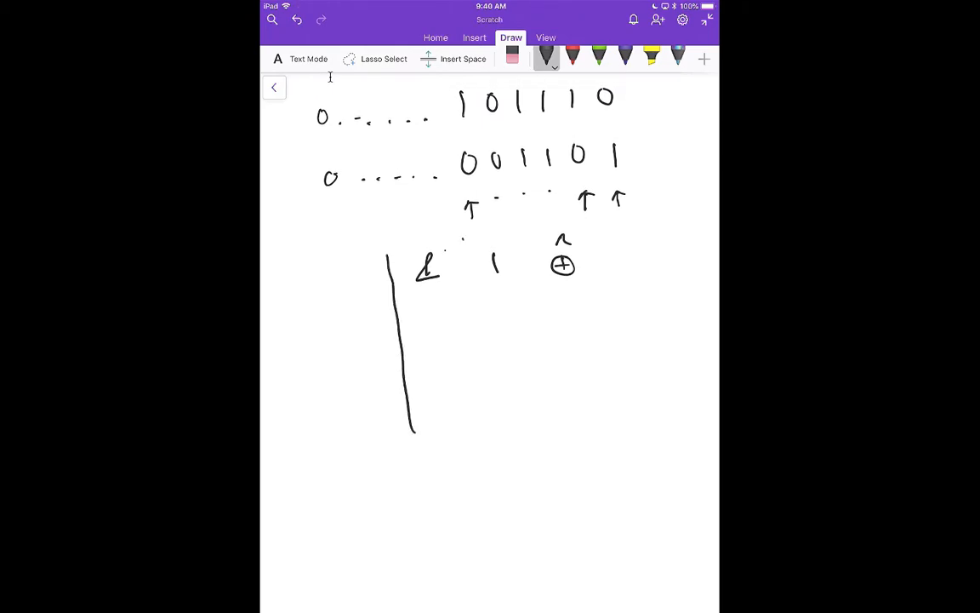
drag(463, 235, 497, 439)
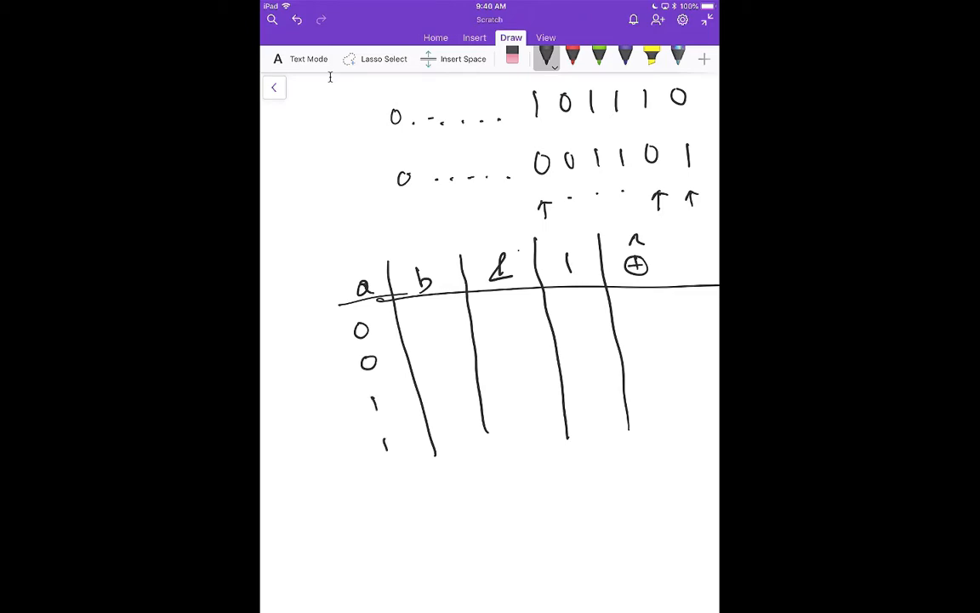
drag(434, 320, 456, 439)
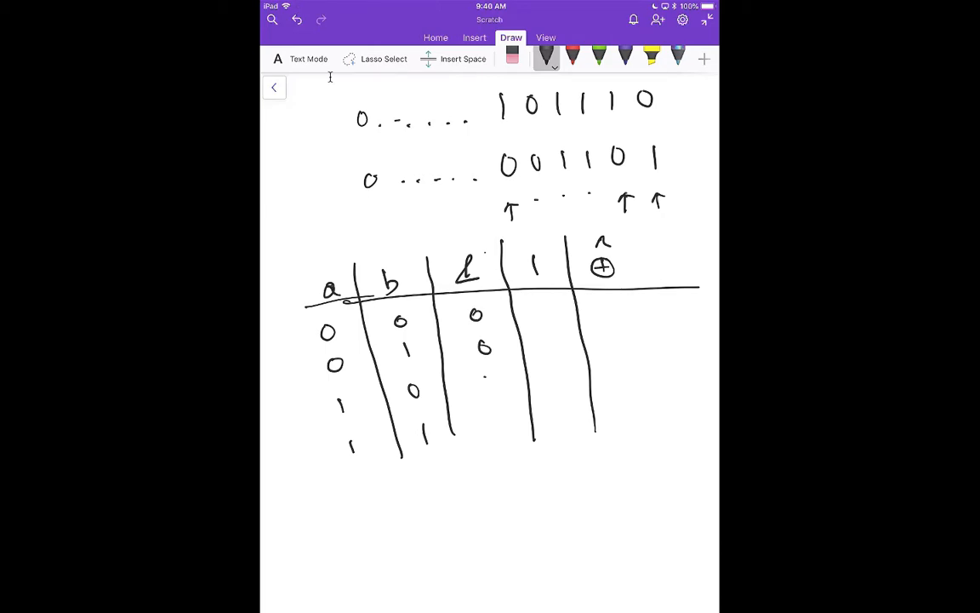
Step: Fill in the AND column results and the OR column values 0, 1, 1, 1
drag(485, 374, 491, 429)
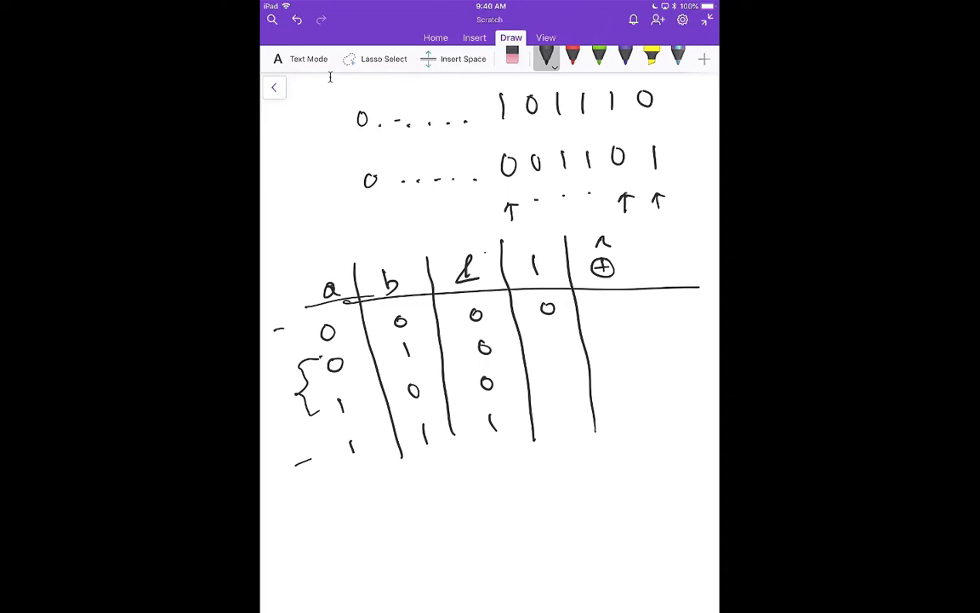
drag(553, 341, 558, 378)
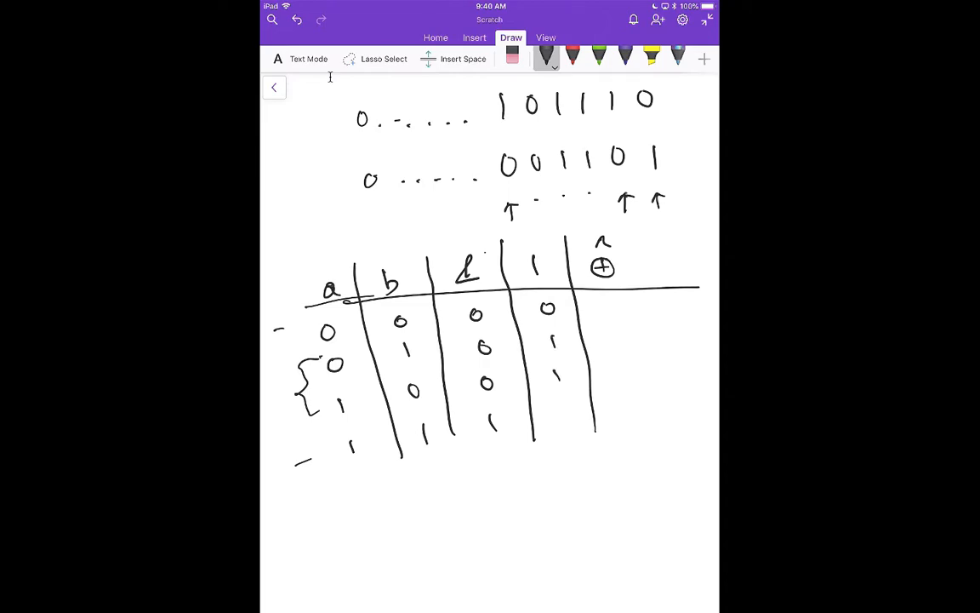
drag(561, 415, 565, 428)
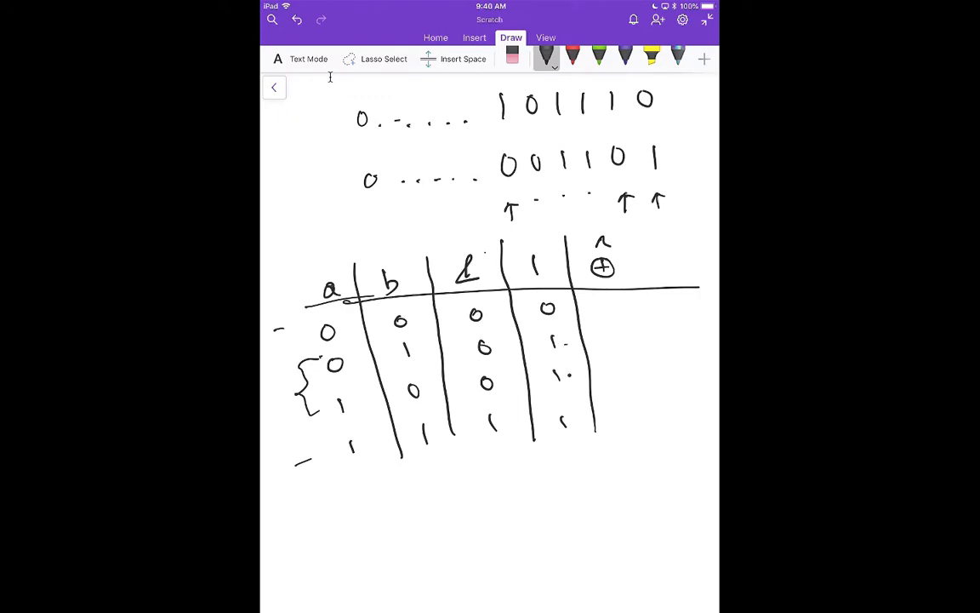
Step: Write 0, 1, 1, 0 in the XOR column, erase the stray mark below, and reselect the pen
drag(289, 467, 315, 458)
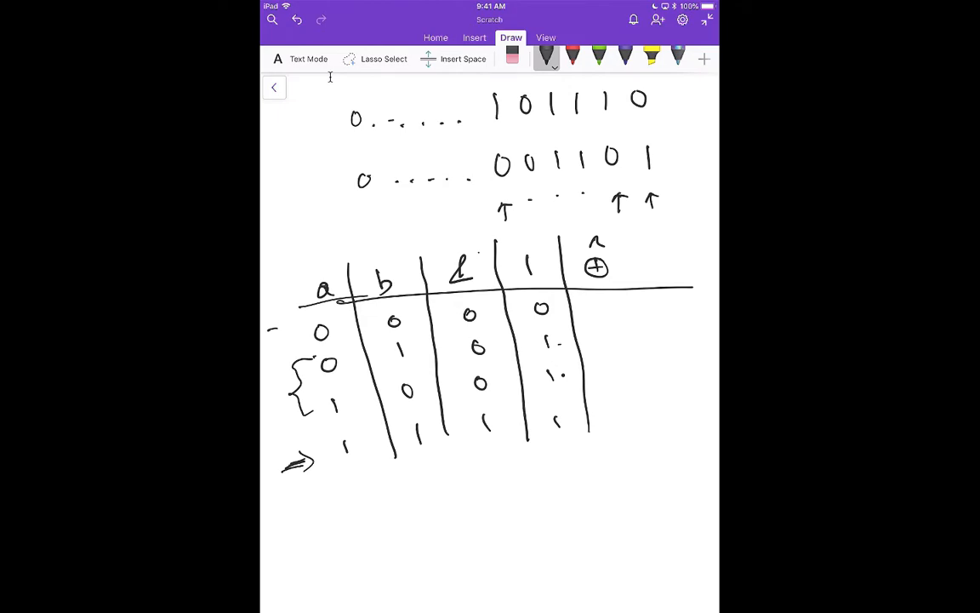
drag(606, 303, 616, 315)
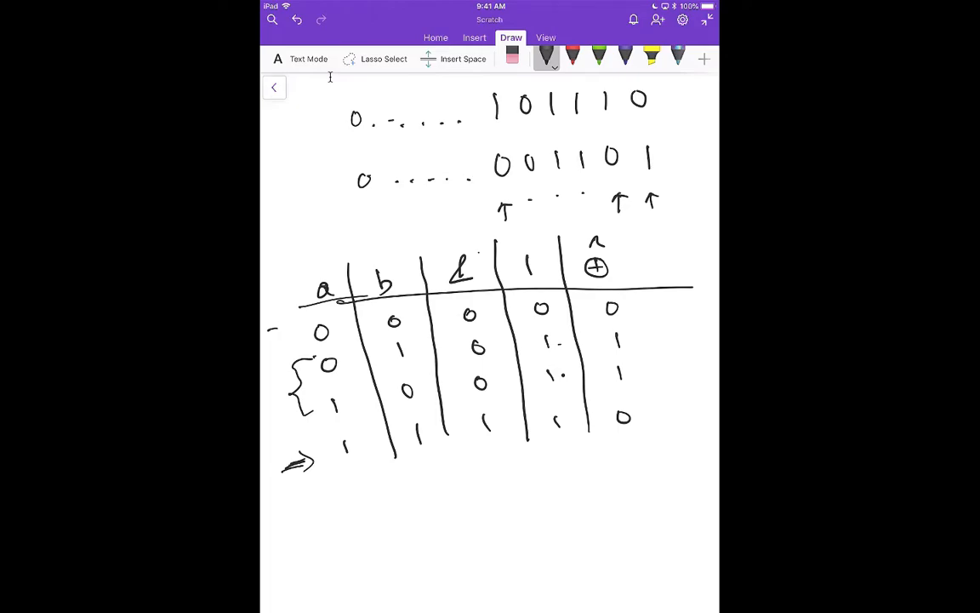
drag(422, 496, 439, 507)
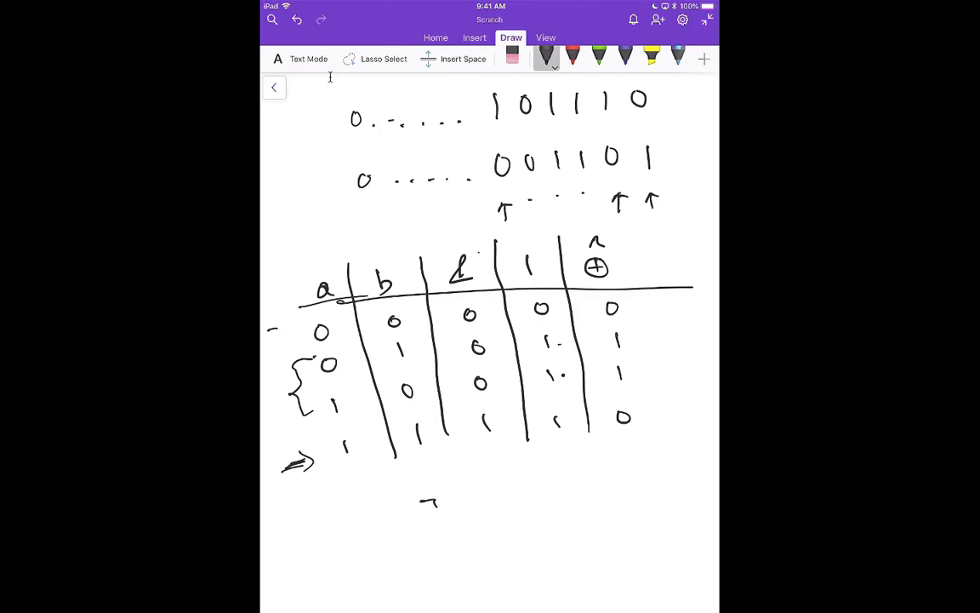
click(512, 54)
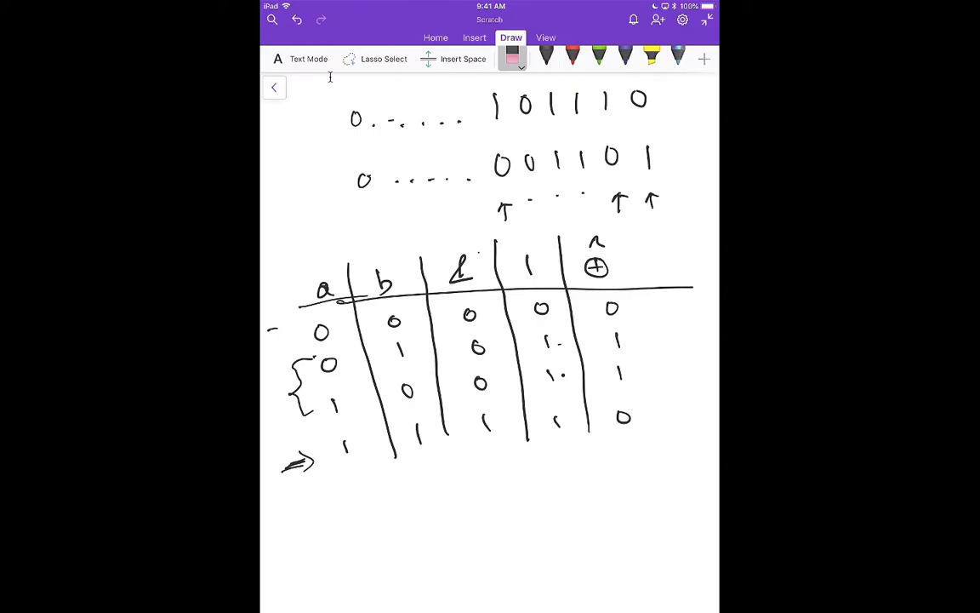
click(546, 54)
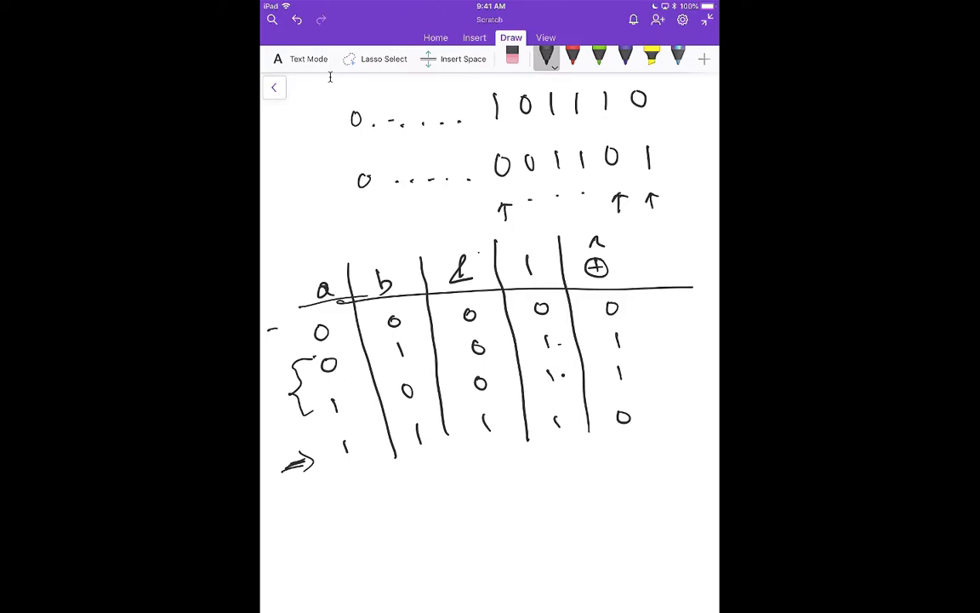
mouse_move(409, 122)
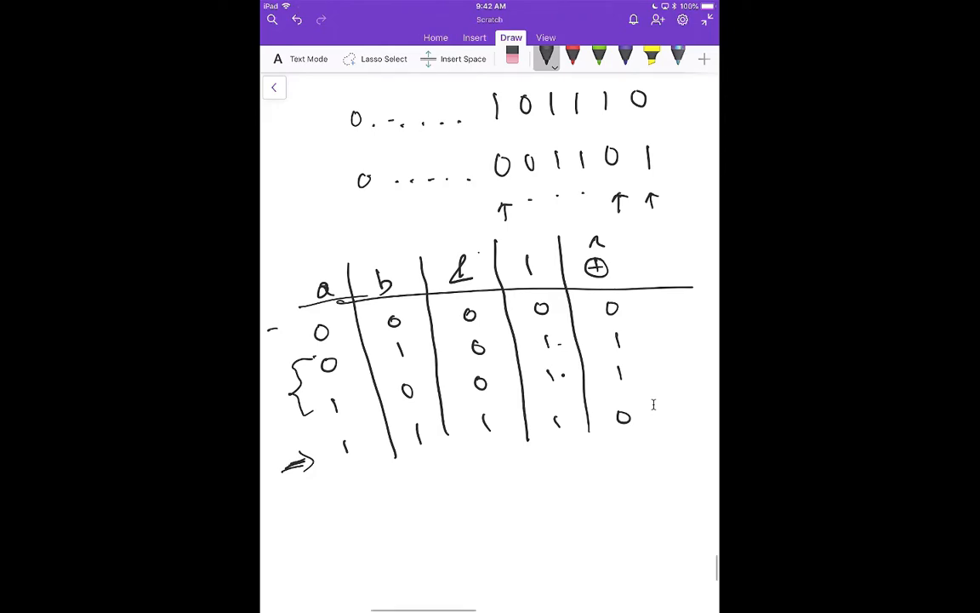
Step: Handwrite the while a != 0 && b != 0 loop comment and a compare-each-bit note
scroll(down, 3)
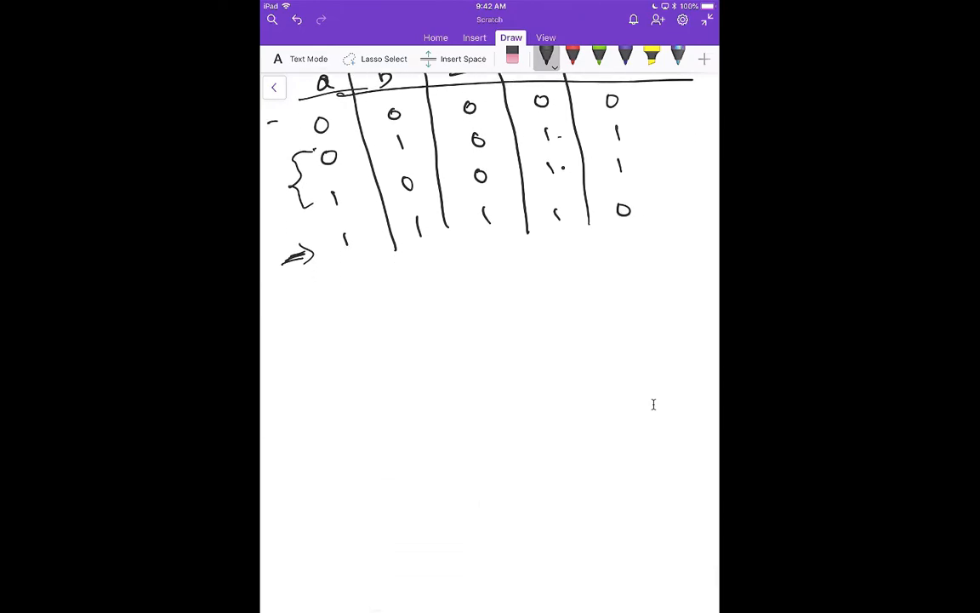
drag(371, 307, 388, 334)
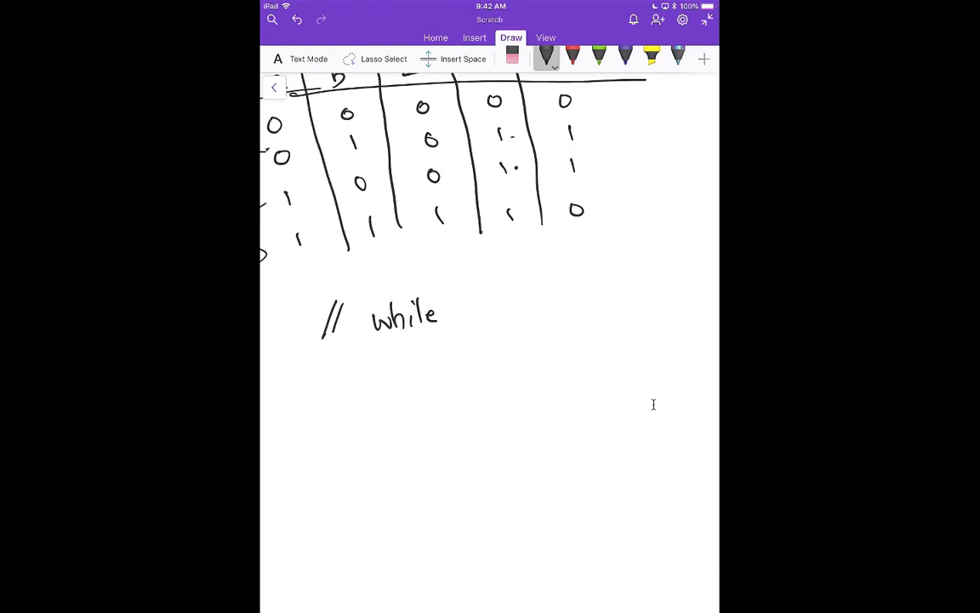
drag(484, 316, 492, 313)
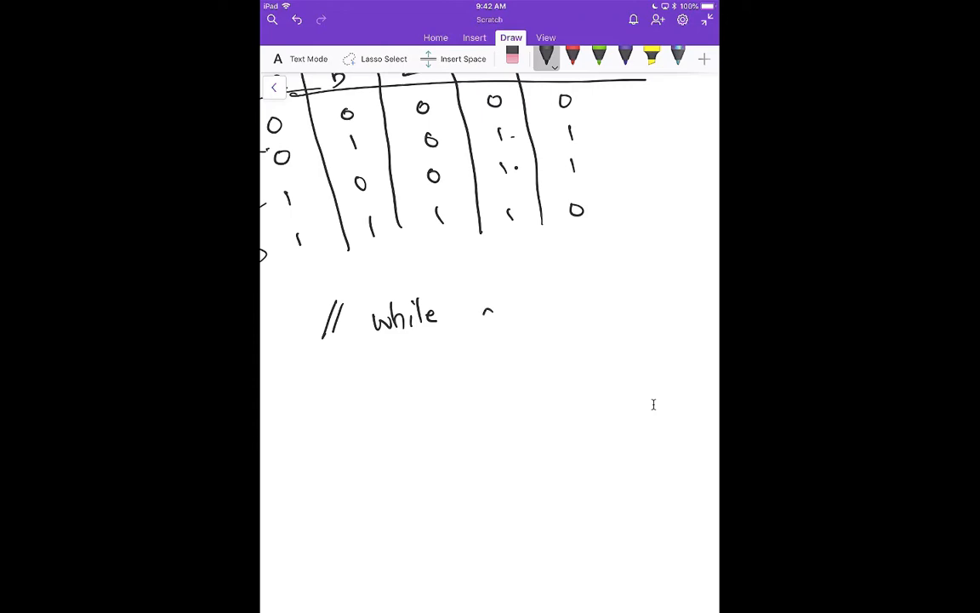
drag(485, 320, 536, 310)
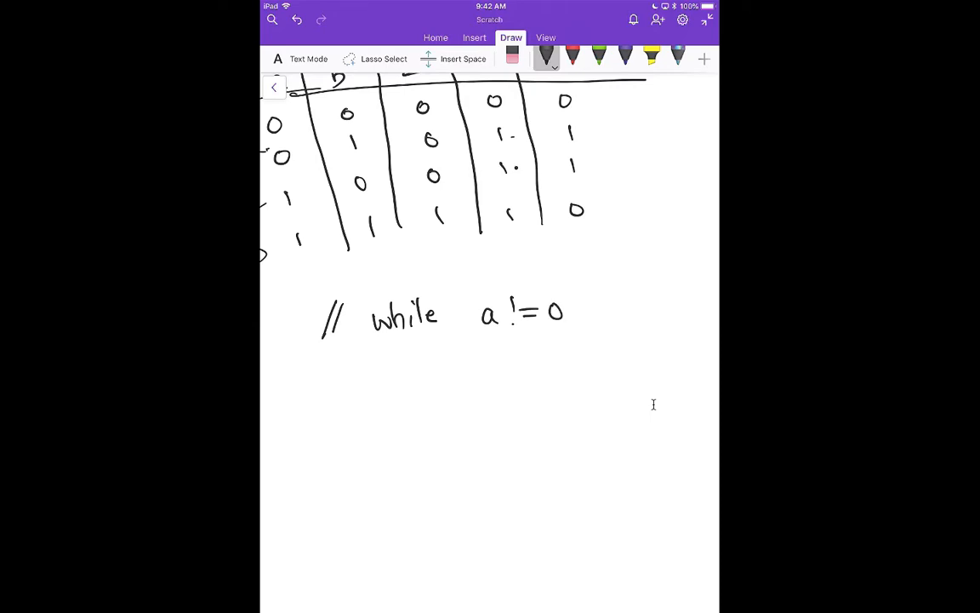
drag(596, 307, 655, 320)
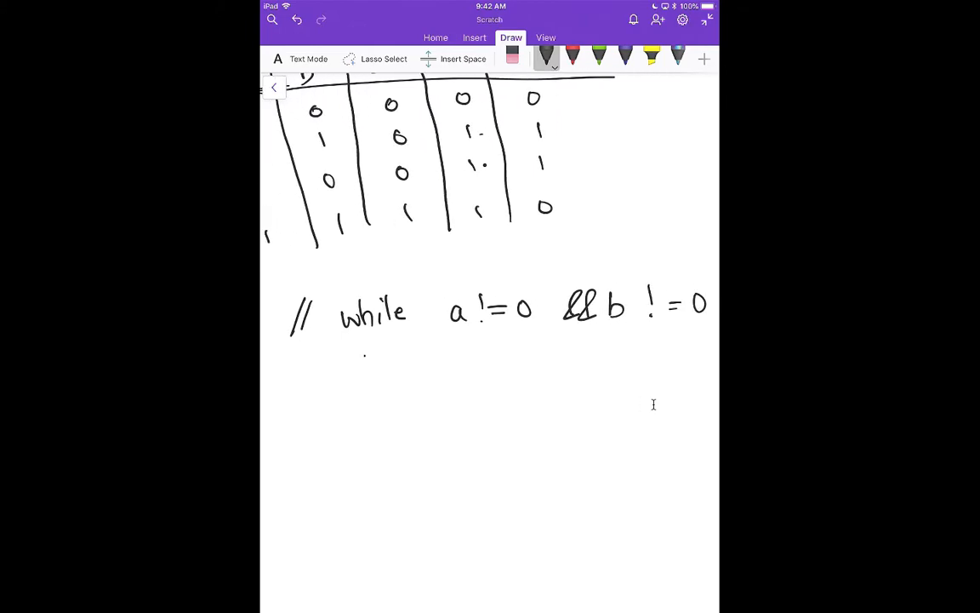
drag(348, 371, 452, 374)
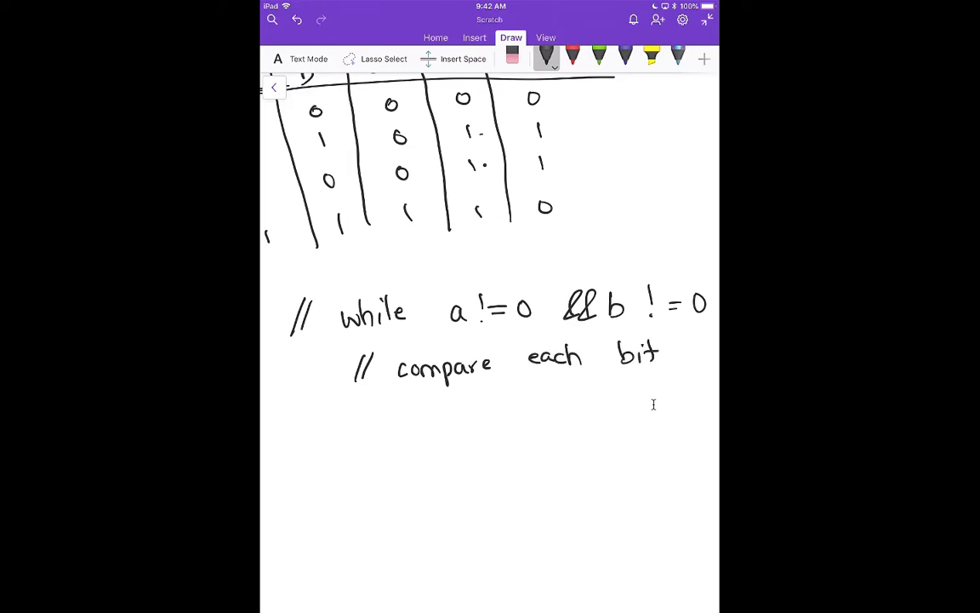
Step: Write the if-not-same line with increment counter, correcting the misspelled counter
drag(408, 417, 456, 417)
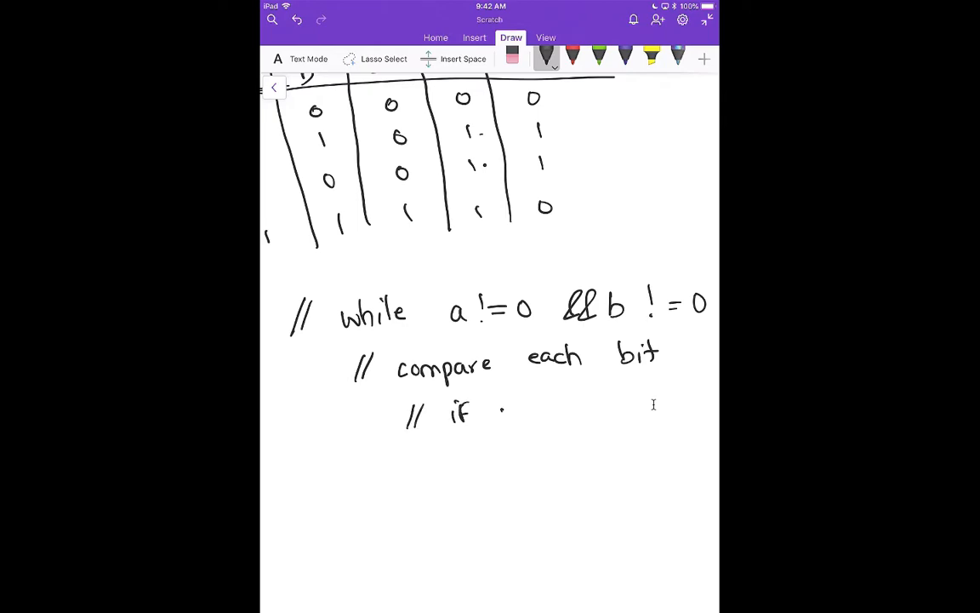
text(not san)
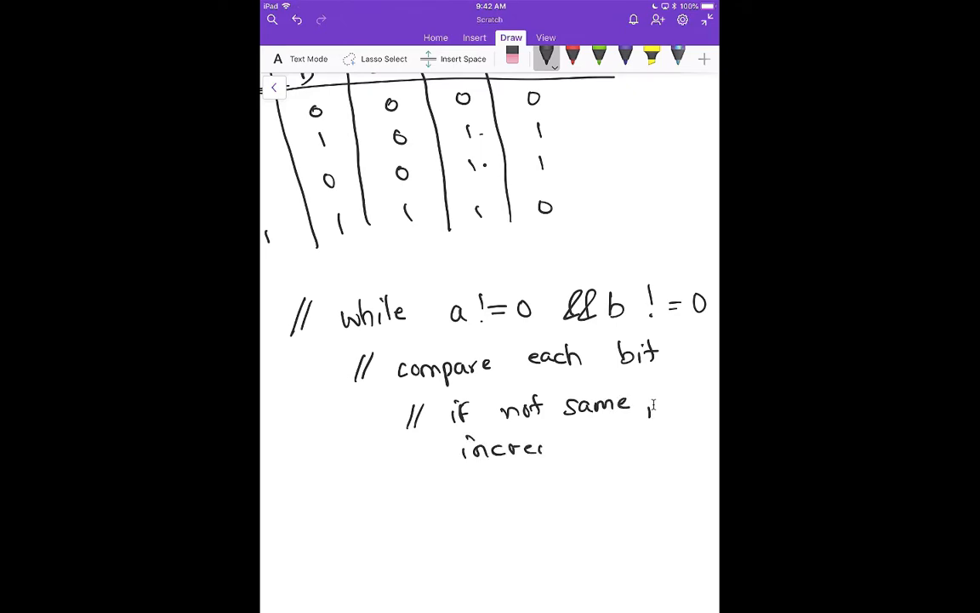
drag(545, 443, 647, 443)
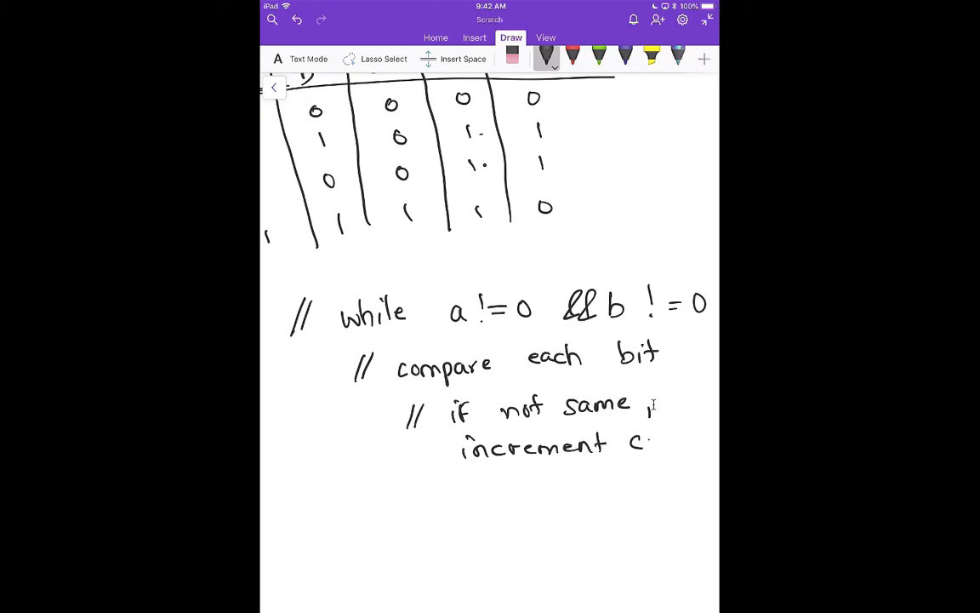
drag(650, 442, 701, 443)
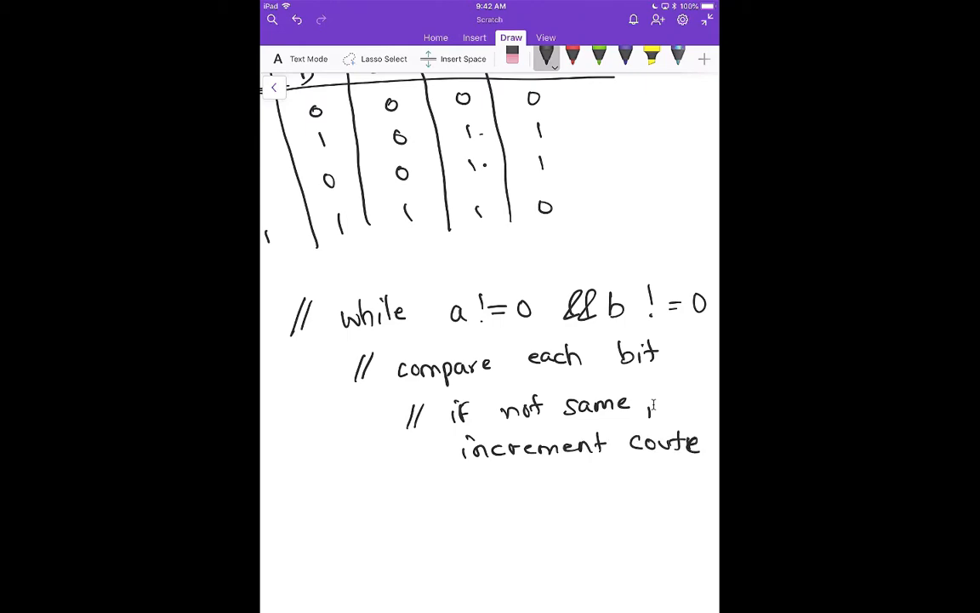
drag(629, 442, 715, 443)
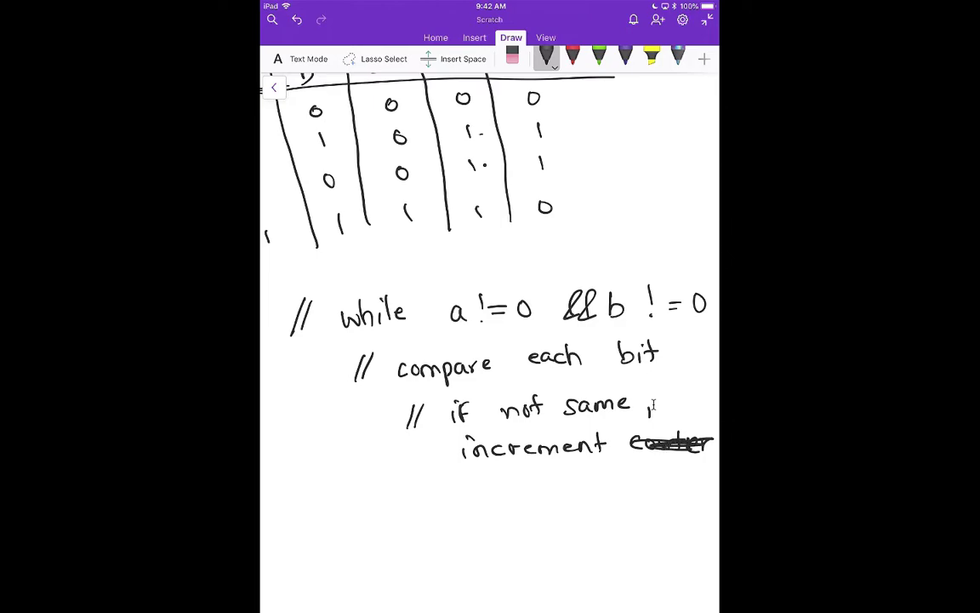
drag(644, 426, 698, 429)
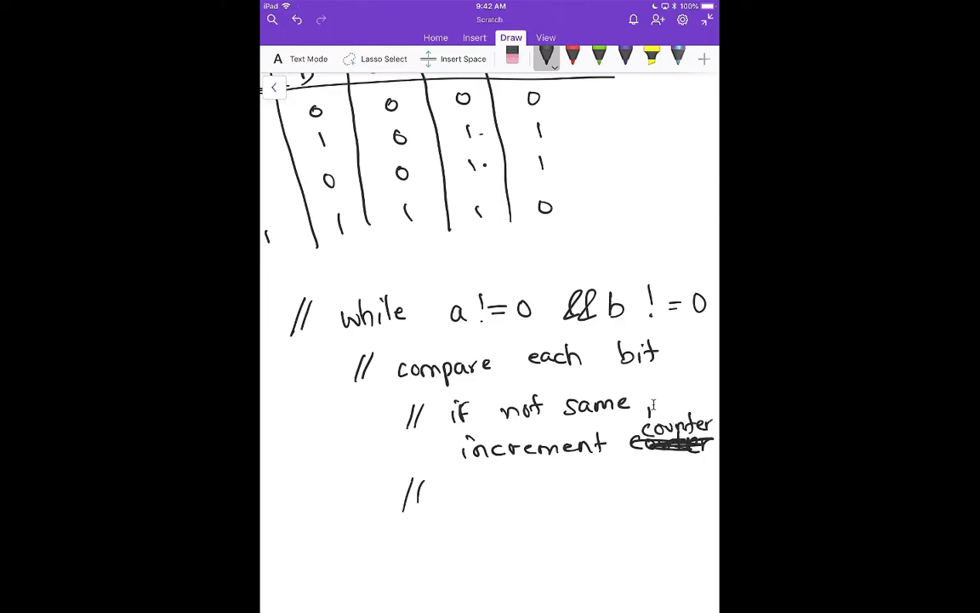
Step: Add the else continue line and the pseudocode's closing line
drag(442, 493, 502, 494)
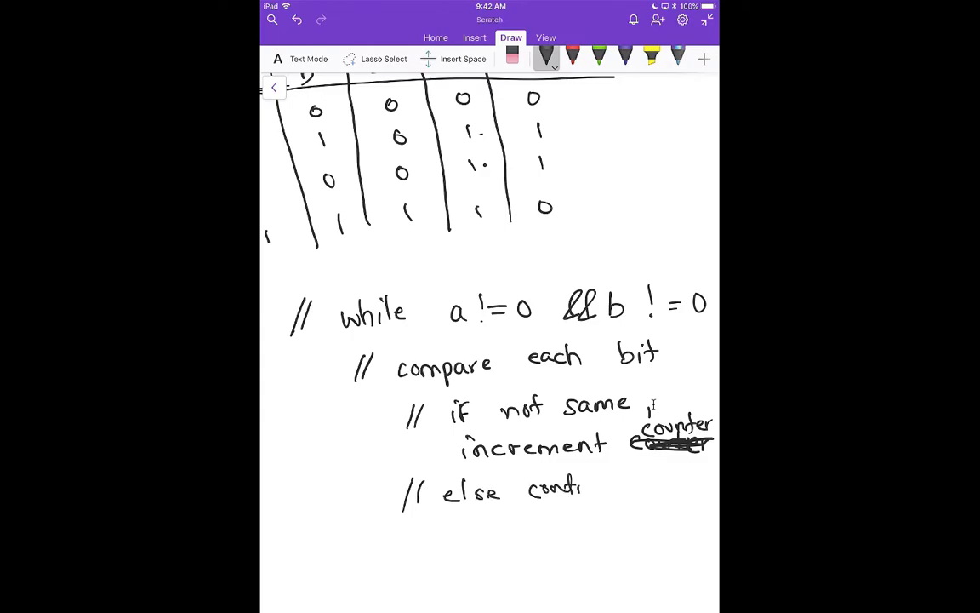
drag(582, 491, 630, 485)
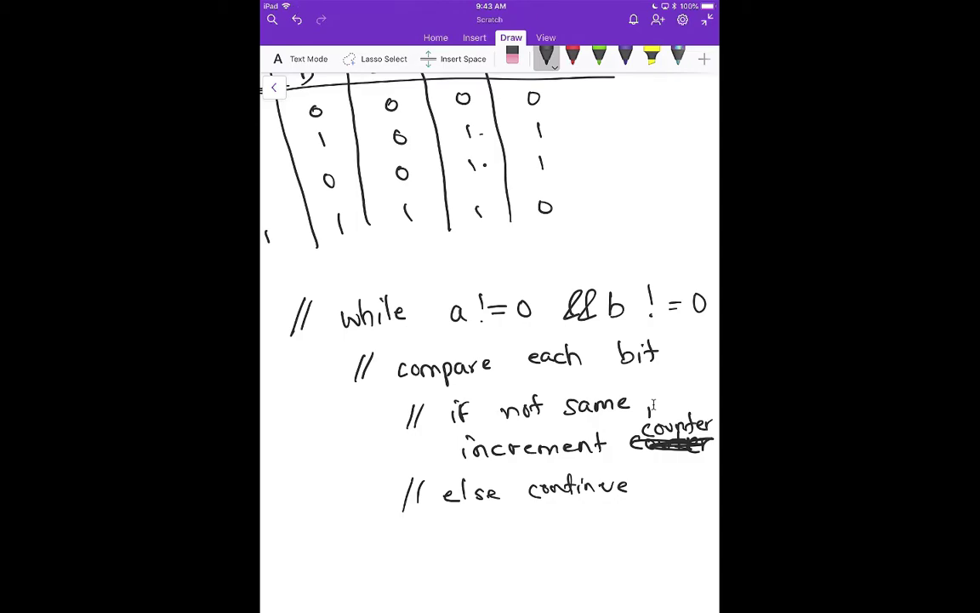
drag(341, 562, 361, 544)
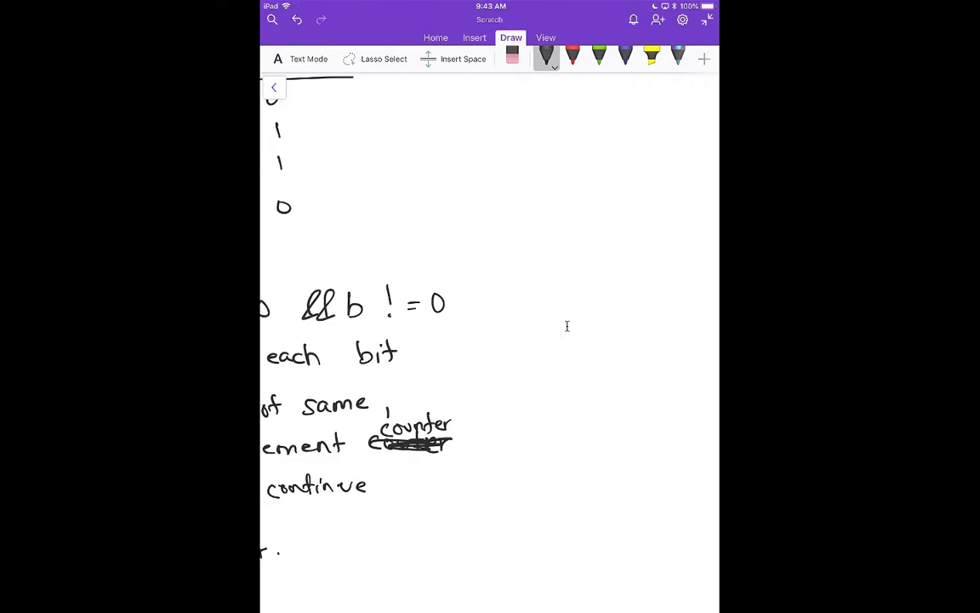
Step: Handwrite 101 over 011 giving temp = 110, with an arrow at the last bit
drag(504, 123, 504, 149)
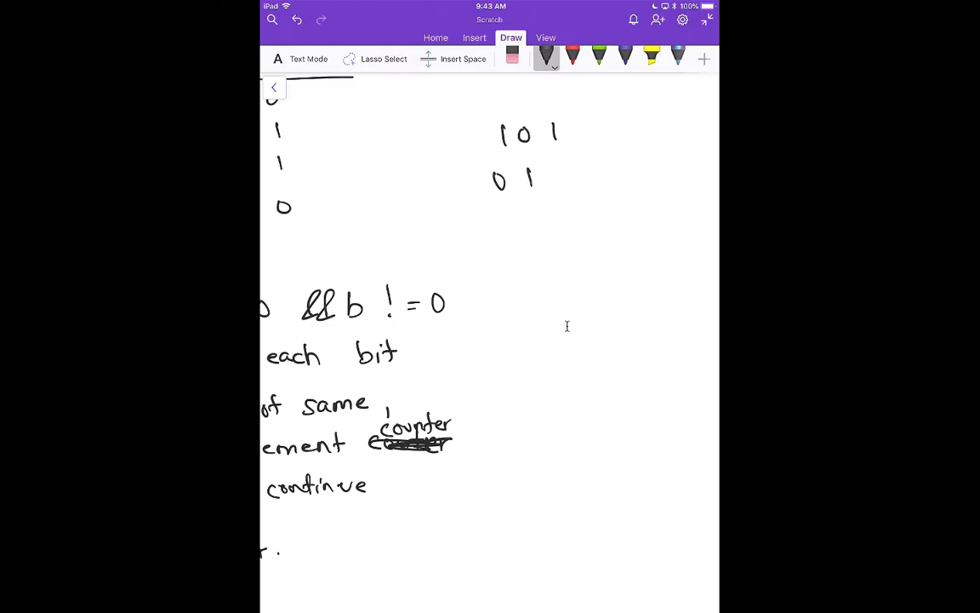
drag(544, 171, 553, 187)
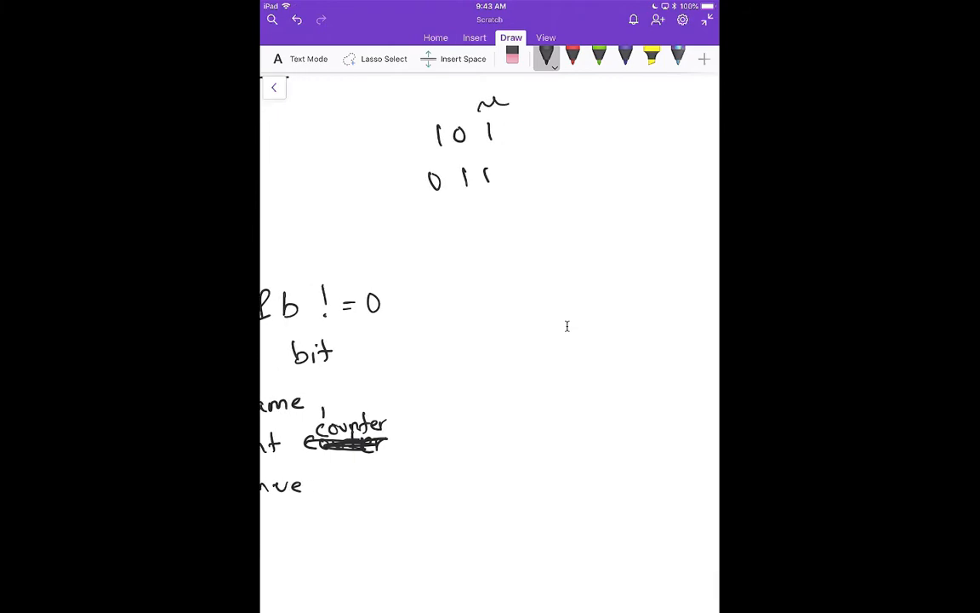
drag(500, 105, 513, 119)
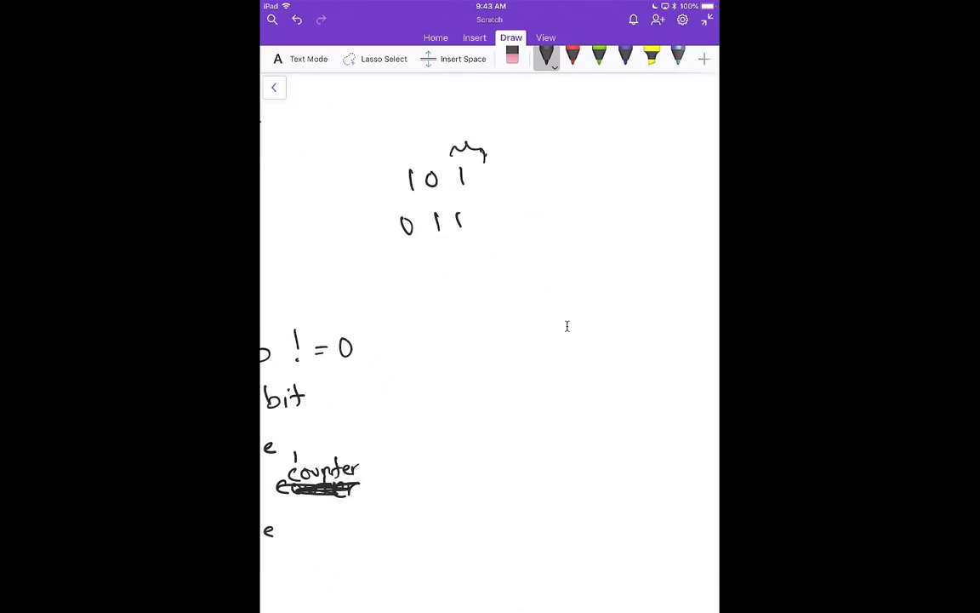
drag(548, 167, 570, 187)
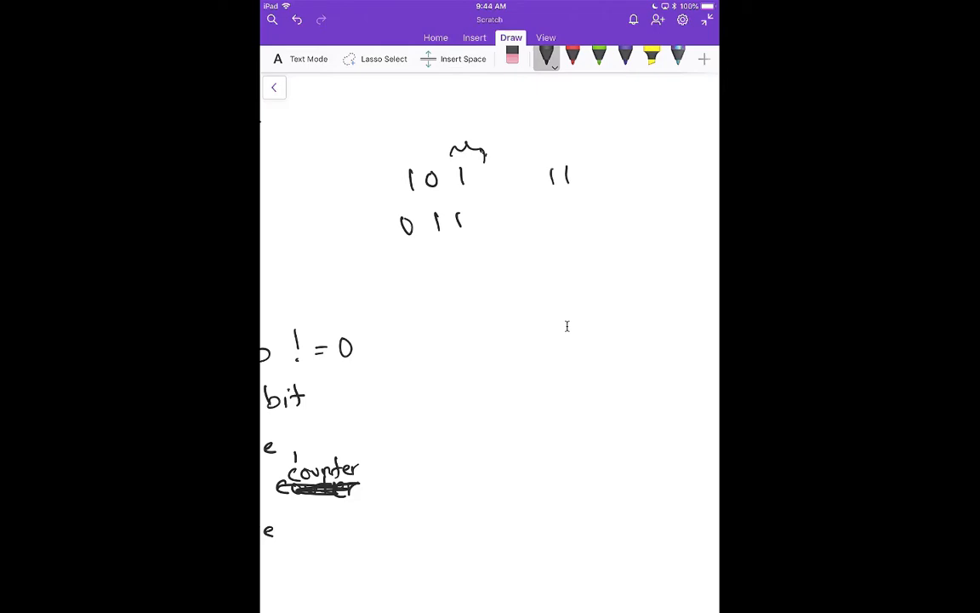
drag(582, 170, 595, 183)
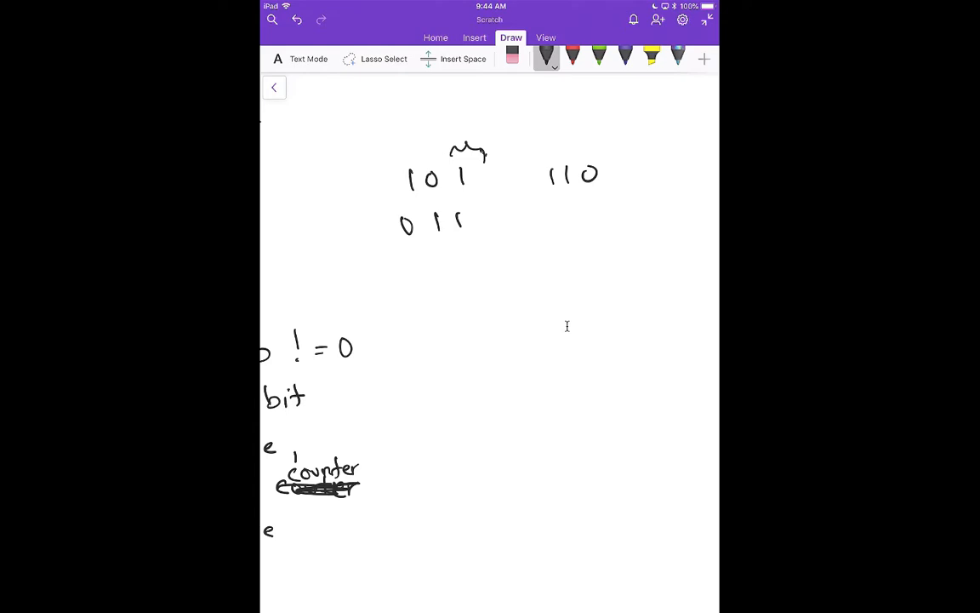
drag(542, 122, 599, 122)
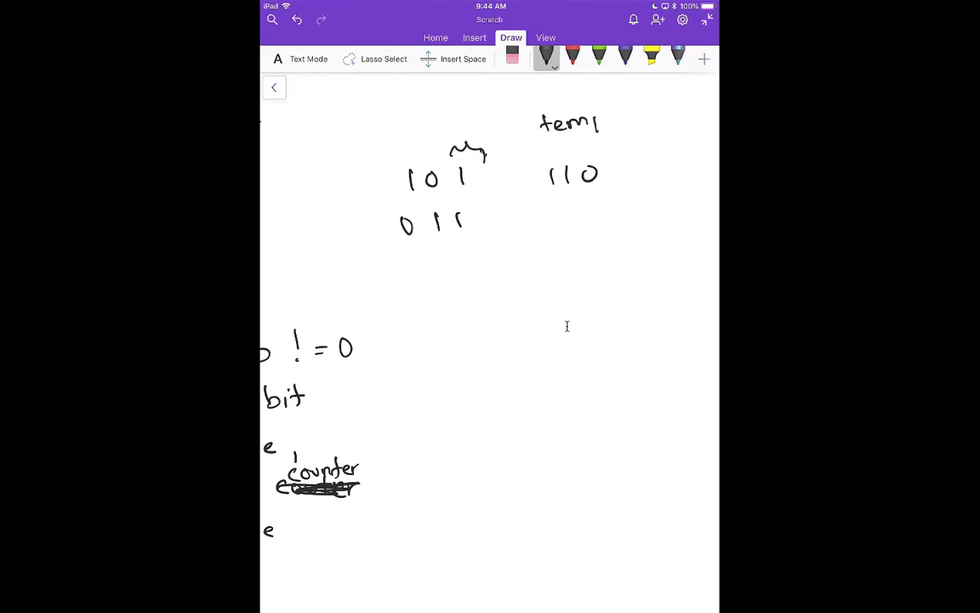
drag(596, 123, 576, 144)
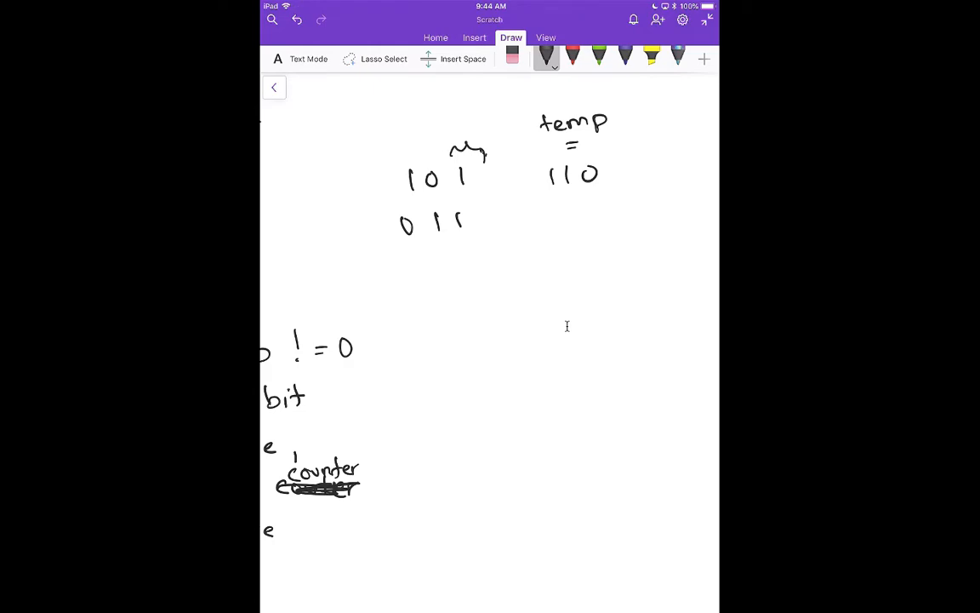
drag(592, 213, 596, 201)
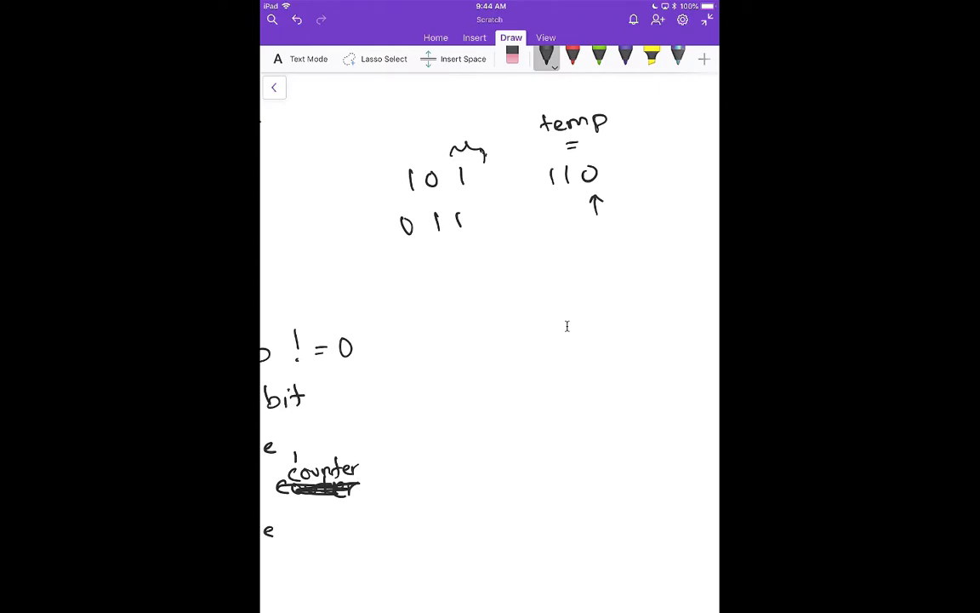
Step: Write the &1 mask expression and note the masked result equals 1
drag(522, 296, 514, 315)
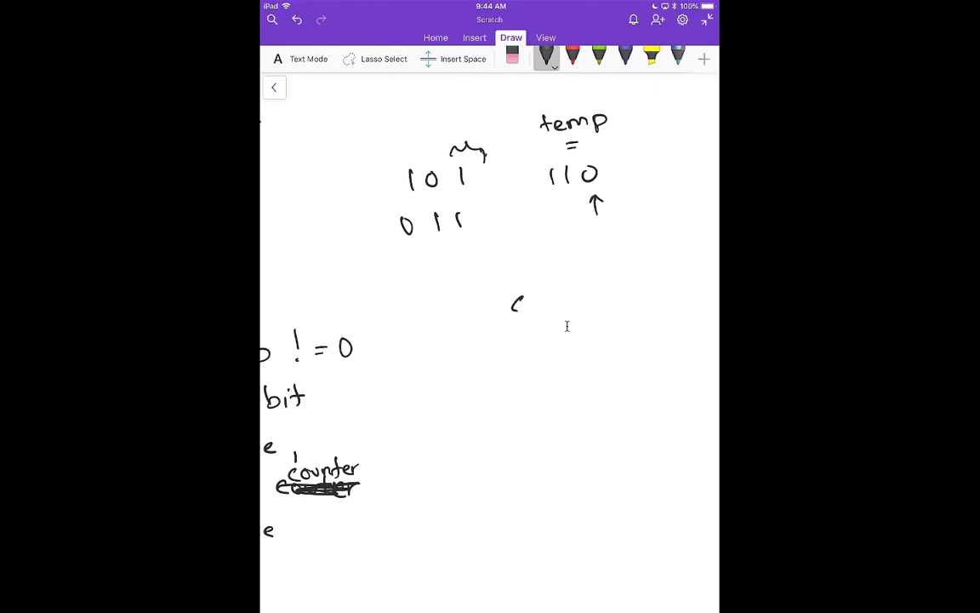
drag(511, 306, 548, 310)
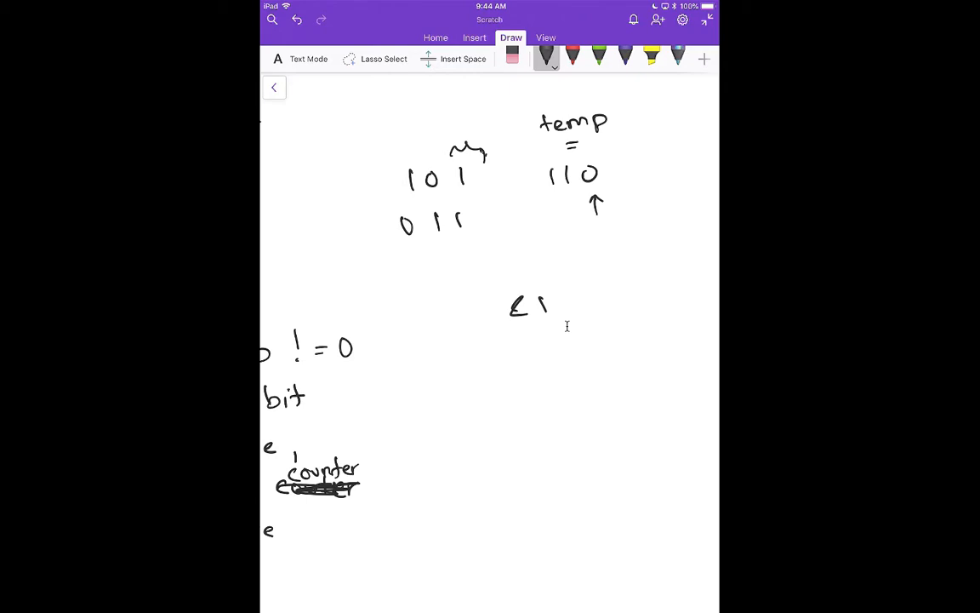
drag(579, 298, 620, 298)
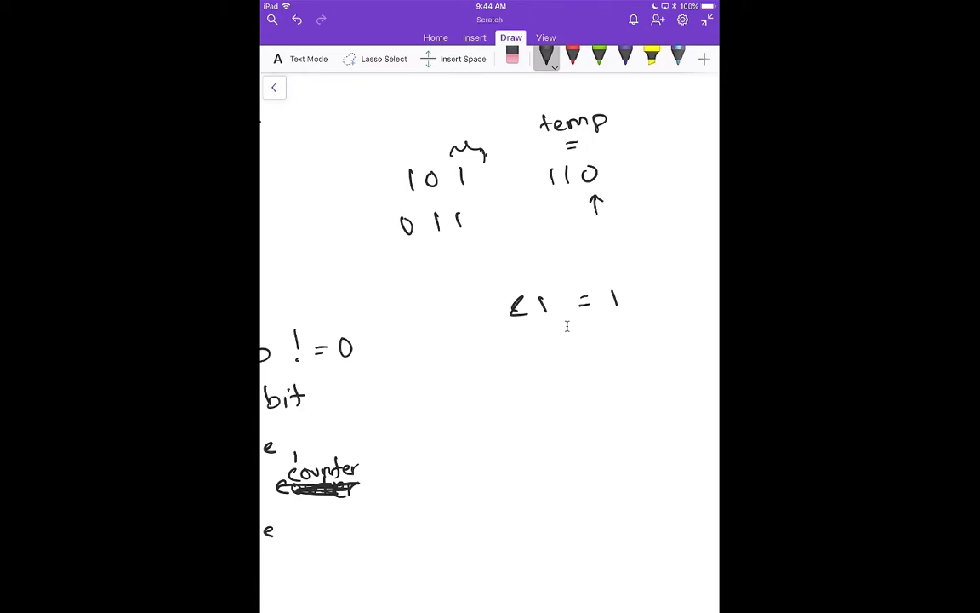
mouse_move(534, 327)
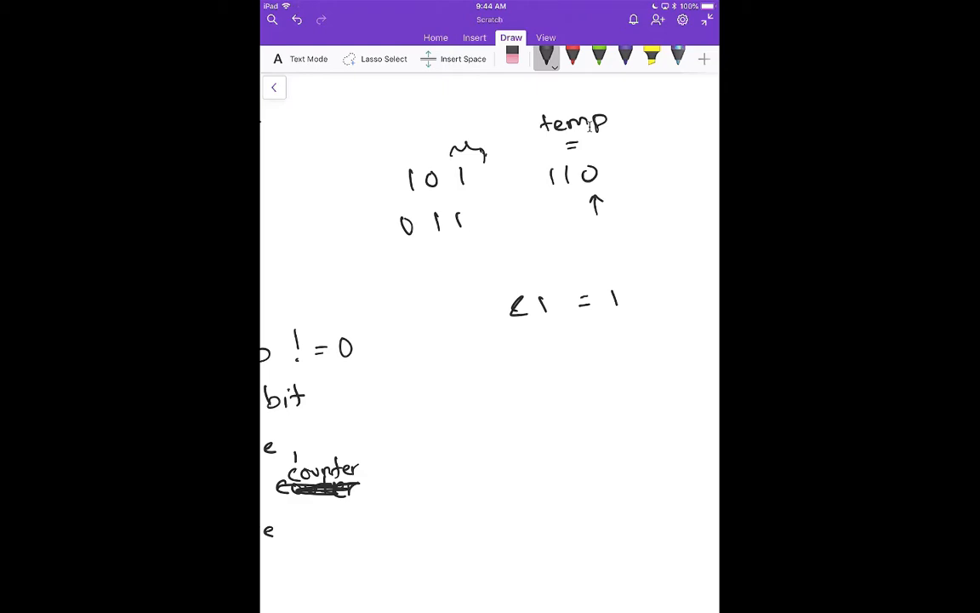
Step: Write 00001 with a shift note above it, crossing through part of it
drag(497, 391, 536, 383)
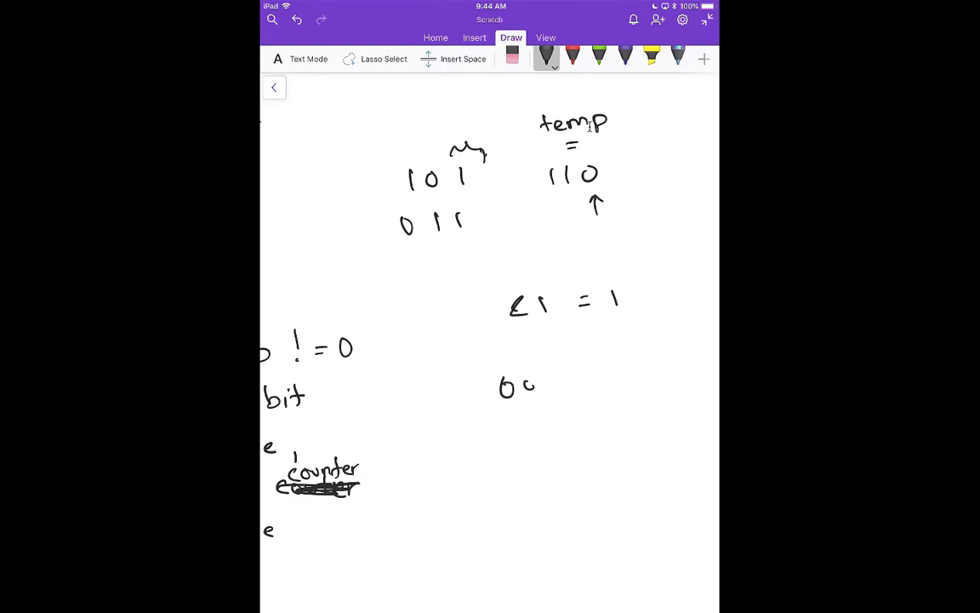
drag(541, 385, 576, 384)
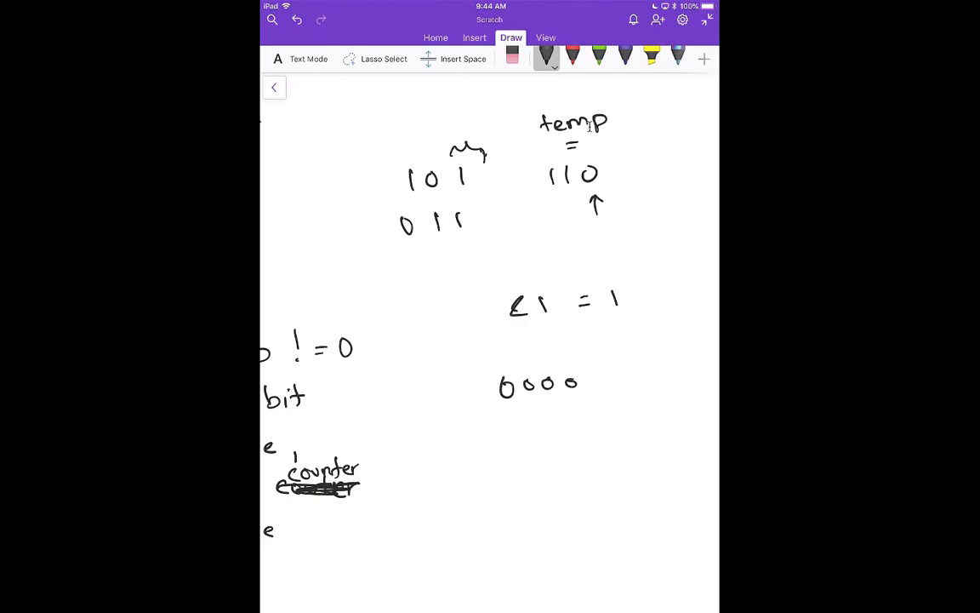
drag(592, 374, 598, 388)
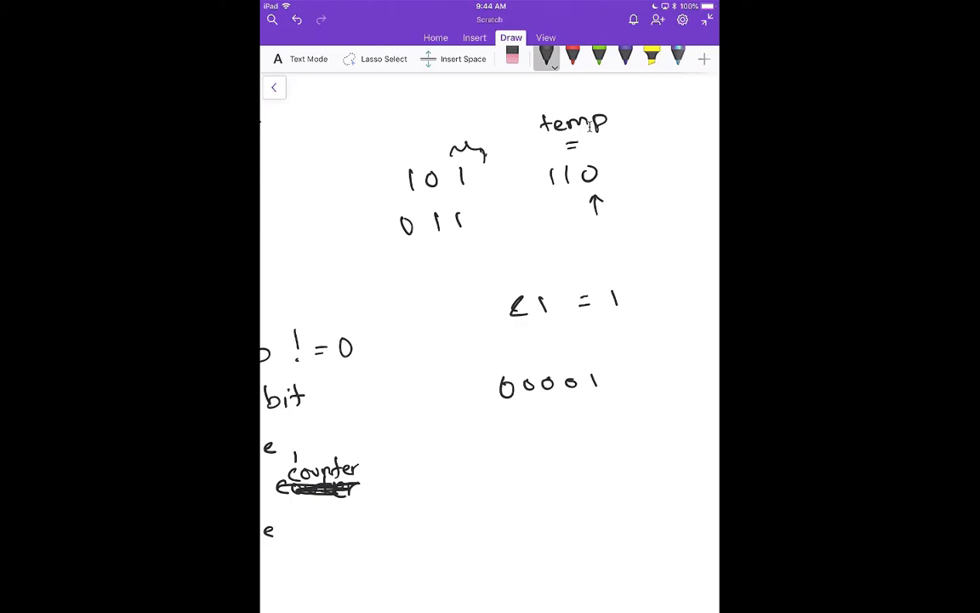
drag(544, 350, 585, 351)
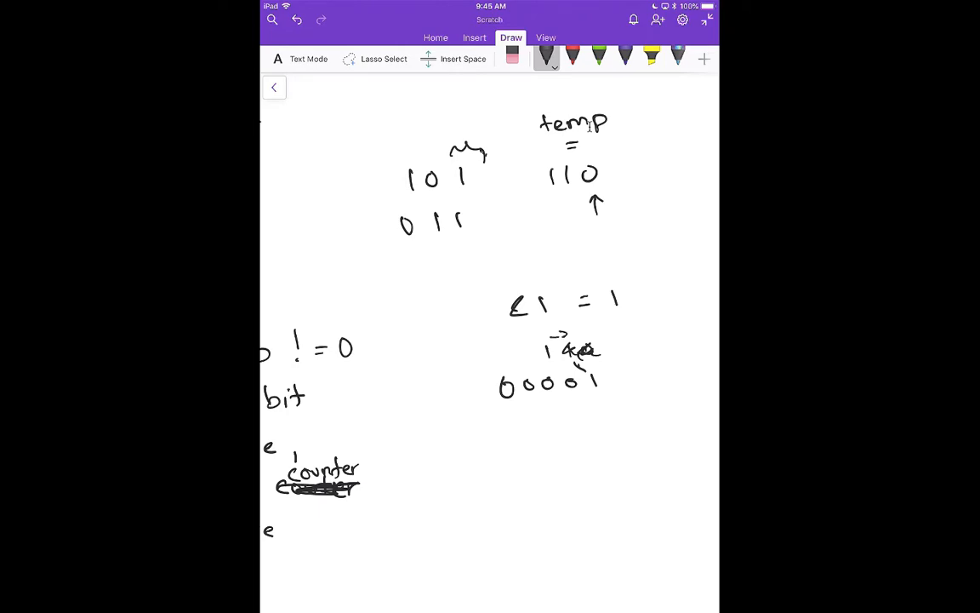
drag(554, 368, 587, 373)
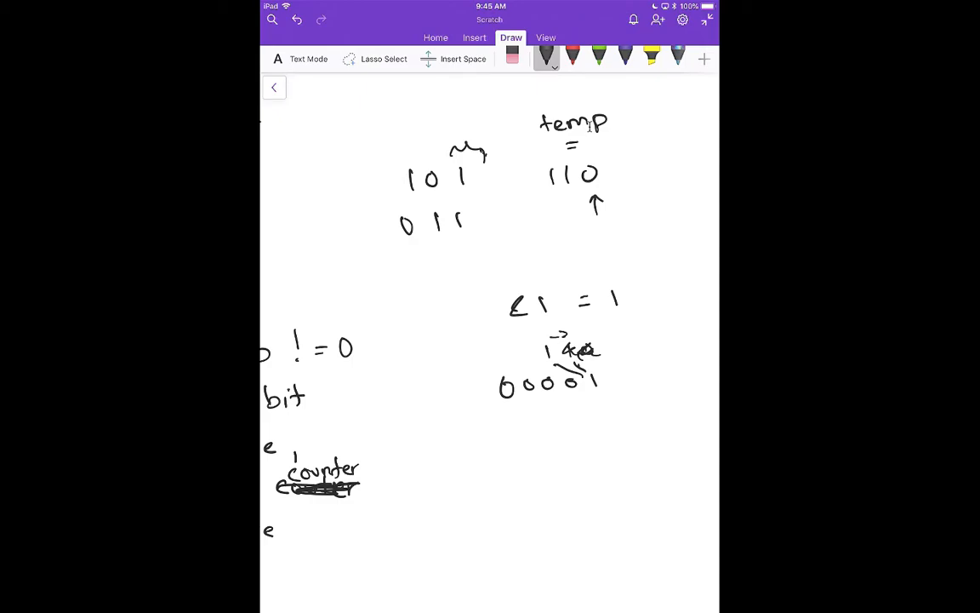
Step: Back at the pseudocode, write the new loop condition c != 0
scroll(up, 3)
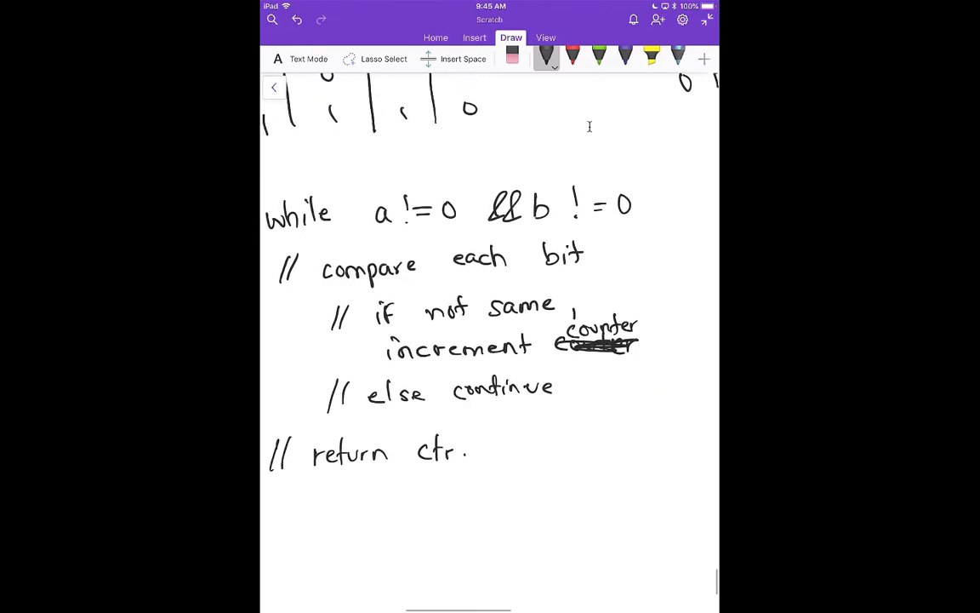
scroll(up, 3)
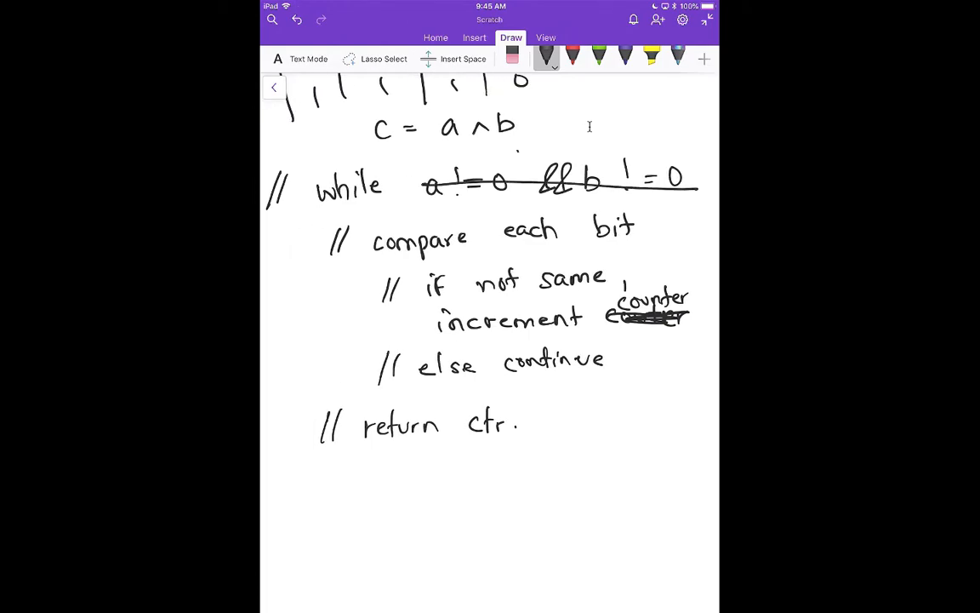
drag(514, 162, 576, 149)
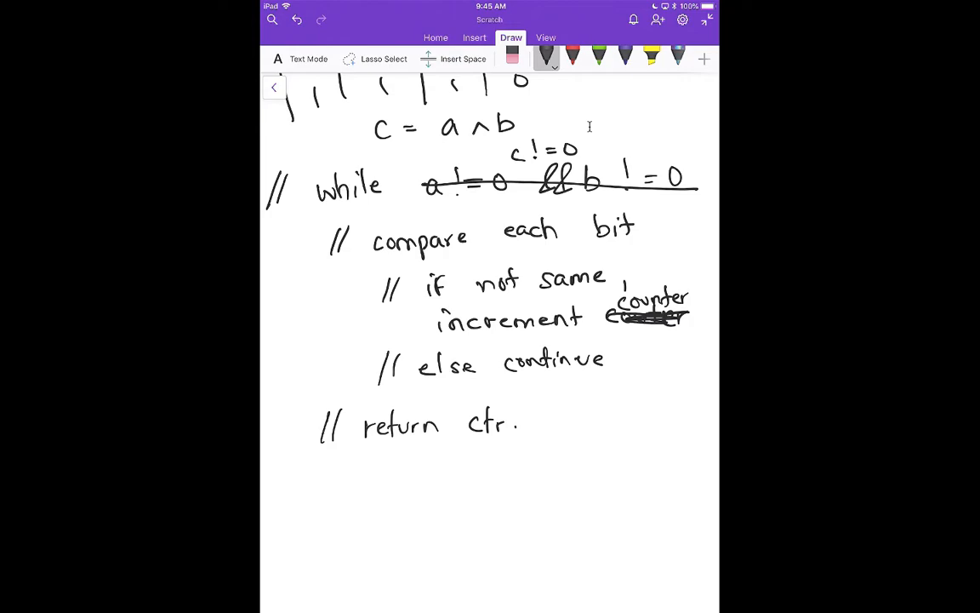
Step: Replace compare with check if bits are on and strike out not same in the if line
drag(365, 242, 655, 235)
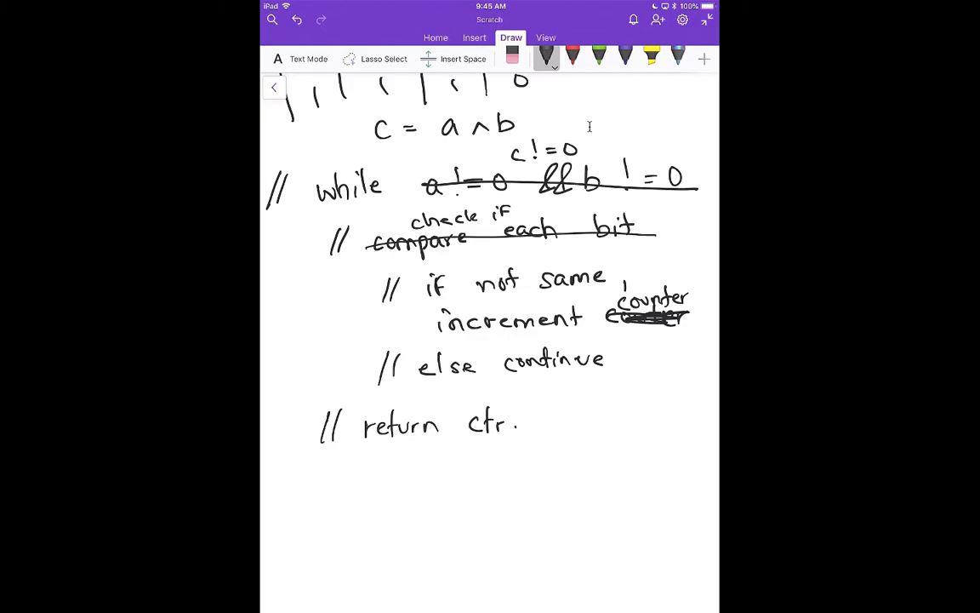
drag(524, 213, 570, 212)
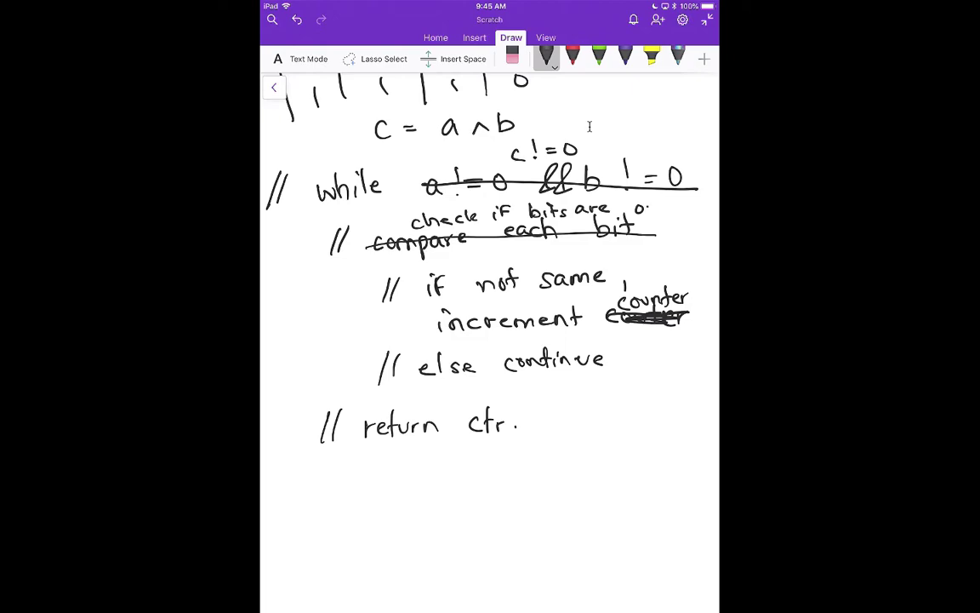
drag(645, 211, 662, 205)
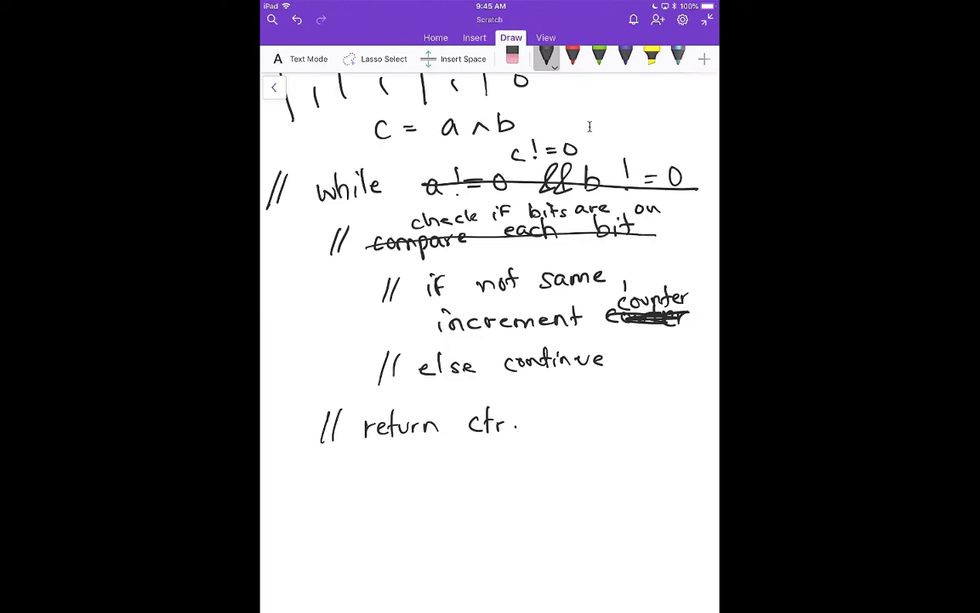
drag(483, 286, 620, 281)
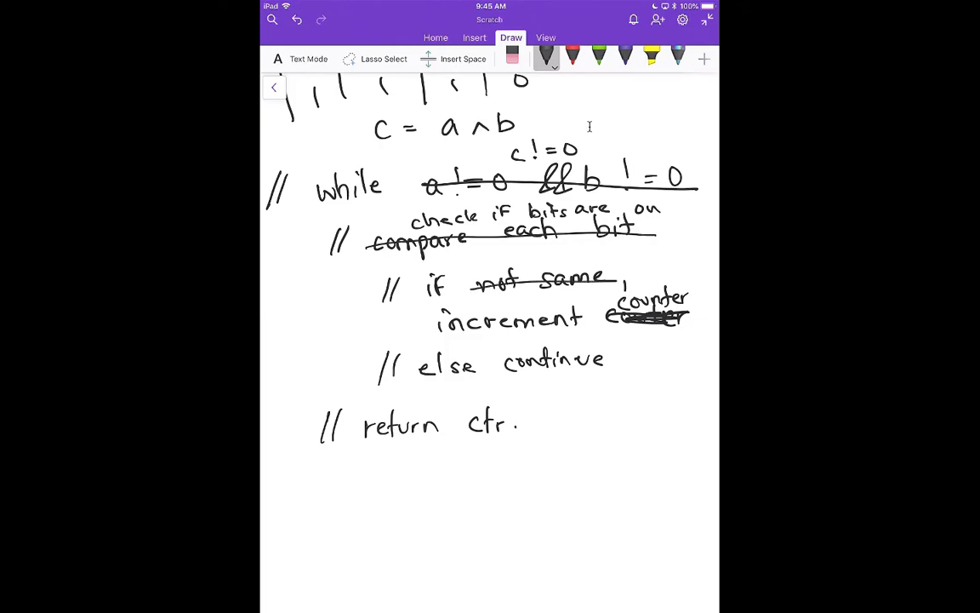
drag(485, 258, 545, 255)
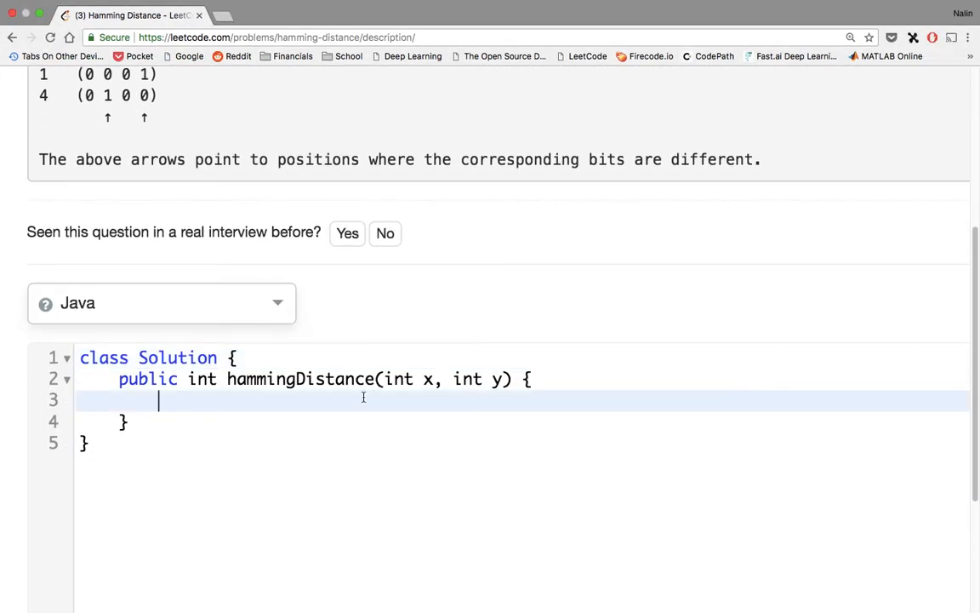
Step: Write int temp = x ^ y; and an empty while (temp != 0) { } loop in the Java editor
text(int tem)
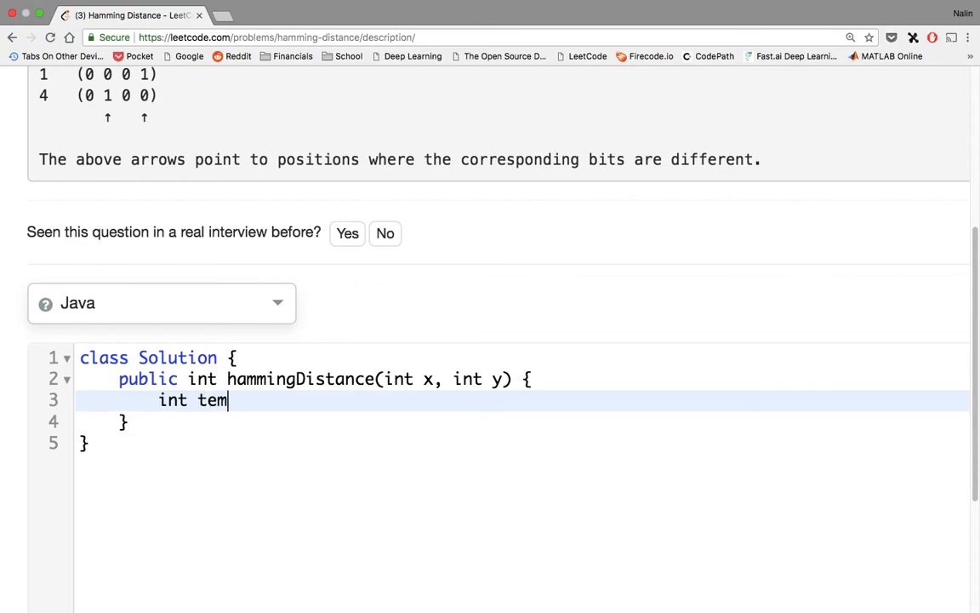
text(p)
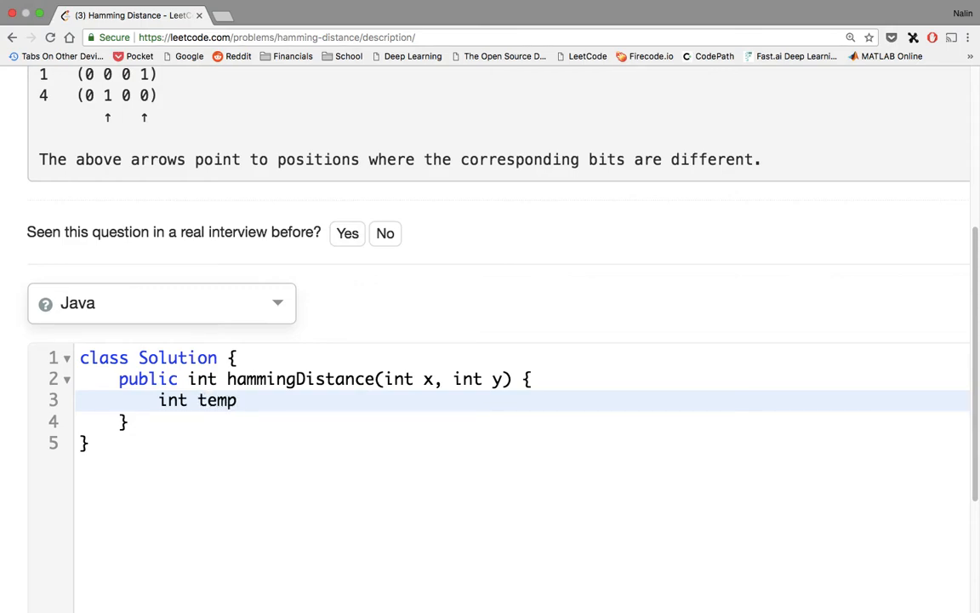
text(= c)
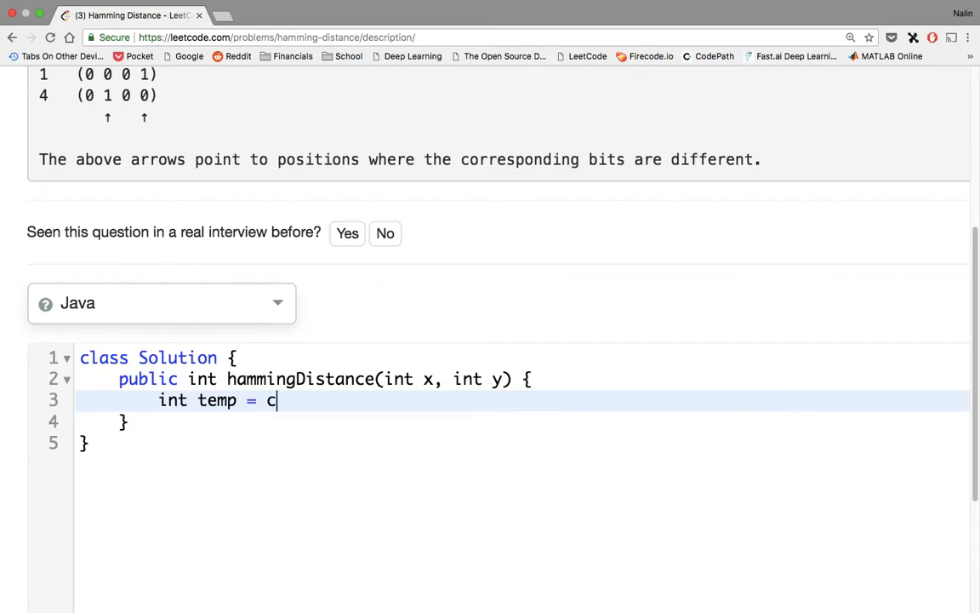
text(x ^ y;)
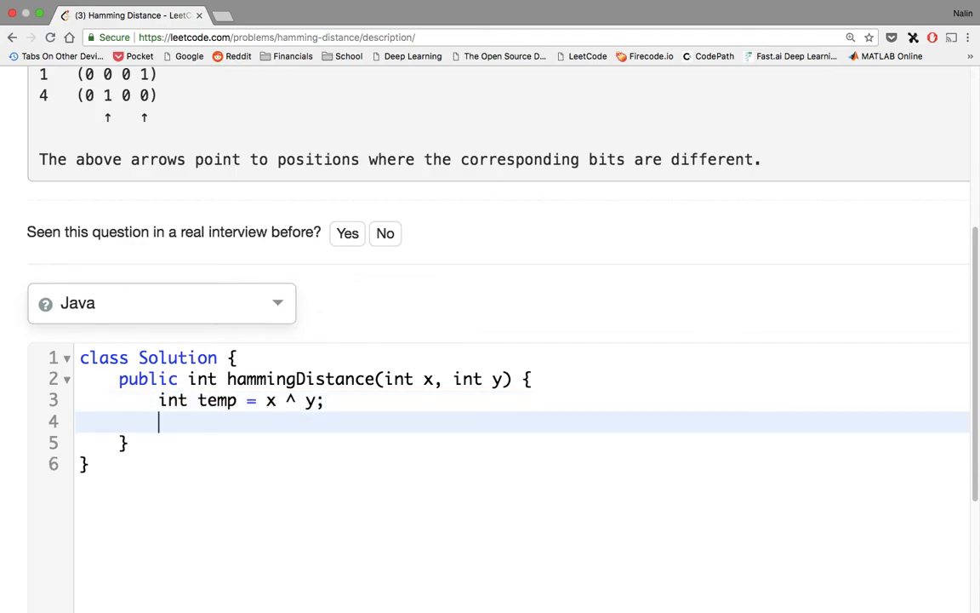
text(whi)
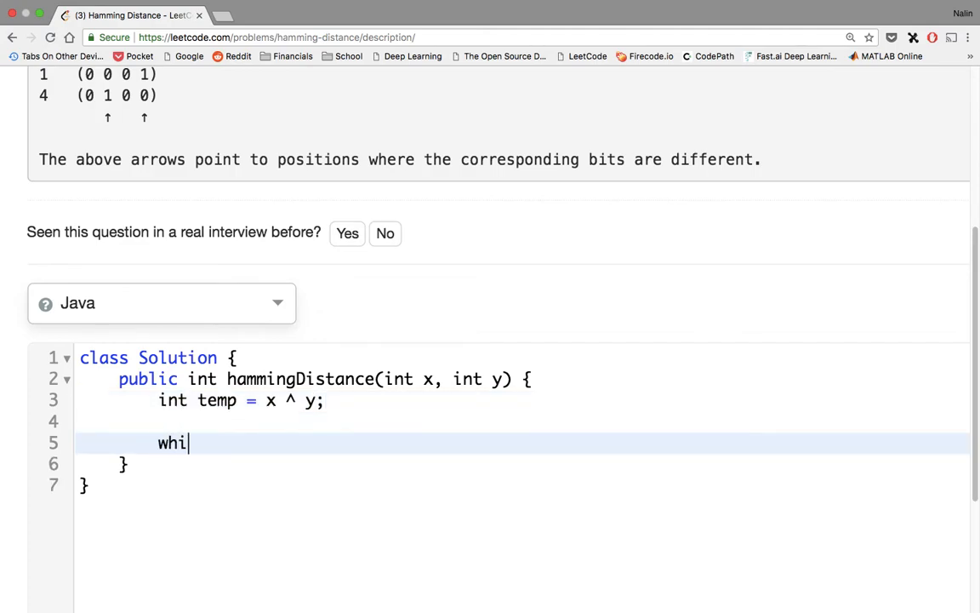
text(le (temp)
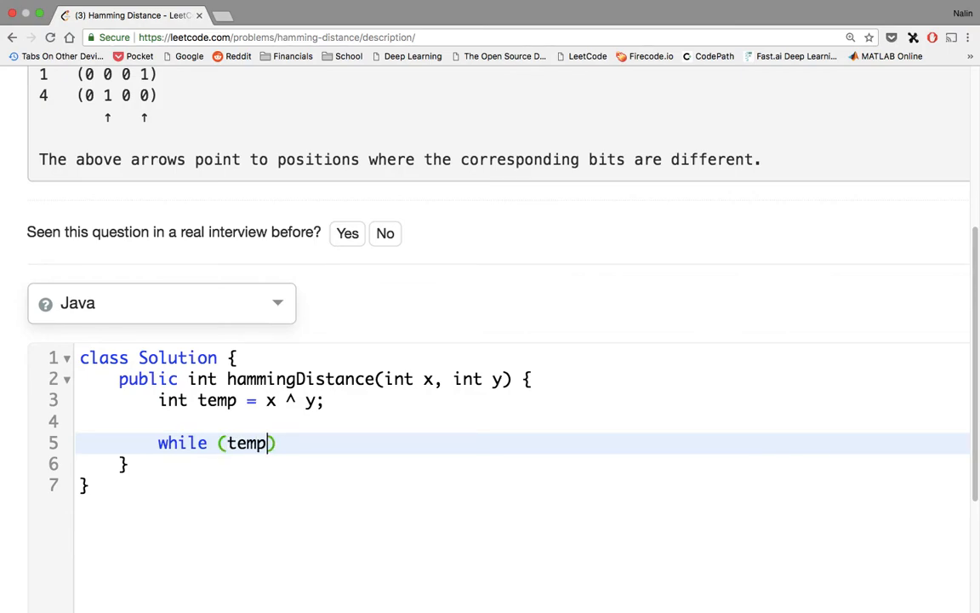
text(!=)
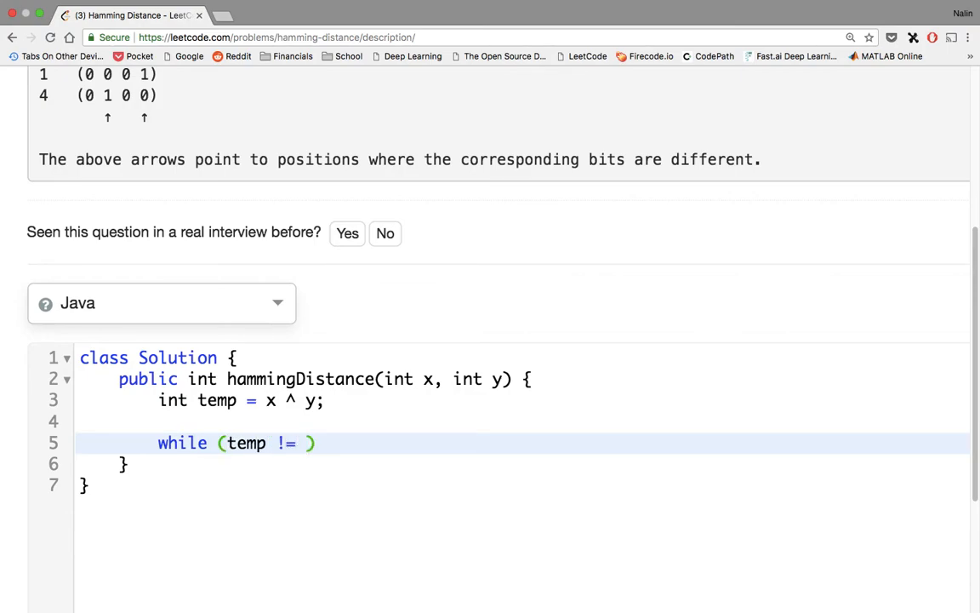
text(0) {)
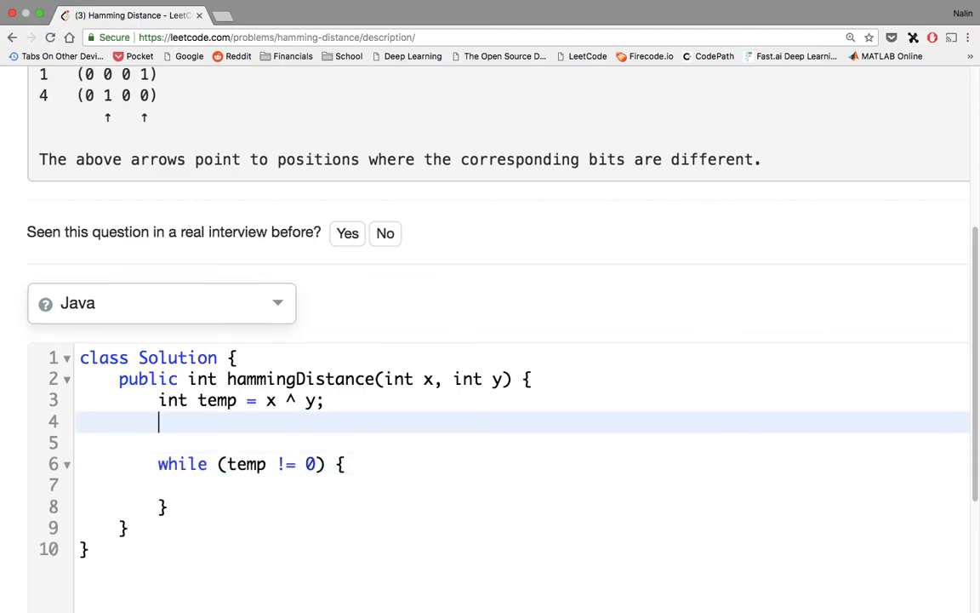
Step: Add int counter = 0; and return counter;, then place the cursor in the loop body
text(int counter)
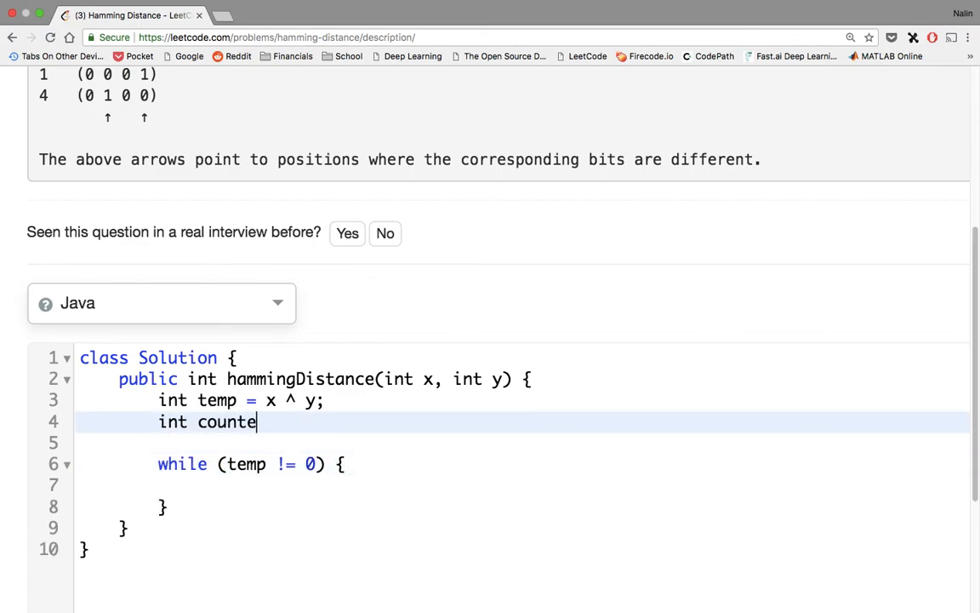
text(r = 0;)
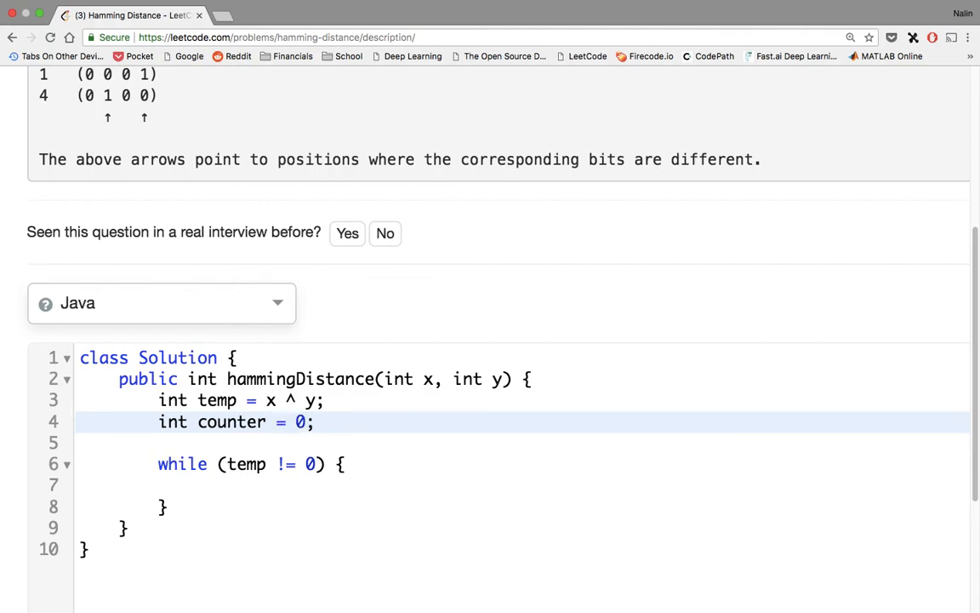
text(retur)
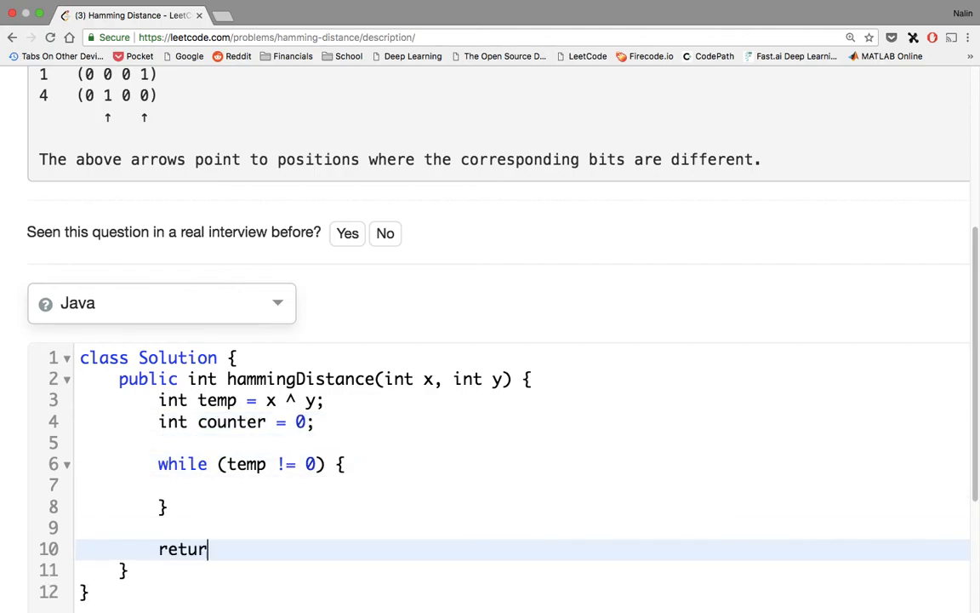
text(n counter;)
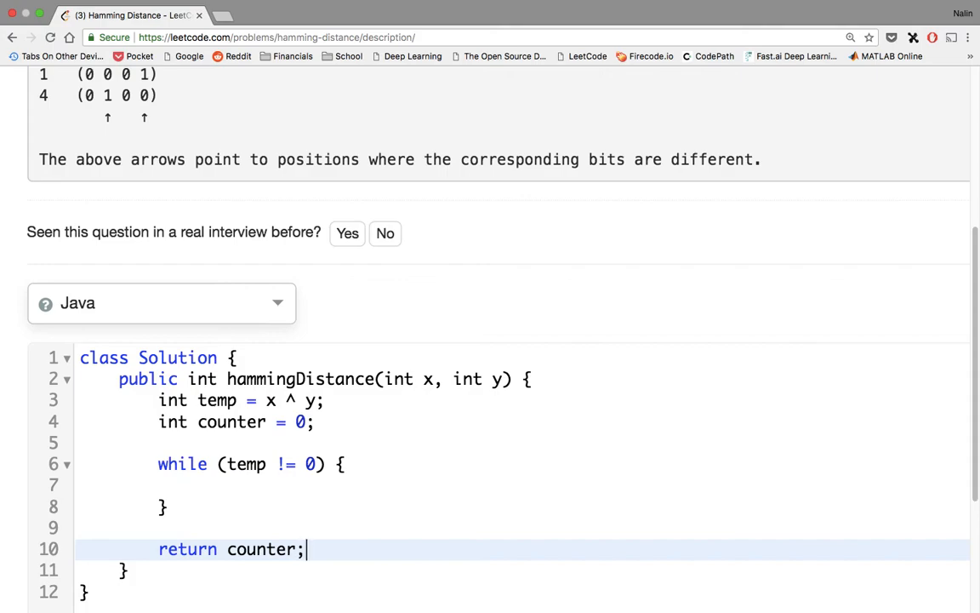
click(197, 485)
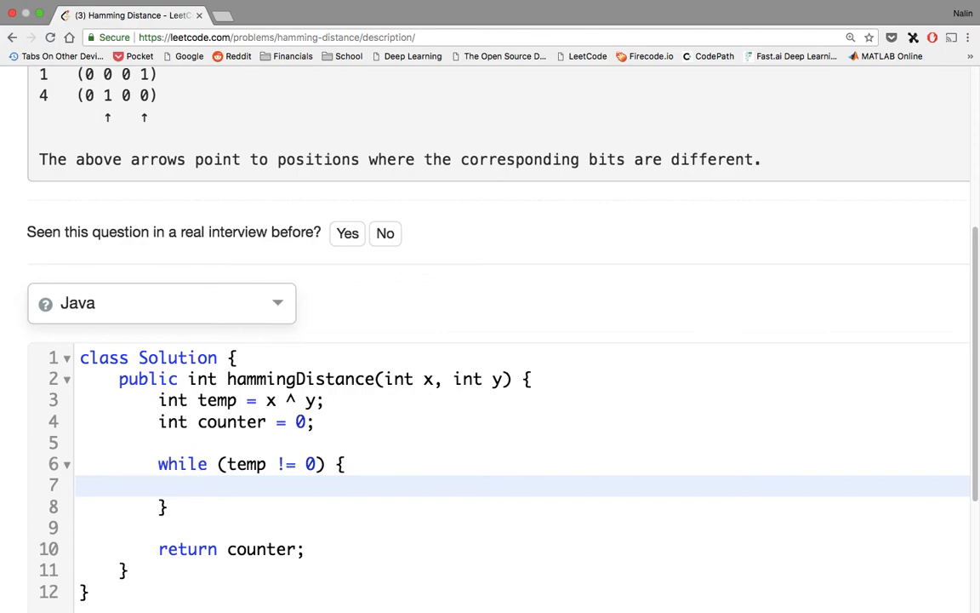
Step: Inside the while loop write counter += temp & 1;, fixing a mistyped word
text(resul)
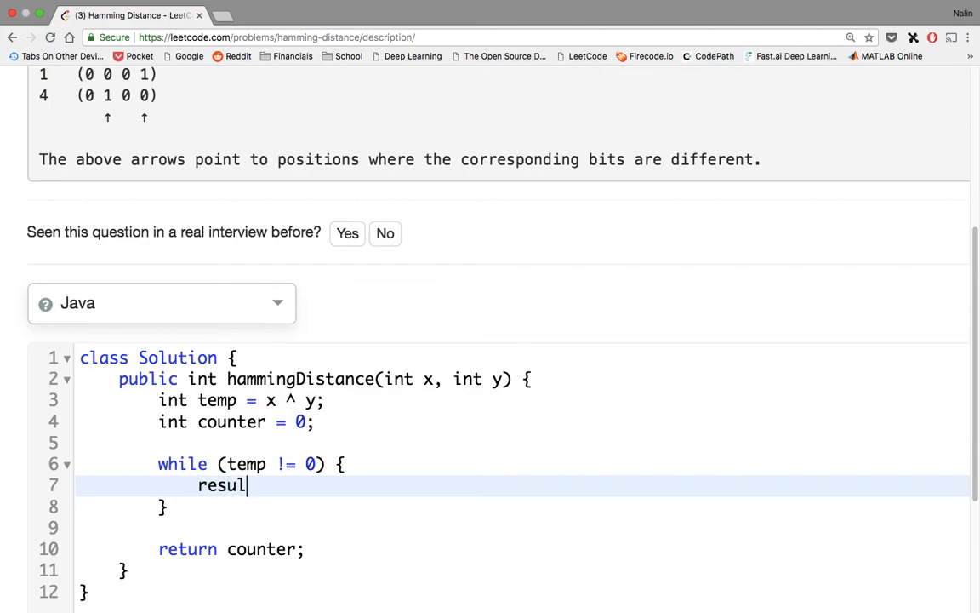
key(Backspace)
text(counter)
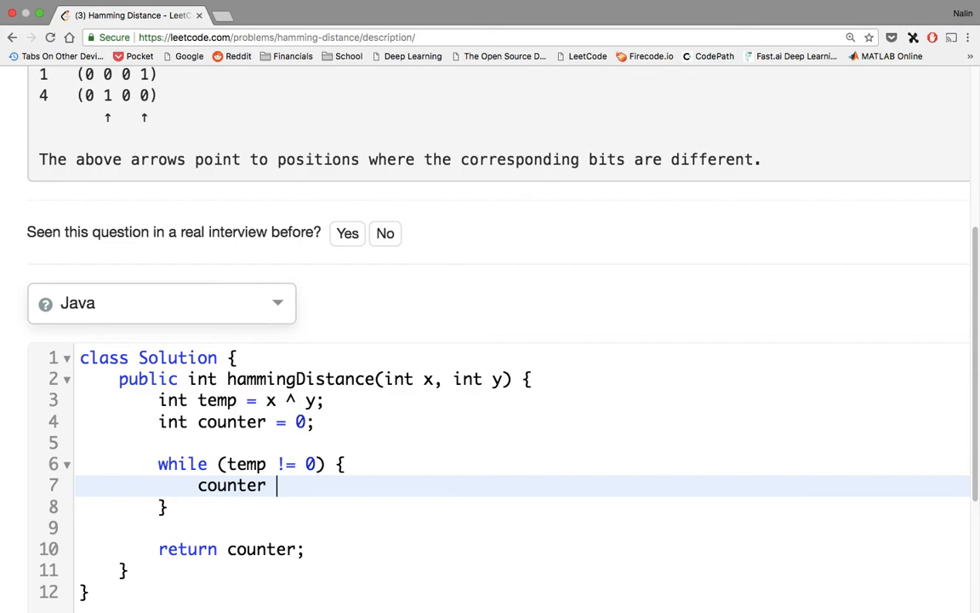
text(+=)
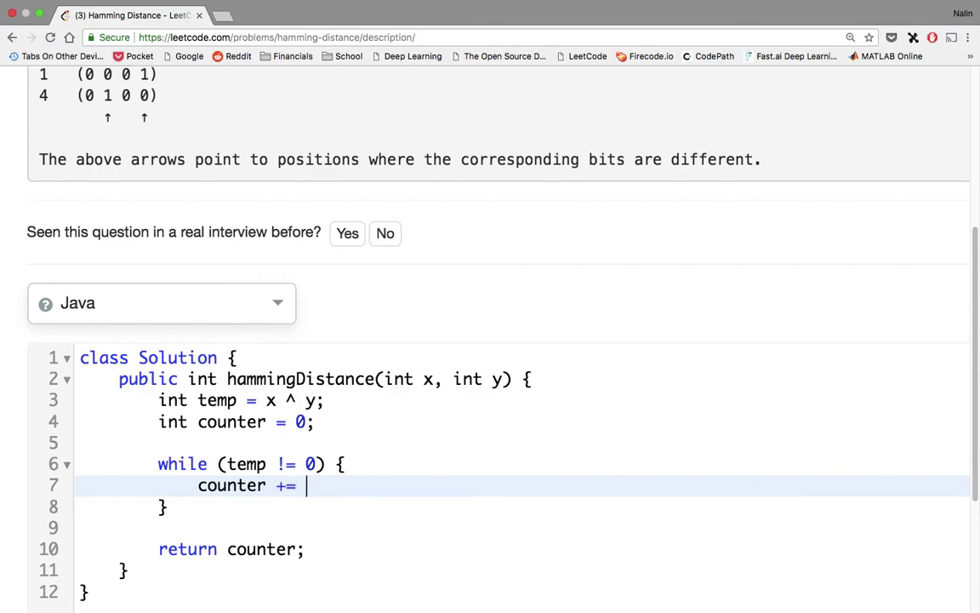
text(temp)
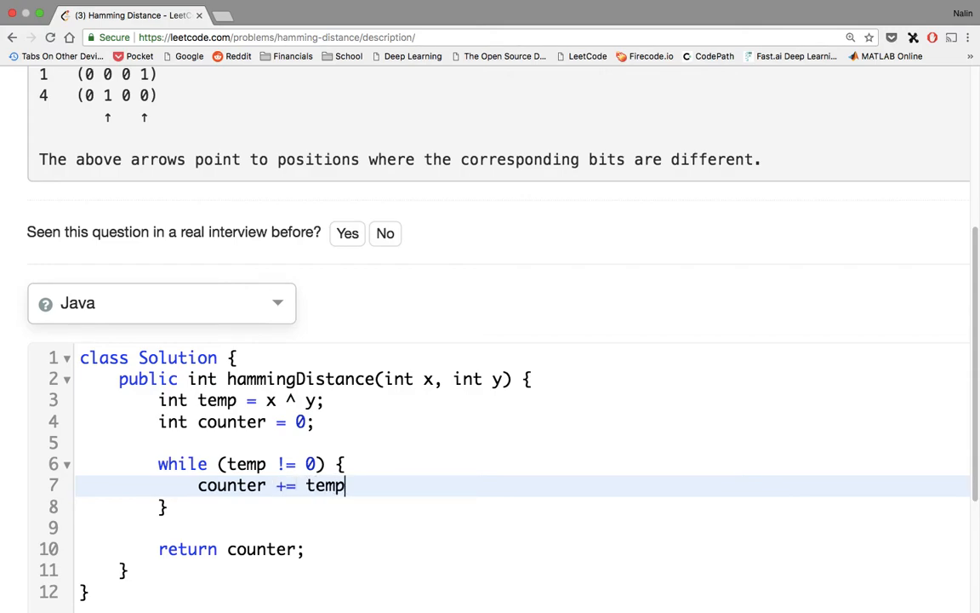
text(& 1)
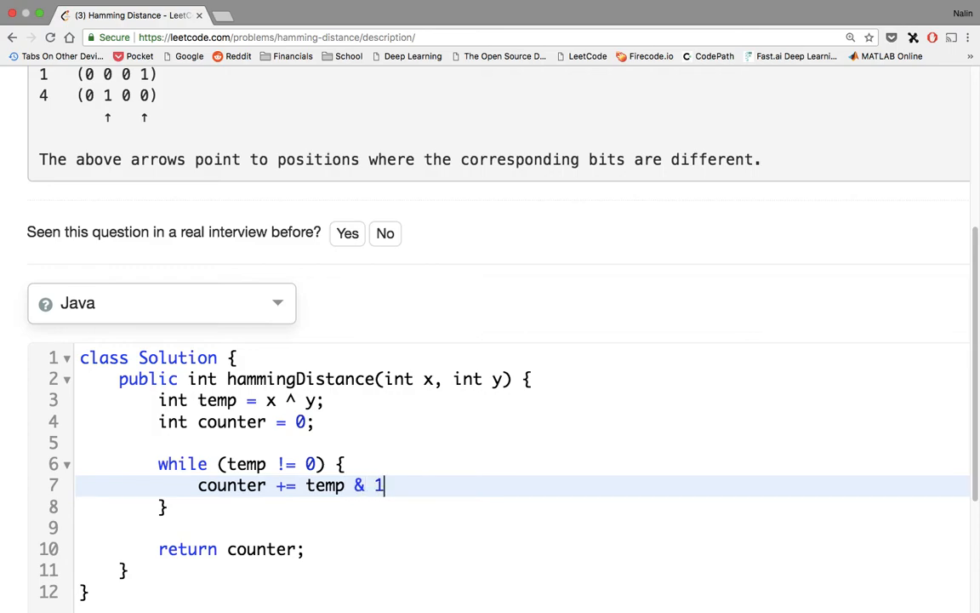
text(;)
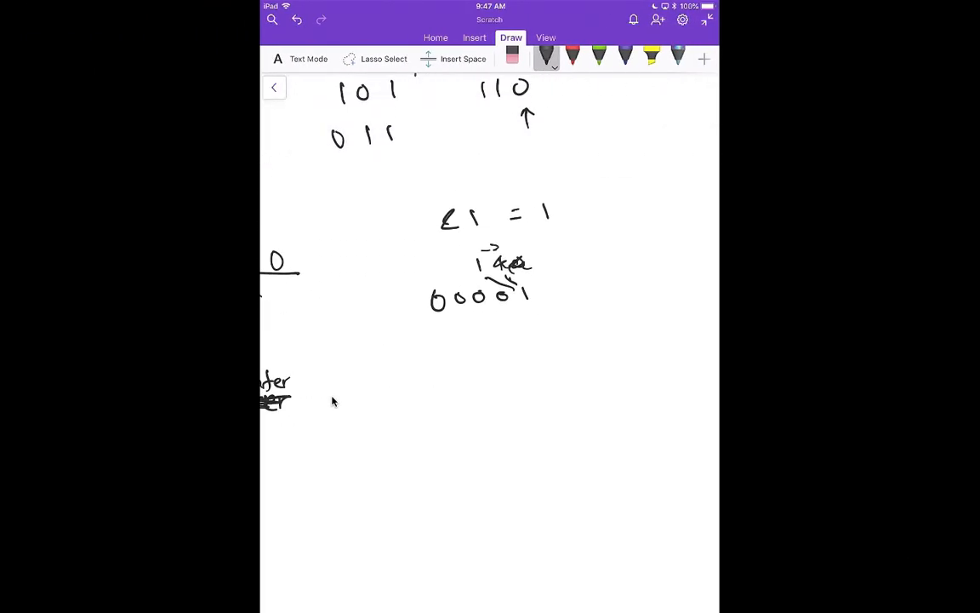
Step: Handwrite 110 compared against 0, with an arrow and a 1 below it
drag(452, 378, 453, 400)
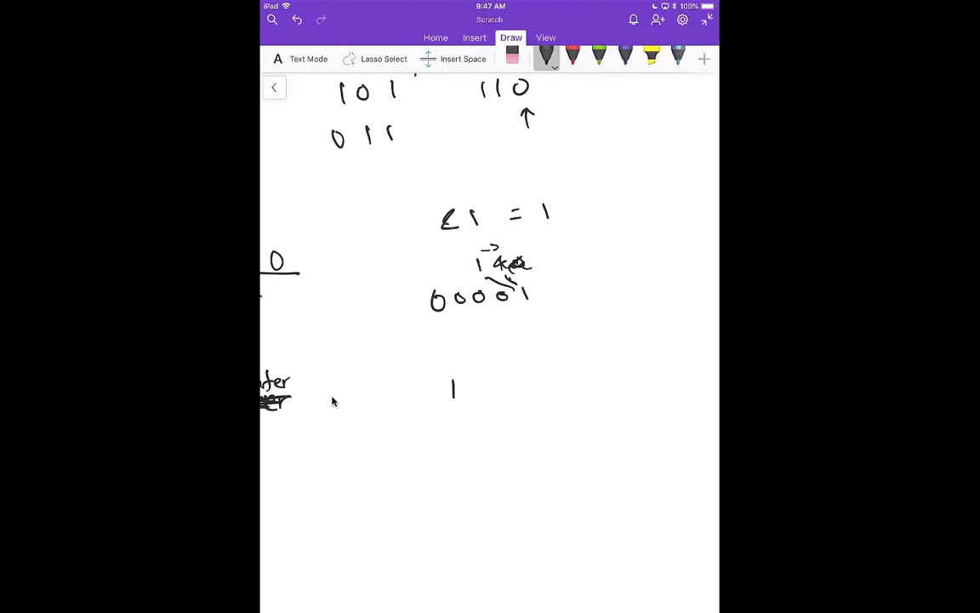
drag(466, 389, 497, 390)
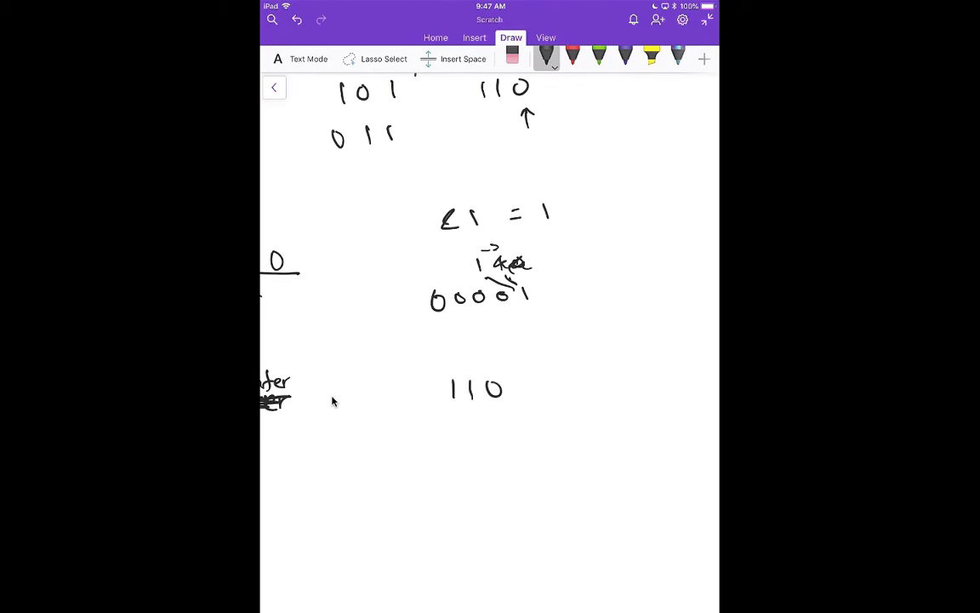
drag(511, 395, 497, 434)
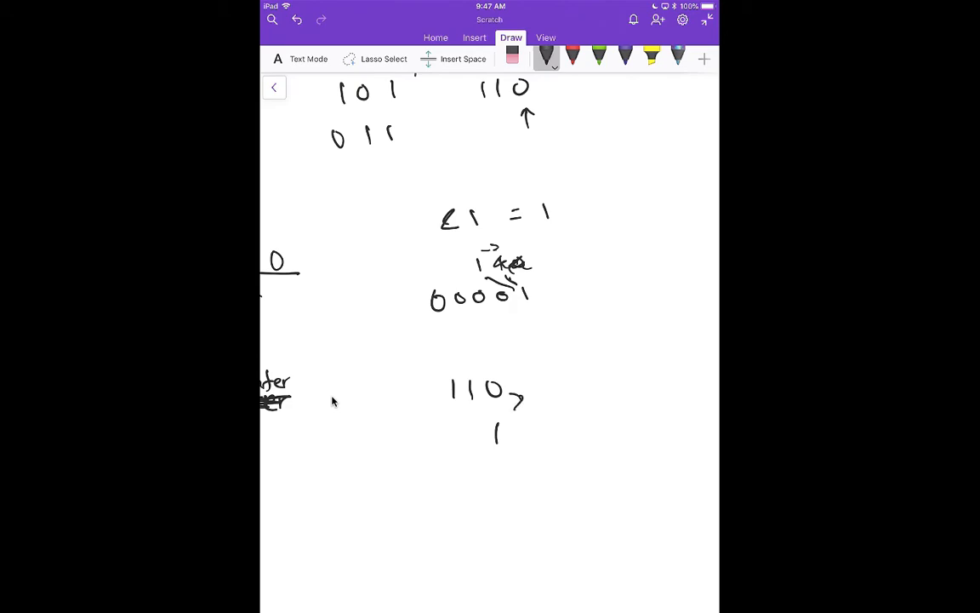
drag(561, 390, 572, 405)
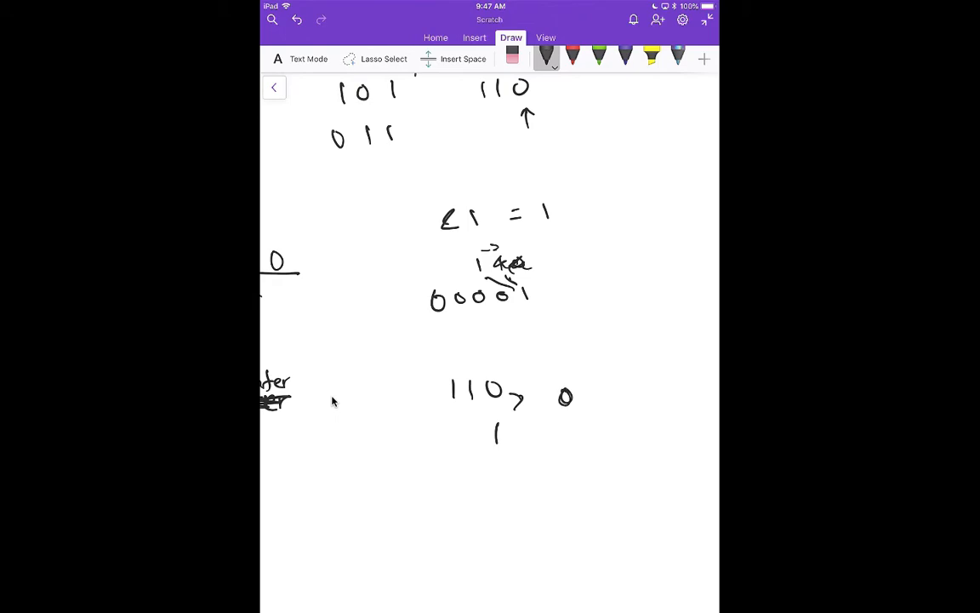
Step: Write 11 and then 1 beneath to show 110 being shifted down
drag(463, 507, 493, 480)
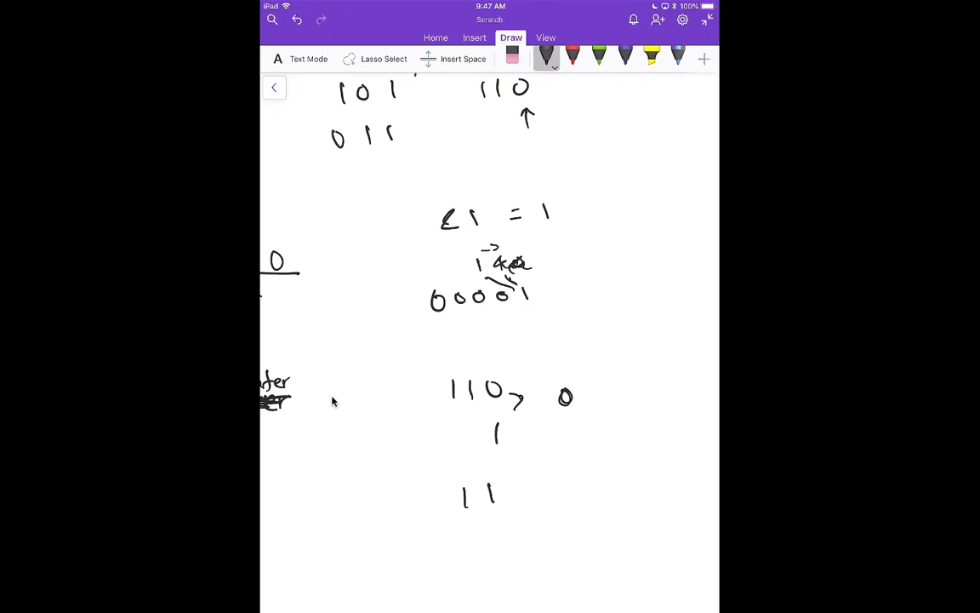
drag(497, 527, 495, 551)
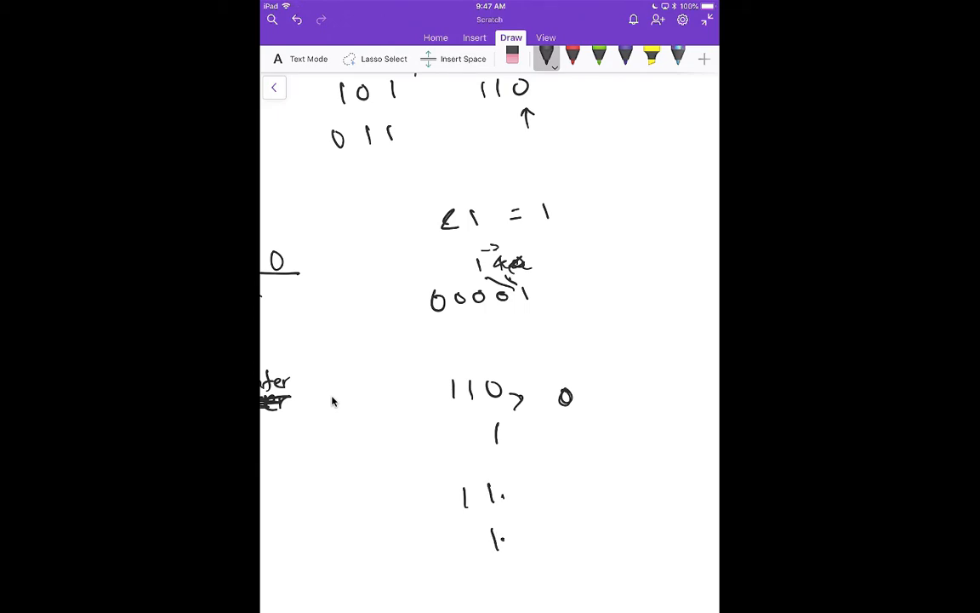
drag(584, 492, 579, 514)
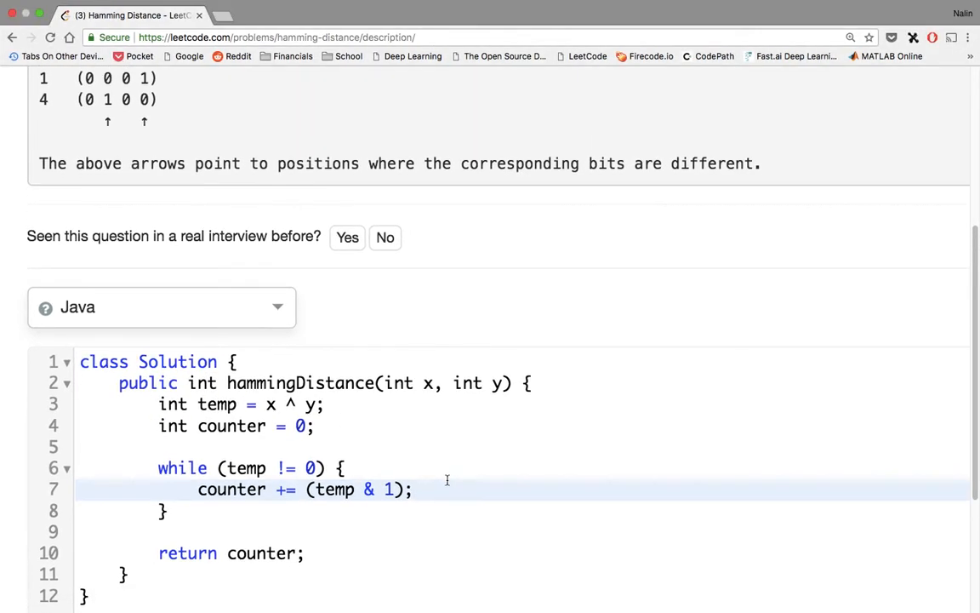
Step: Add the line temp = temp >> 1; as the loop's final statement
key(Return)
text(temp)
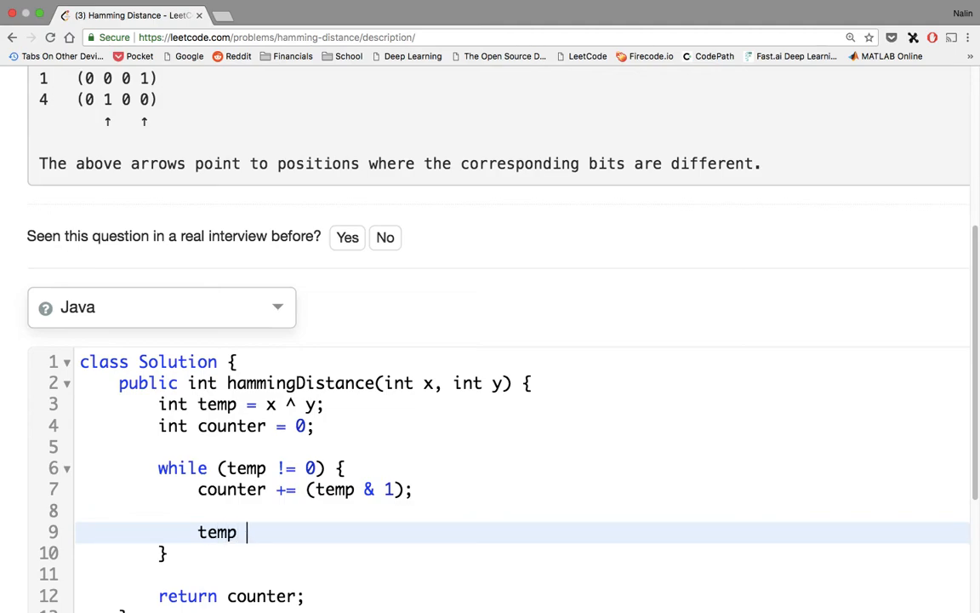
text(>> 1;)
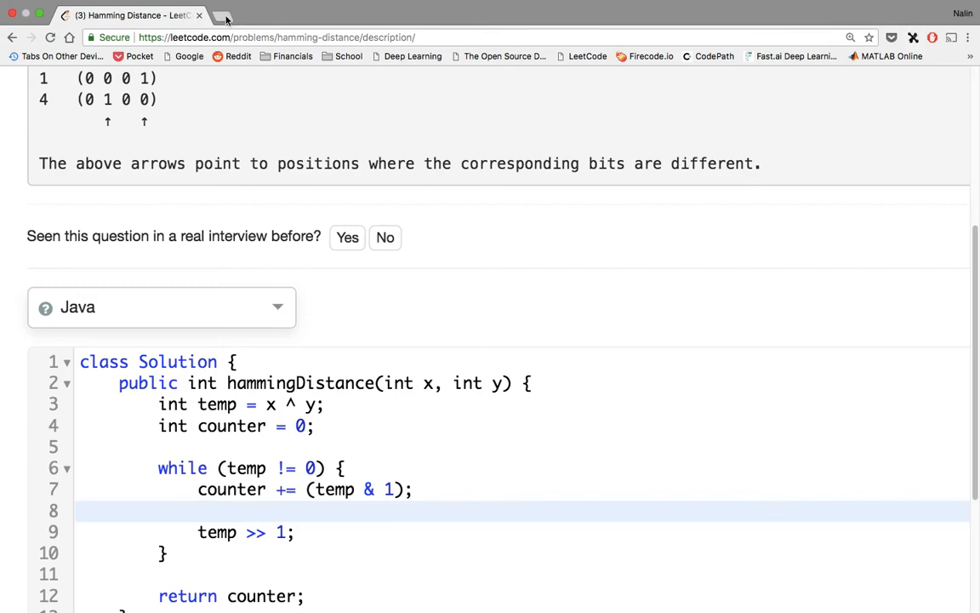
scroll(down, 3)
text(temp = )
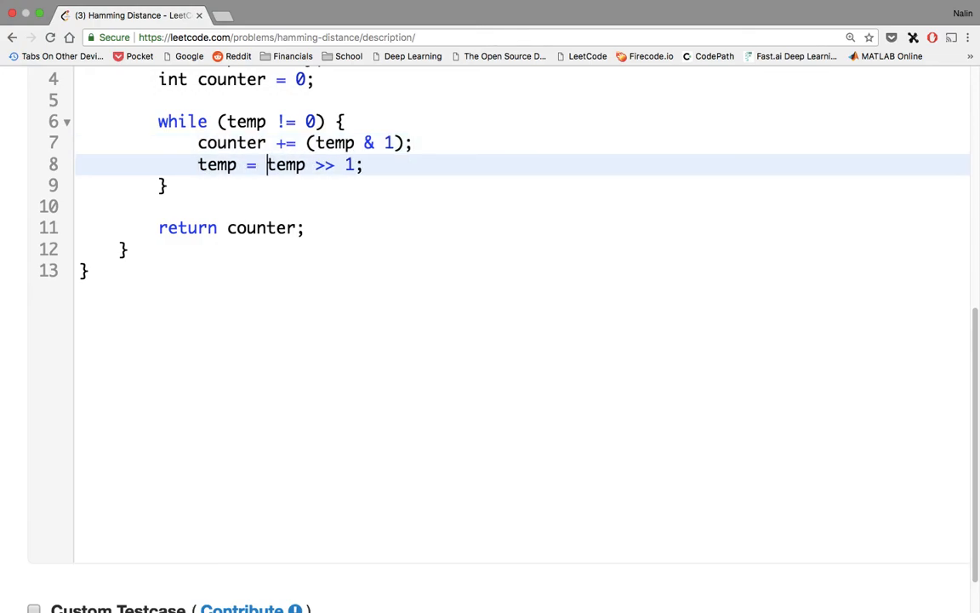
scroll(up, 3)
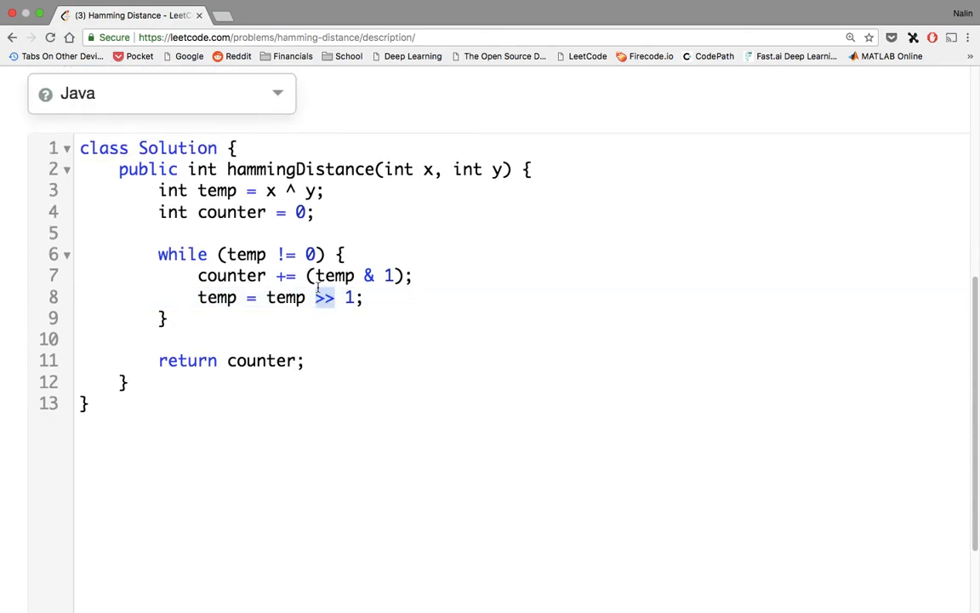
mouse_move(324, 312)
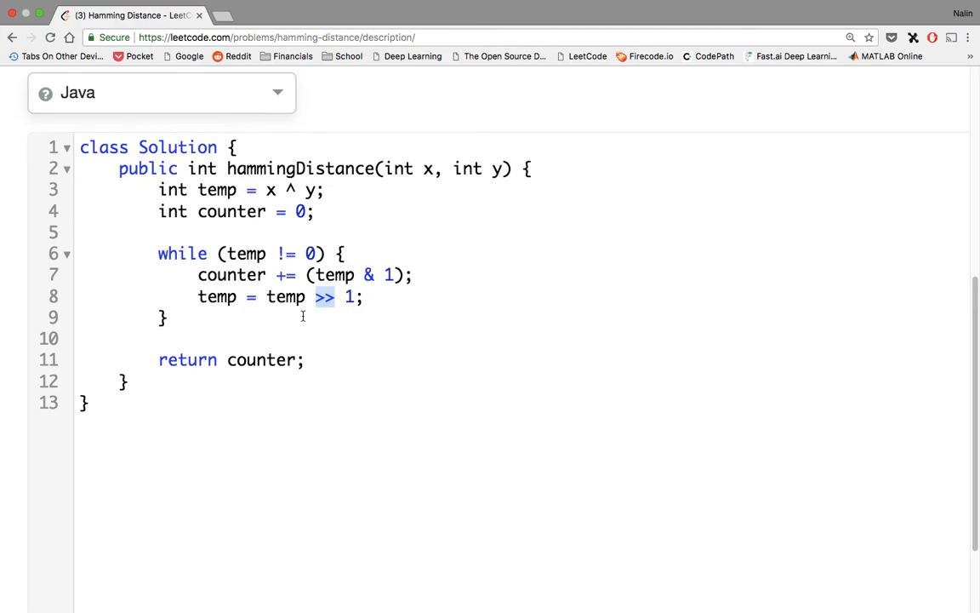
Step: Try the unsigned shift >>> on temp, then revert it to the plain >> shift
scroll(down, 3)
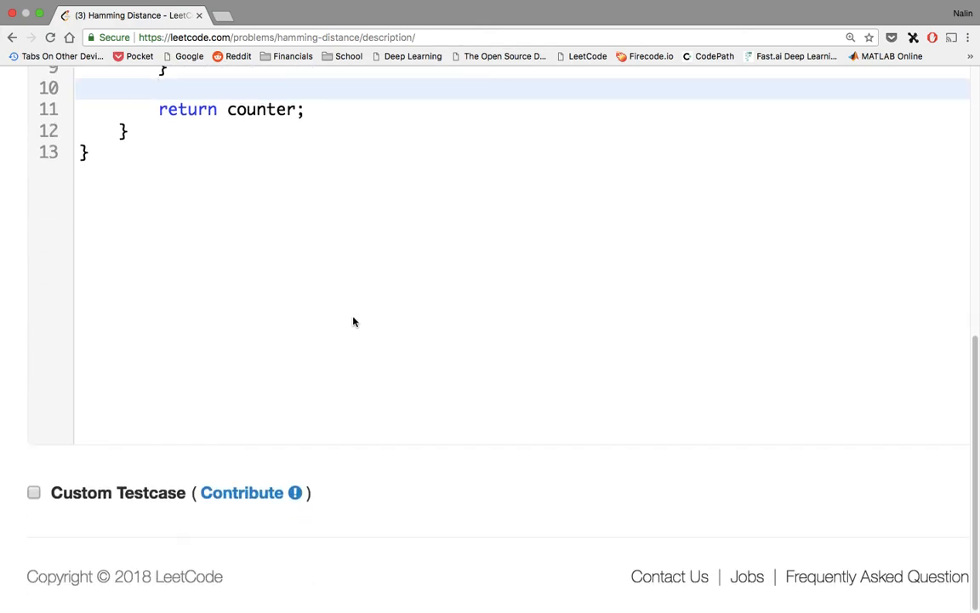
scroll(up, 3)
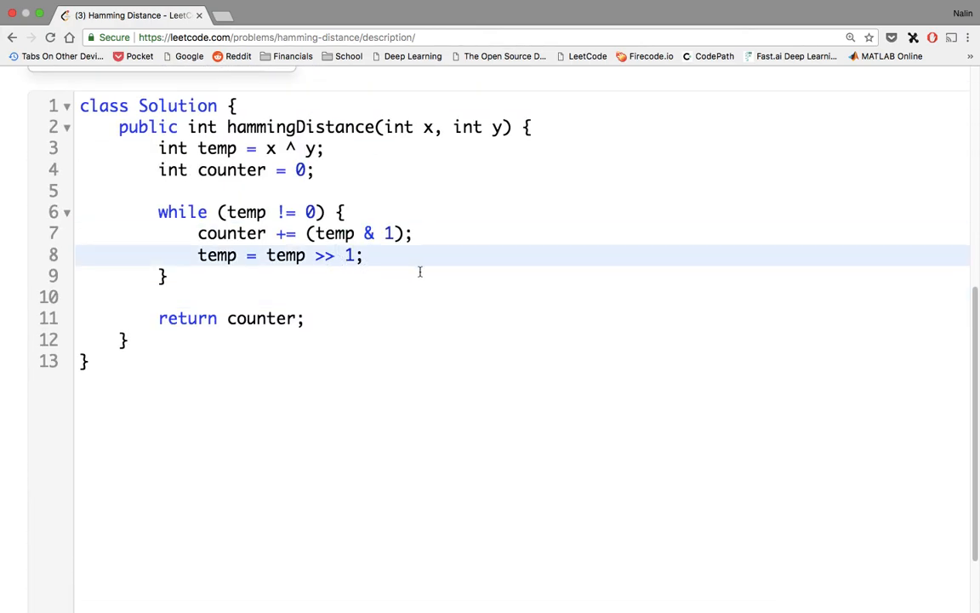
text(>)
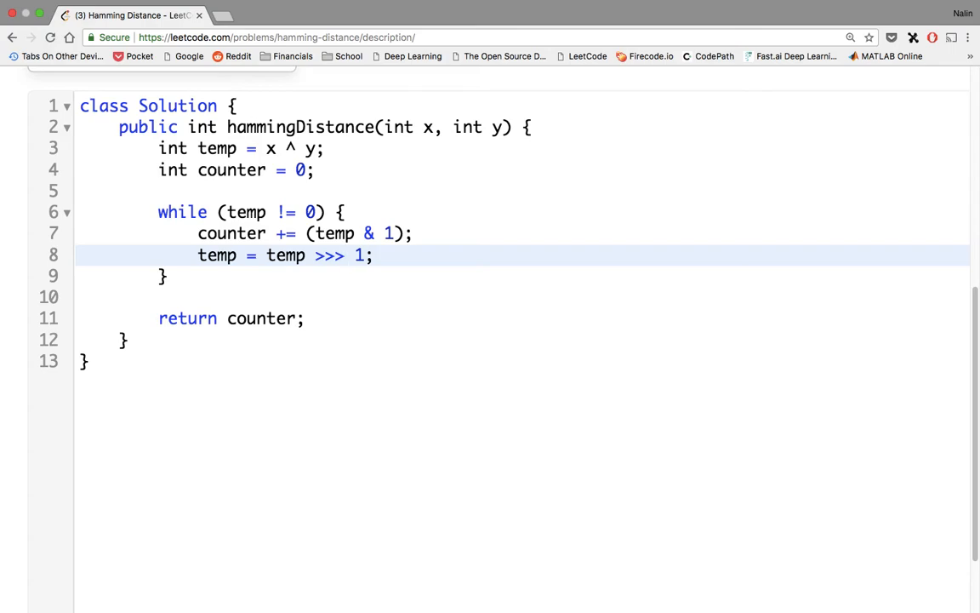
key(Backspace)
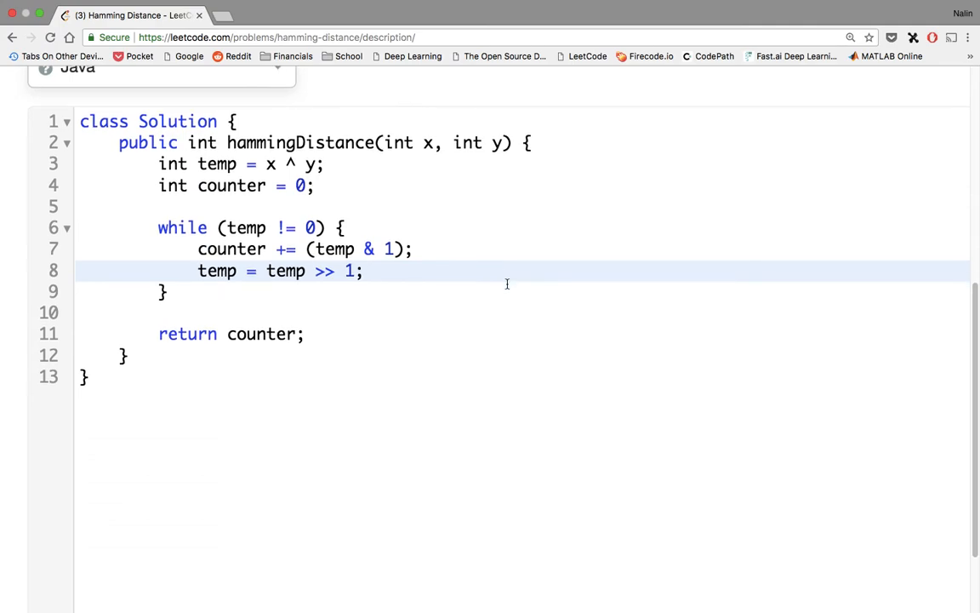
Step: Run the solution against the sample test, then submit it and get Accepted
scroll(up, 3)
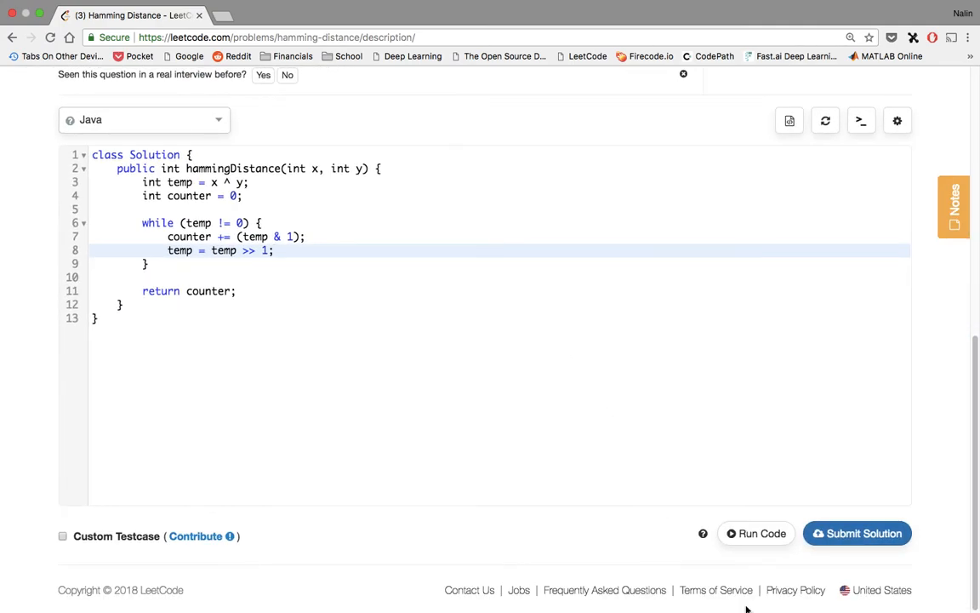
click(755, 533)
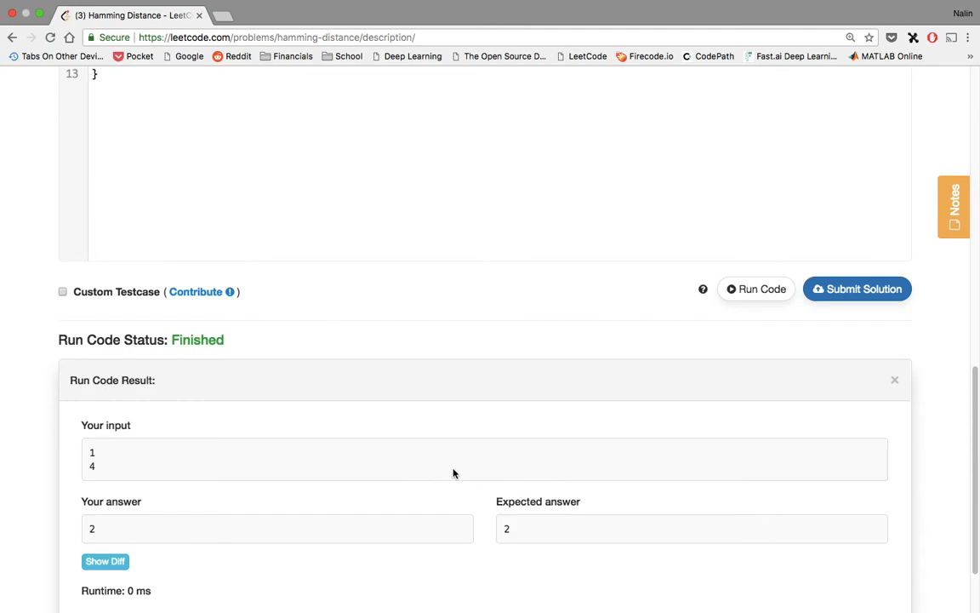
mouse_move(213, 414)
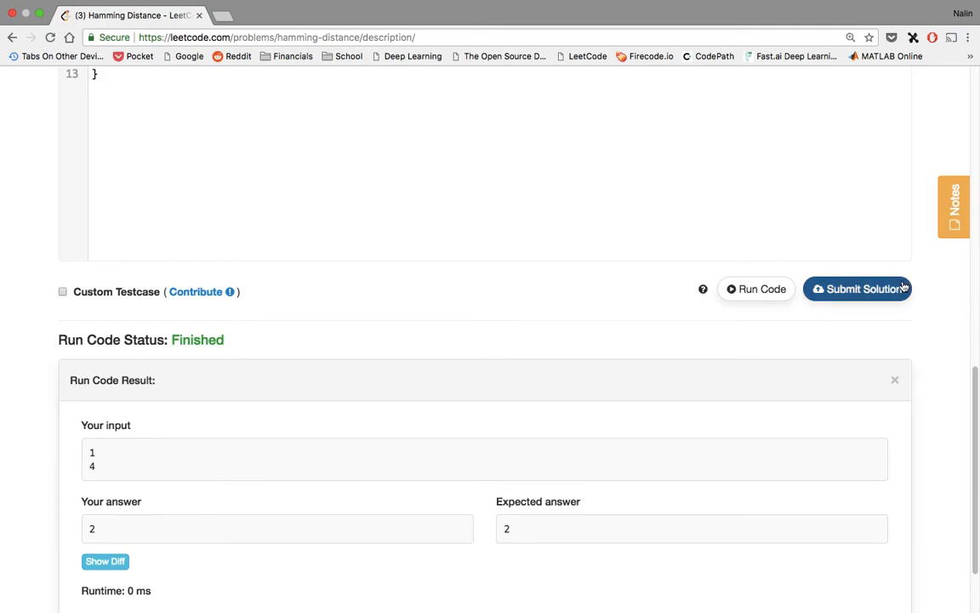
click(858, 289)
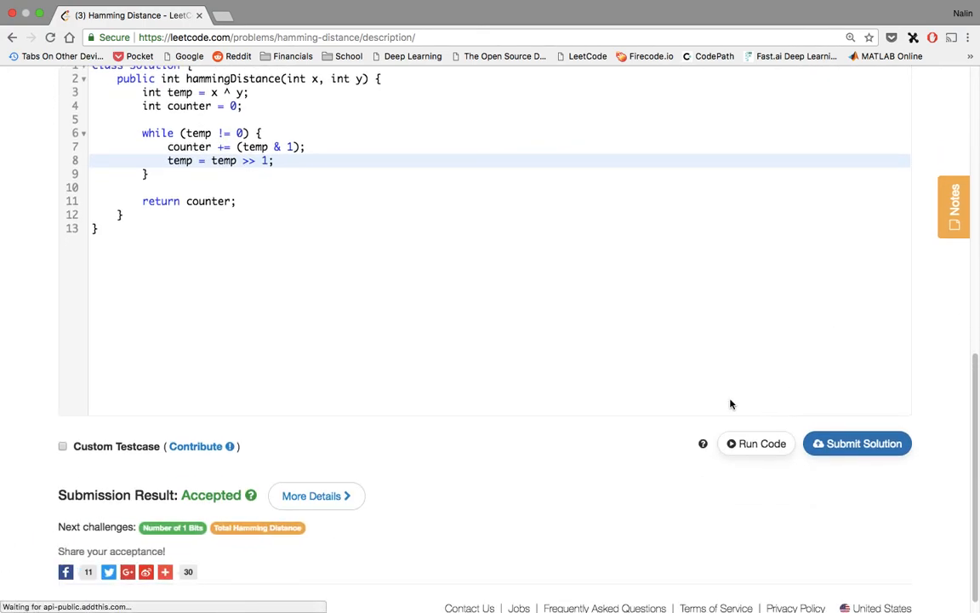
Step: Switch to the problem's Discuss list of community solutions
scroll(up, 3)
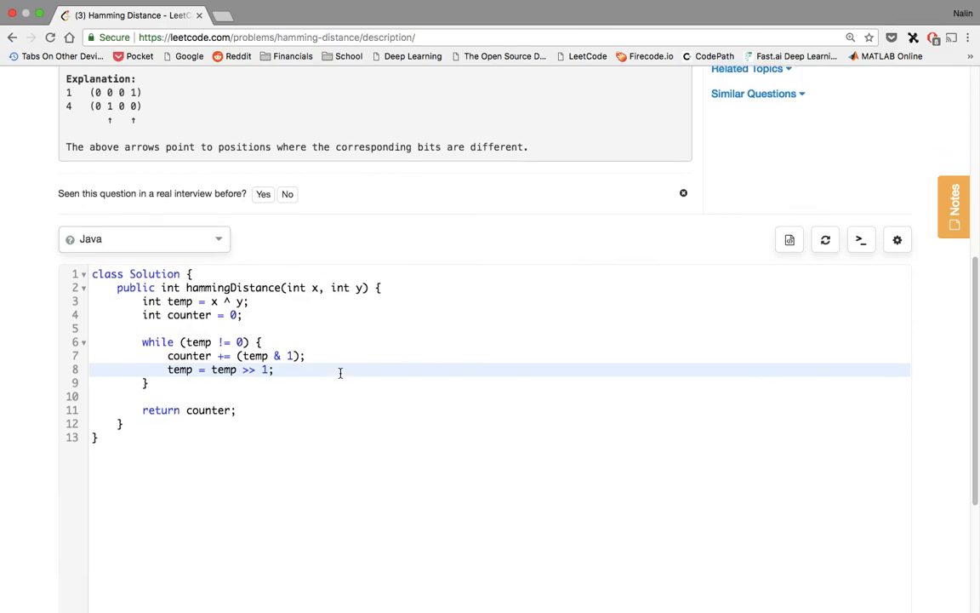
scroll(up, 3)
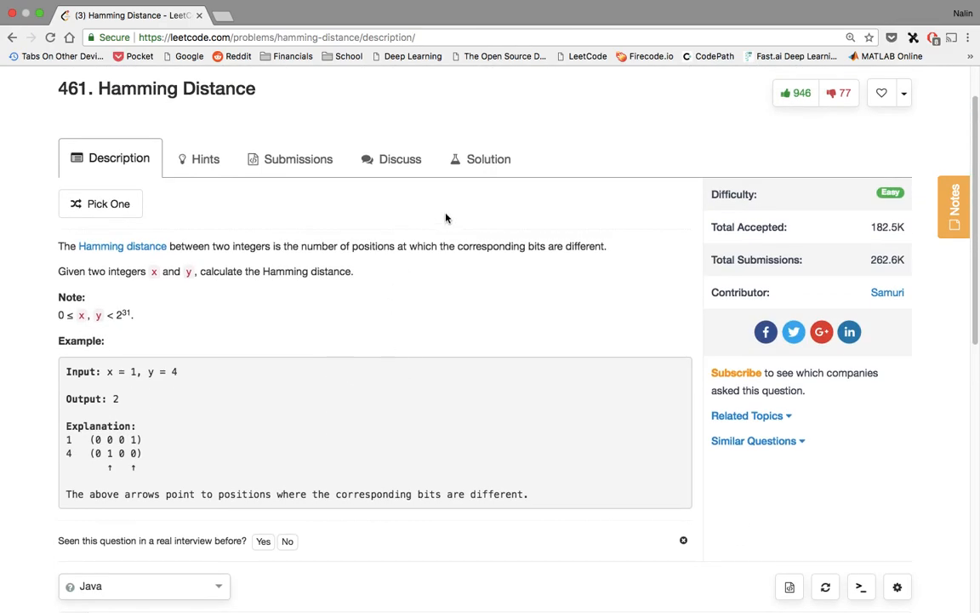
click(400, 160)
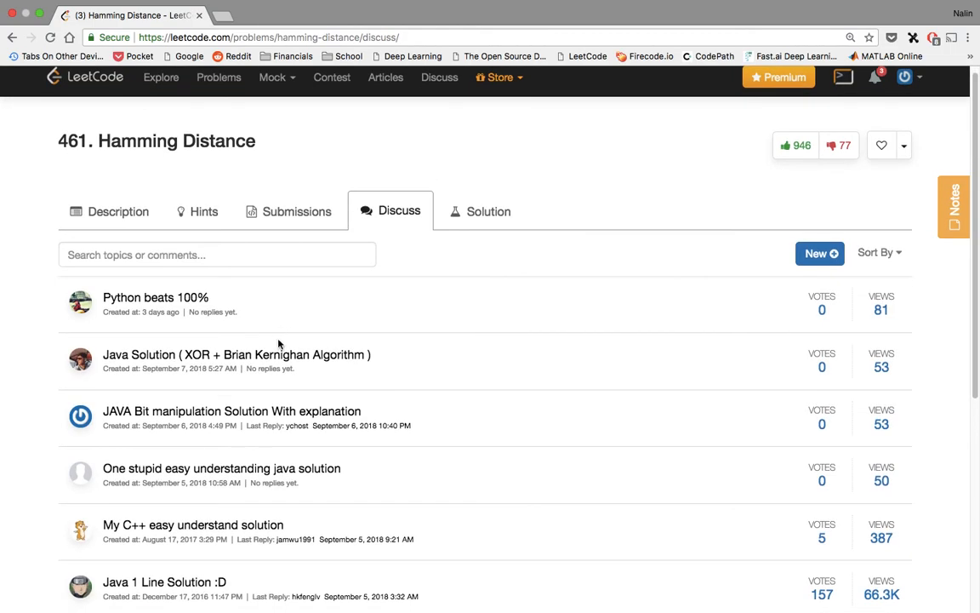
Step: Read the Java XOR + Brian Kernighan post, noting its O(log n) worst-case complexity
click(235, 356)
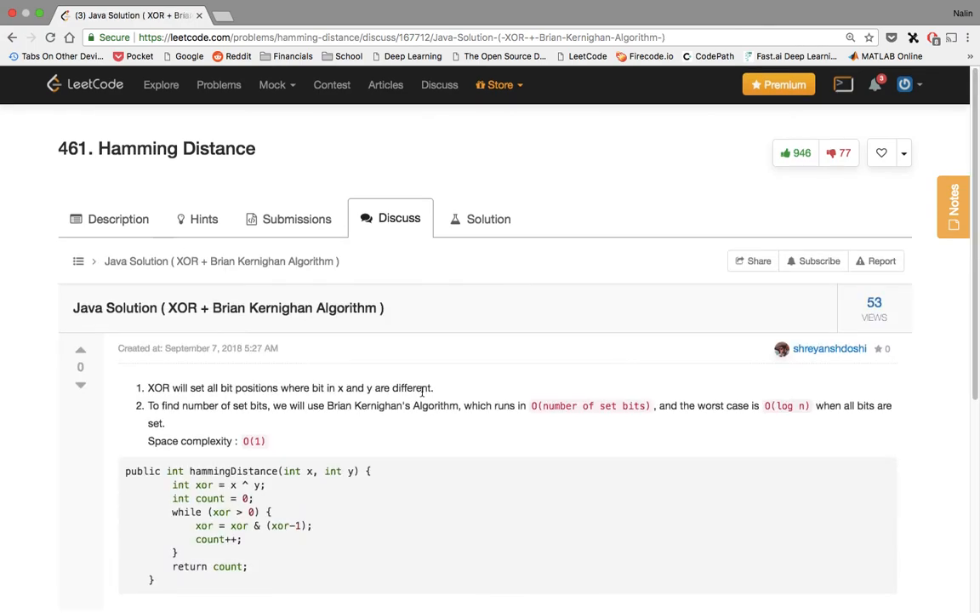
scroll(down, 3)
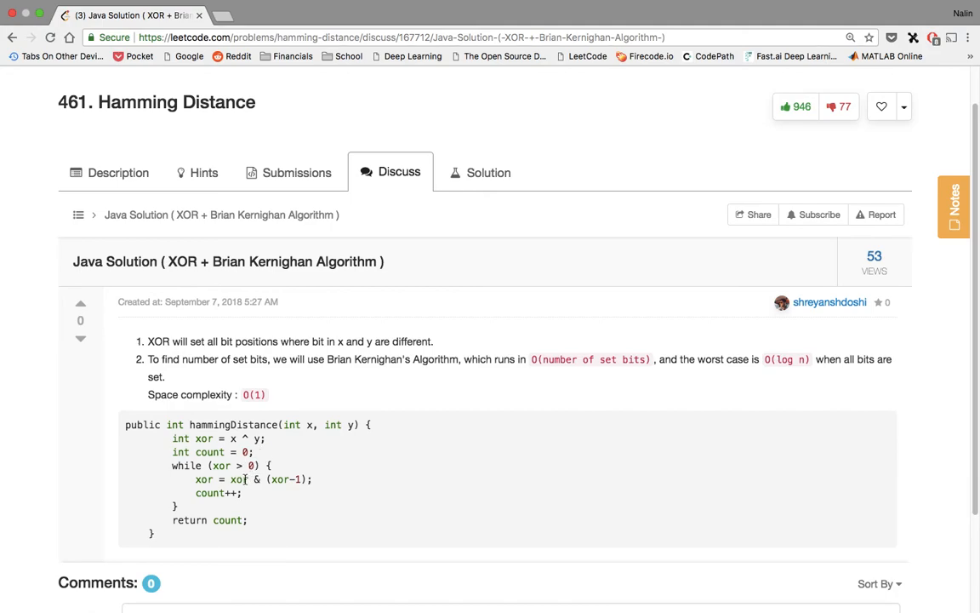
mouse_move(154, 337)
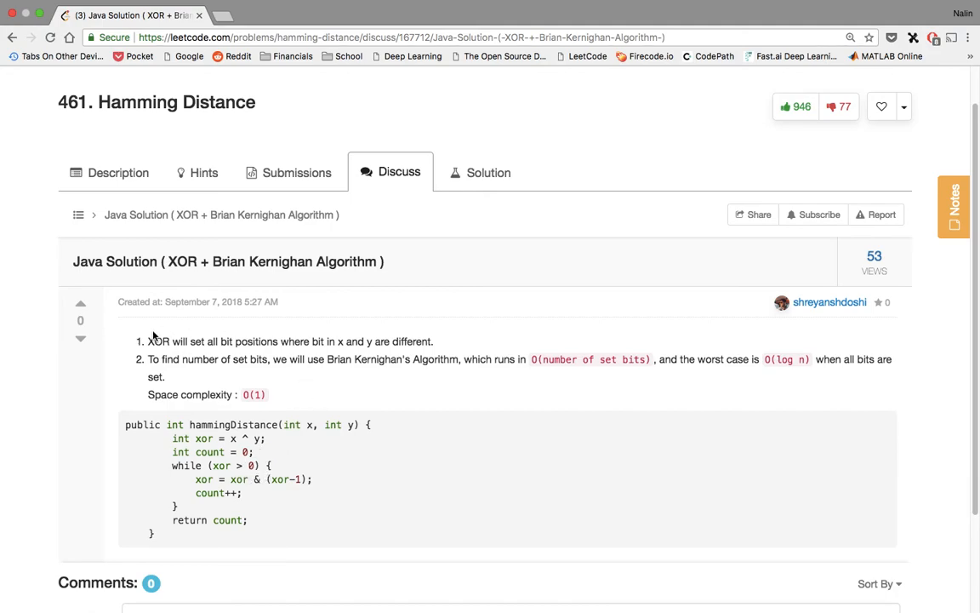
mouse_move(385, 359)
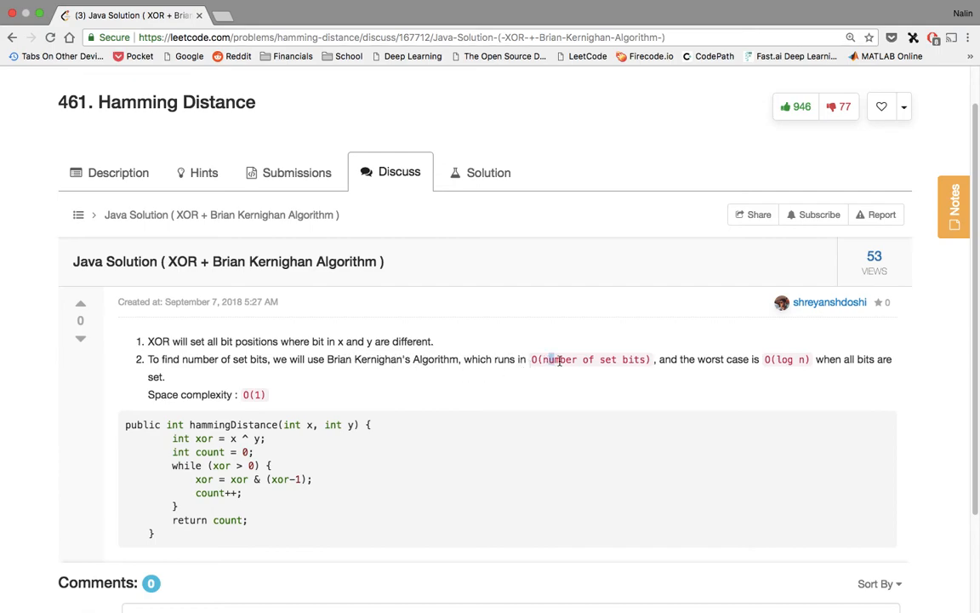
mouse_move(733, 366)
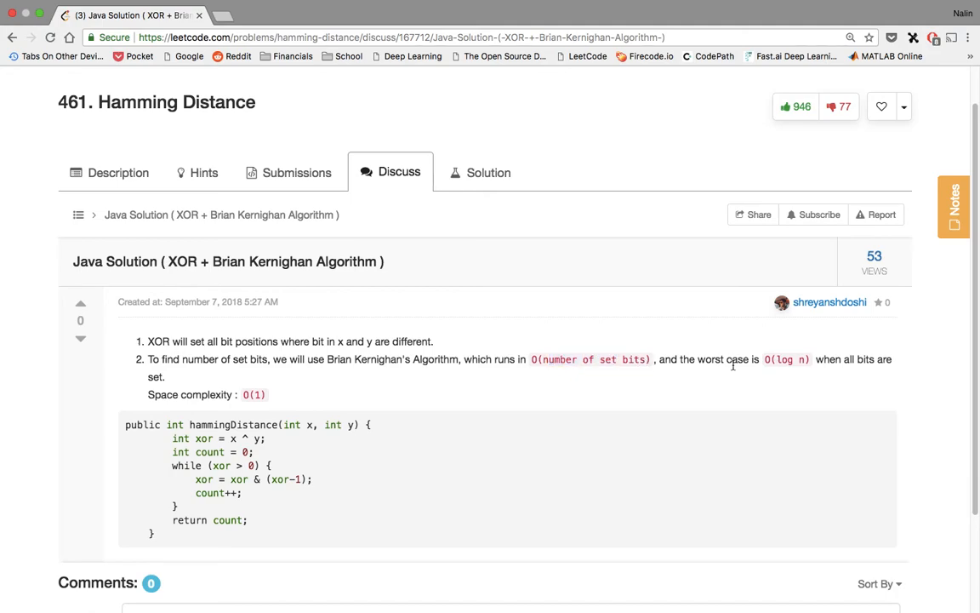
mouse_move(783, 361)
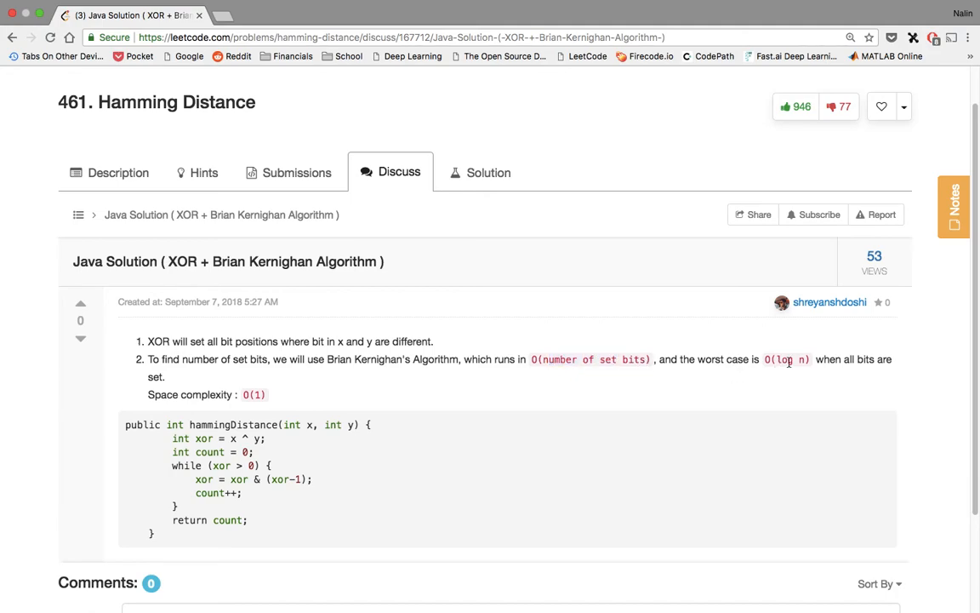
mouse_move(688, 372)
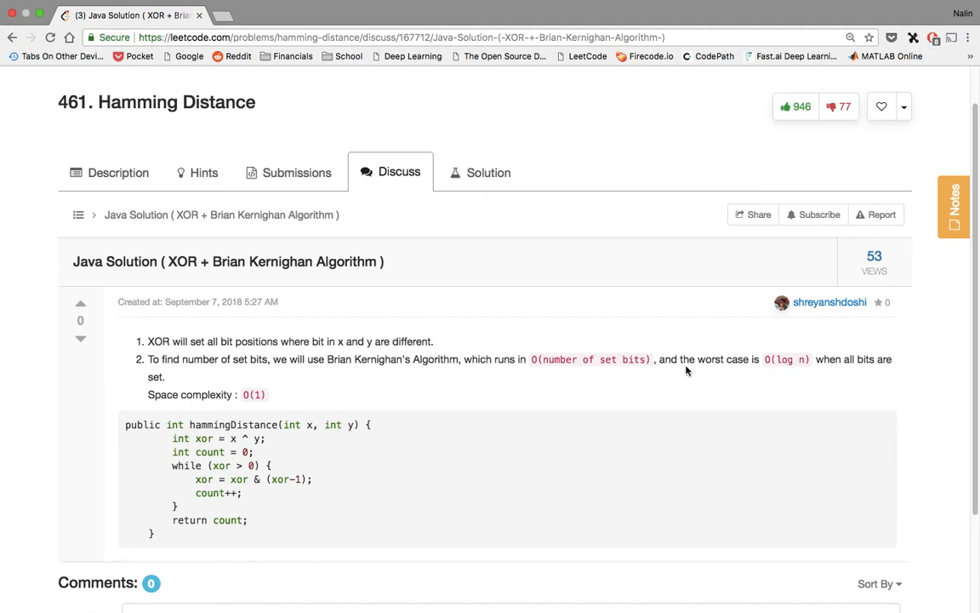
mouse_move(630, 390)
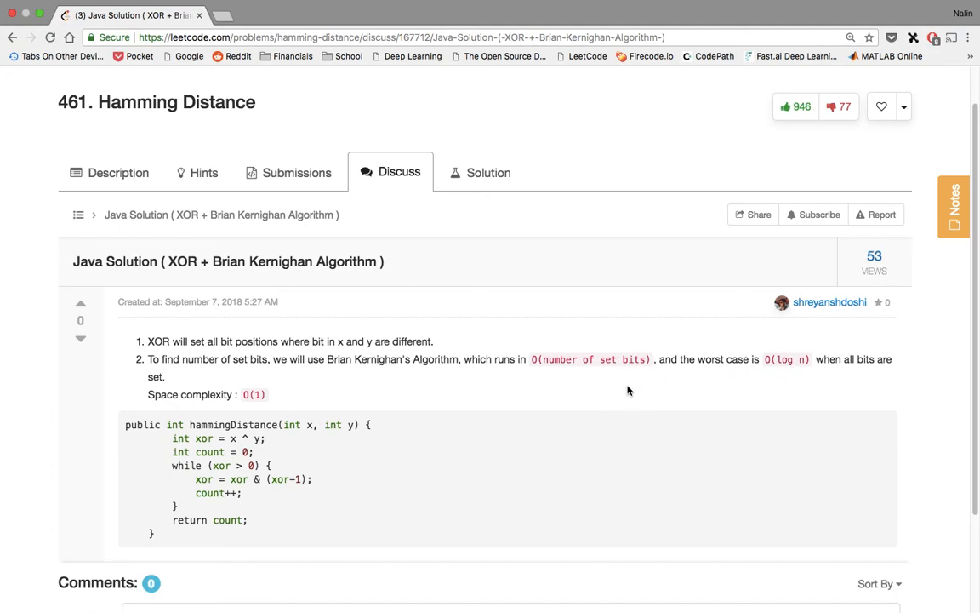
double_click(787, 357)
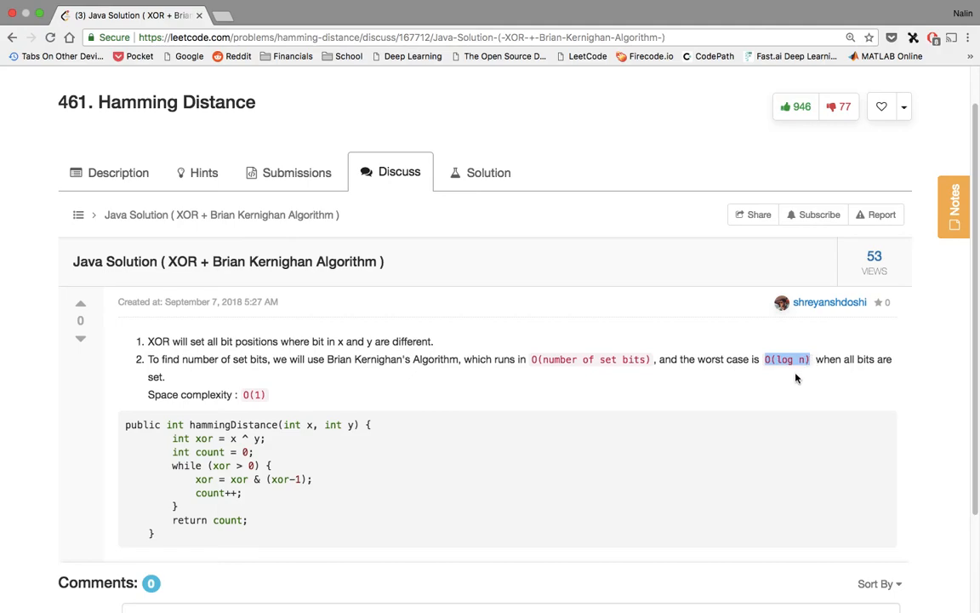
mouse_move(774, 388)
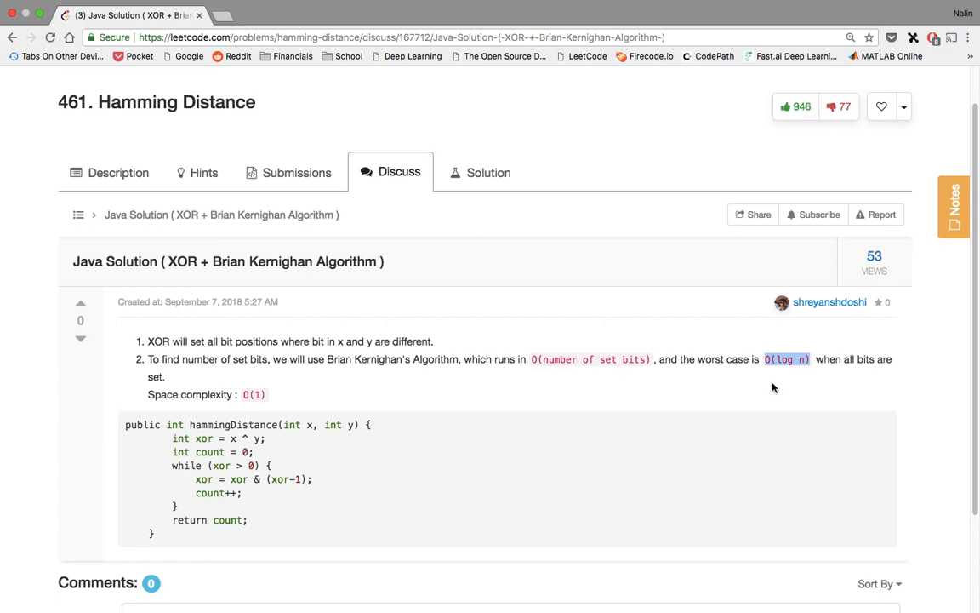
mouse_move(770, 391)
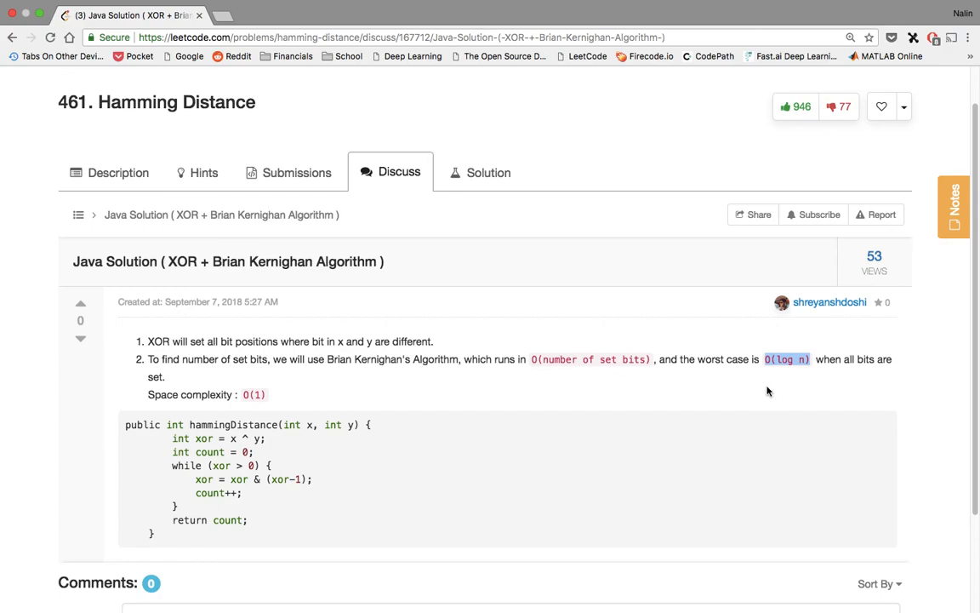
mouse_move(755, 395)
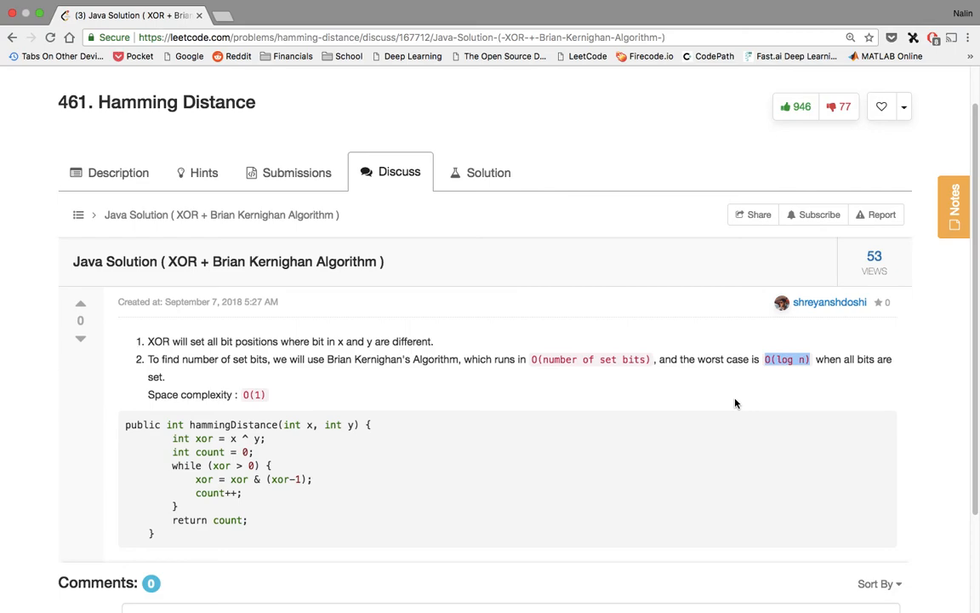
mouse_move(734, 405)
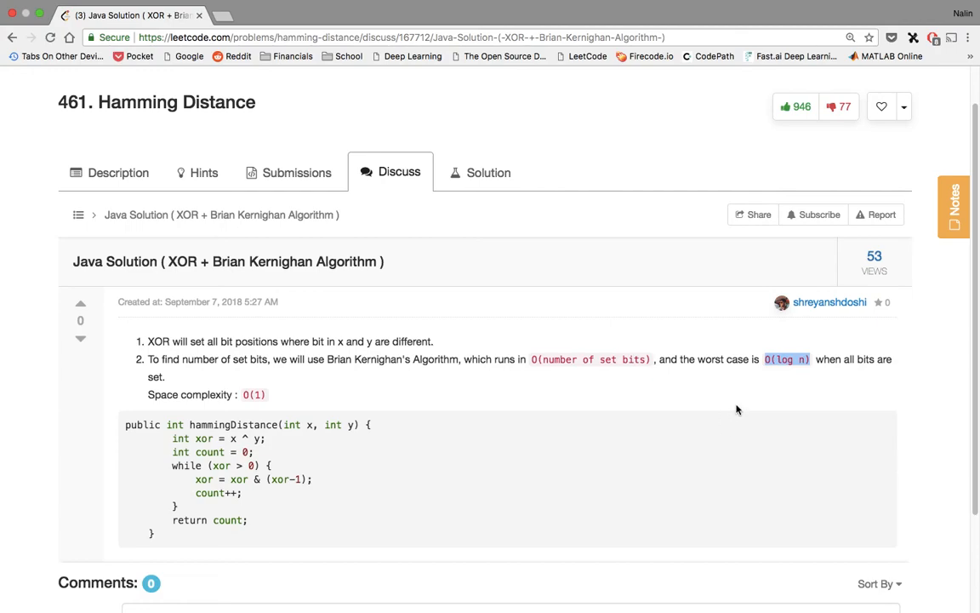
mouse_move(834, 366)
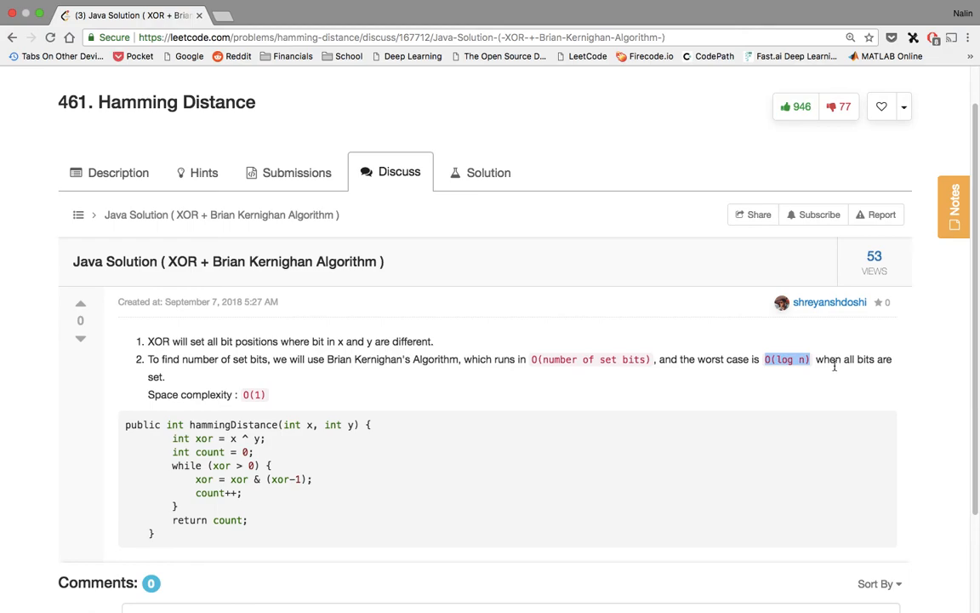
mouse_move(821, 384)
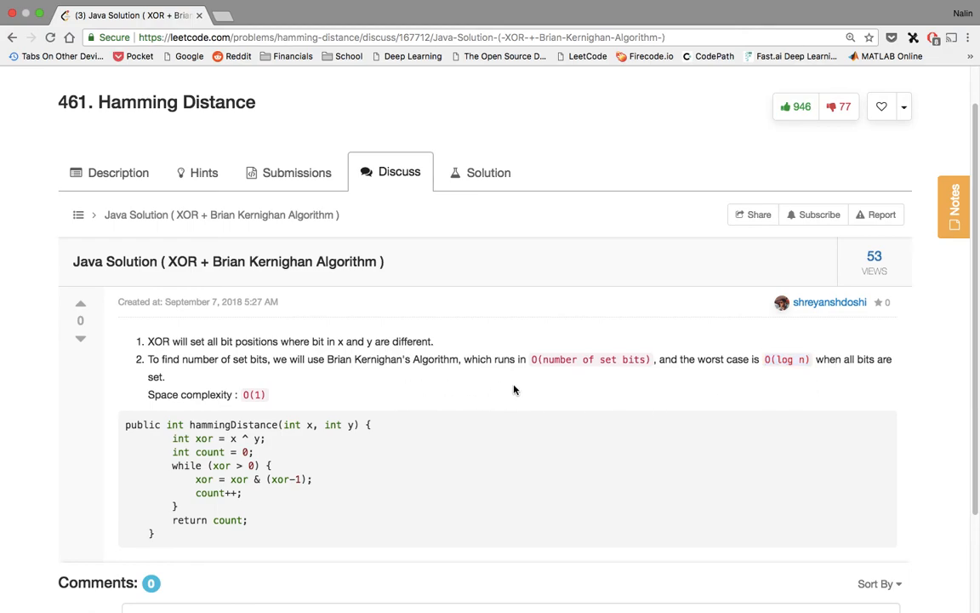
mouse_move(729, 376)
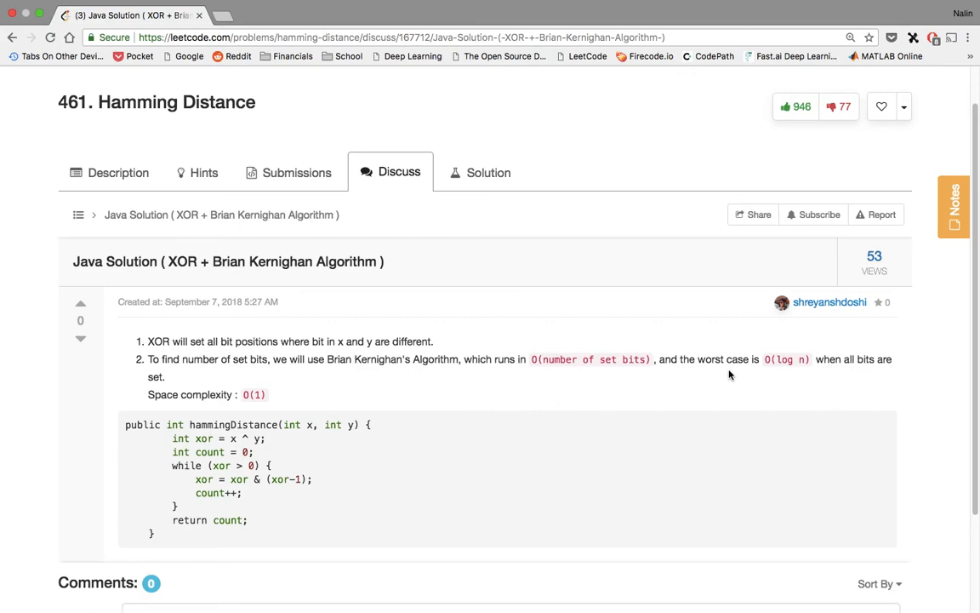
Step: Continue through the post's complexity notes down to its Java code
double_click(555, 359)
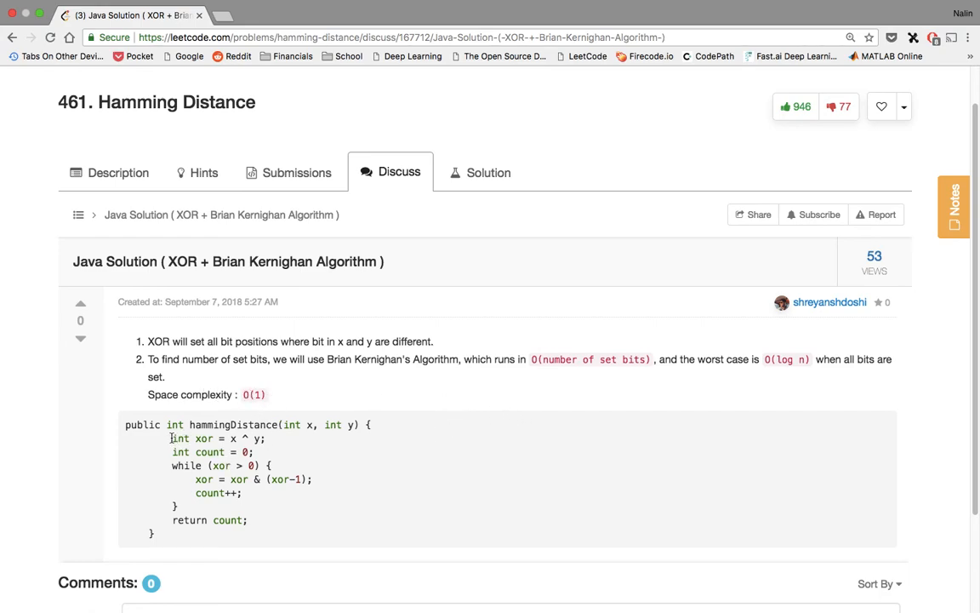
scroll(down, 3)
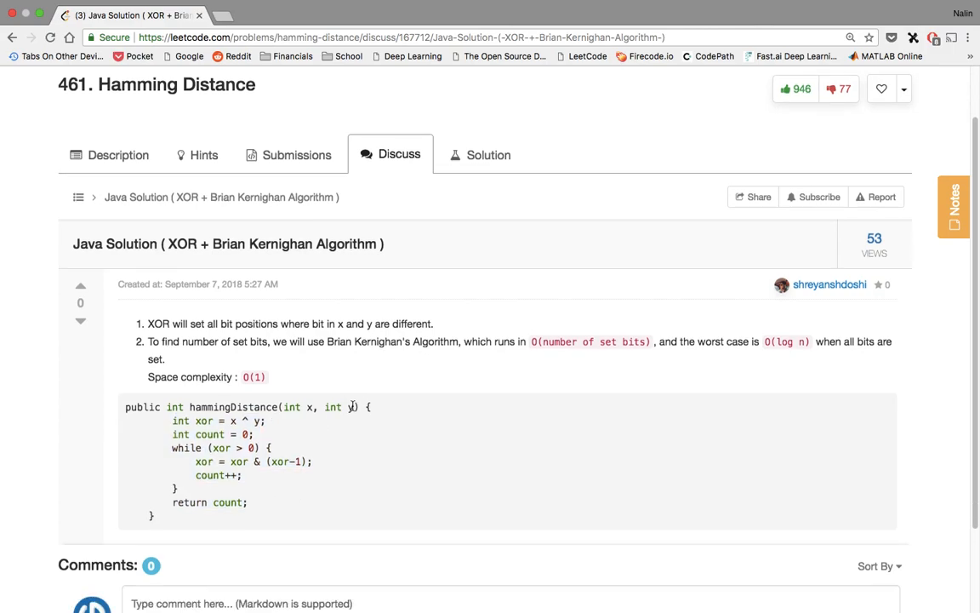
scroll(down, 3)
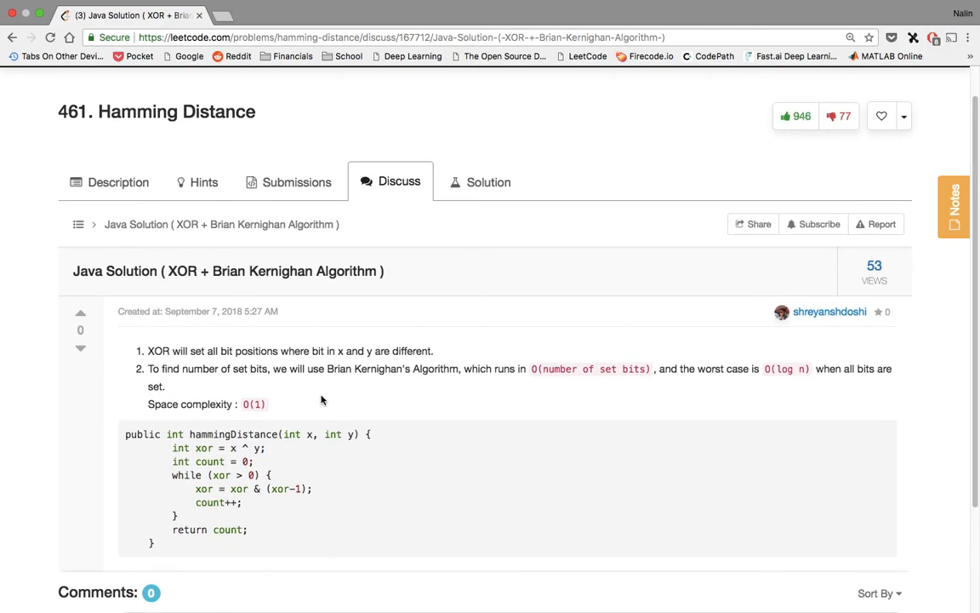
mouse_move(357, 190)
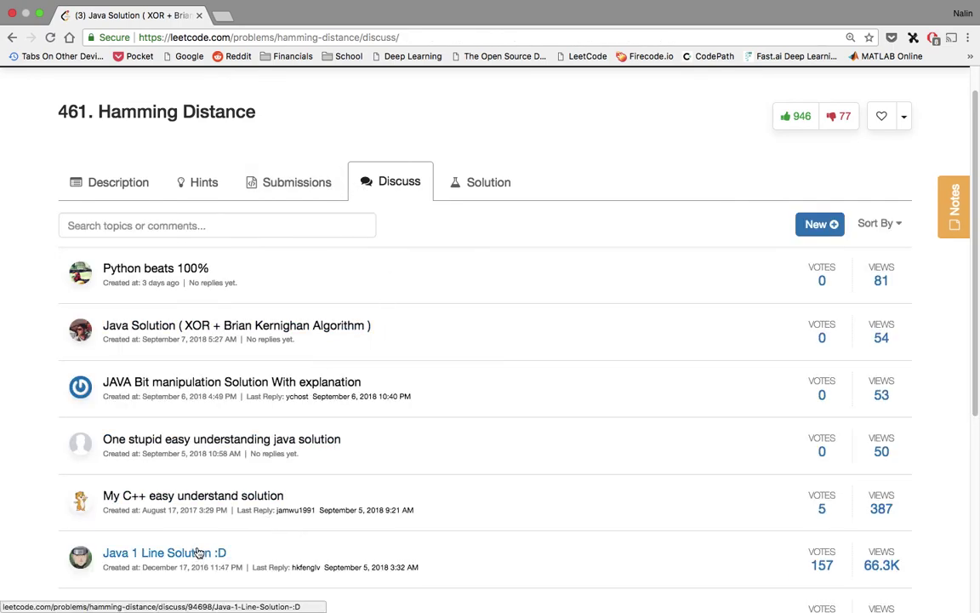
click(163, 551)
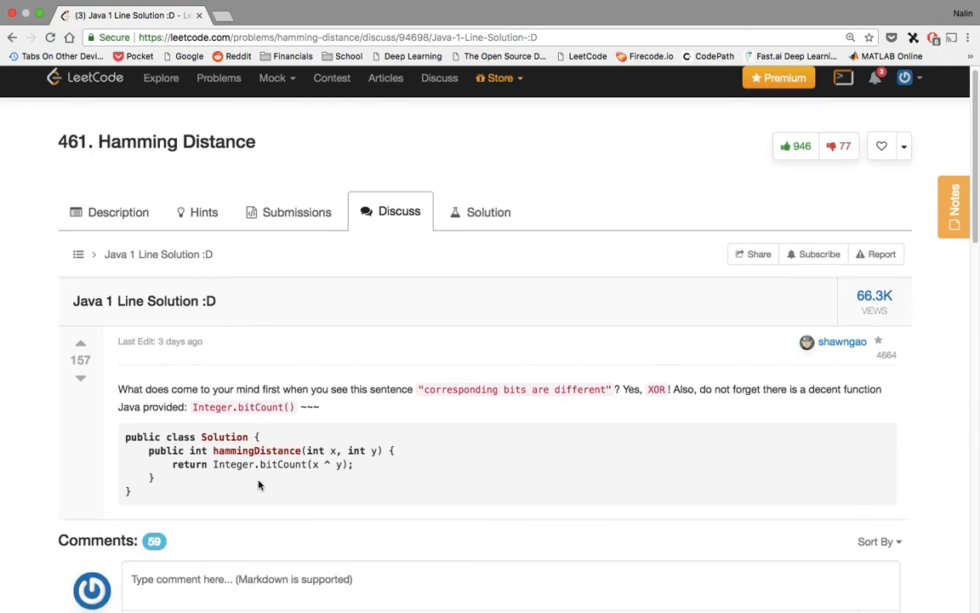
mouse_move(313, 442)
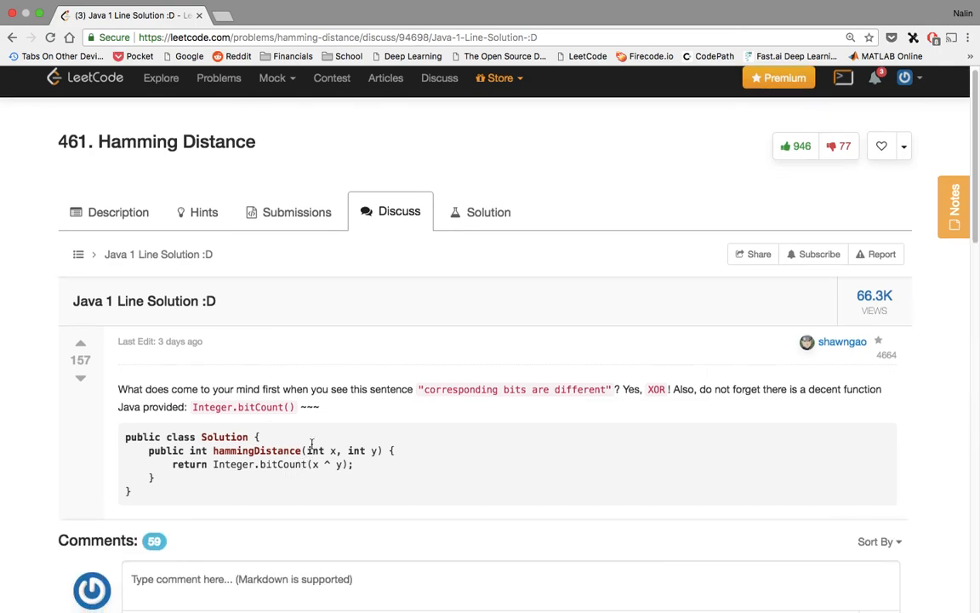
mouse_move(303, 395)
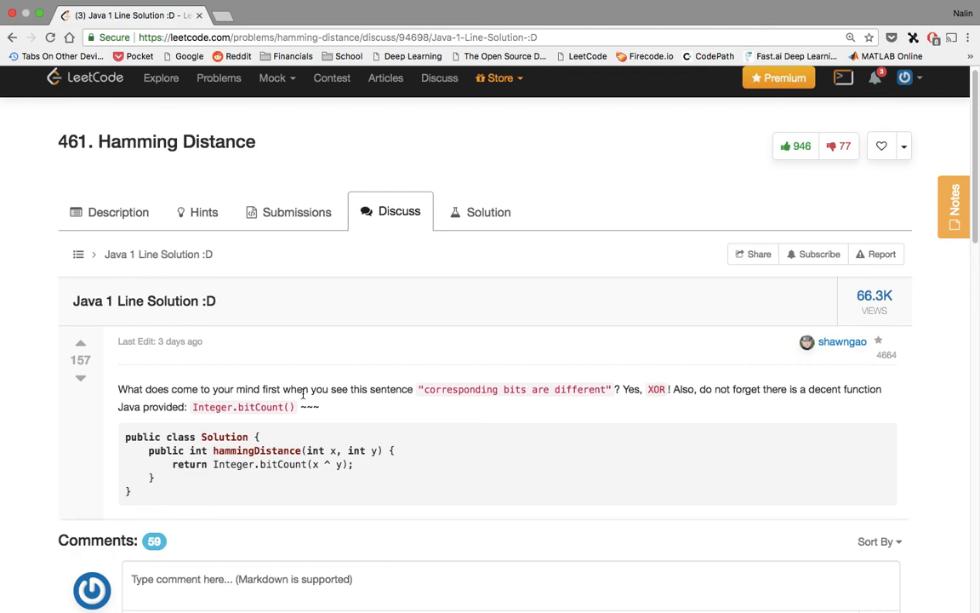
mouse_move(234, 407)
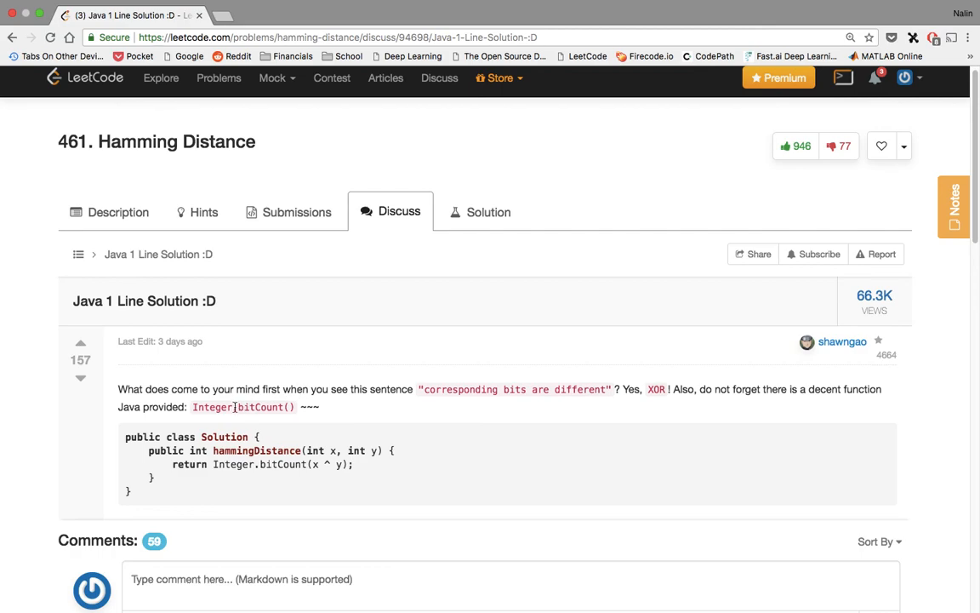
mouse_move(374, 277)
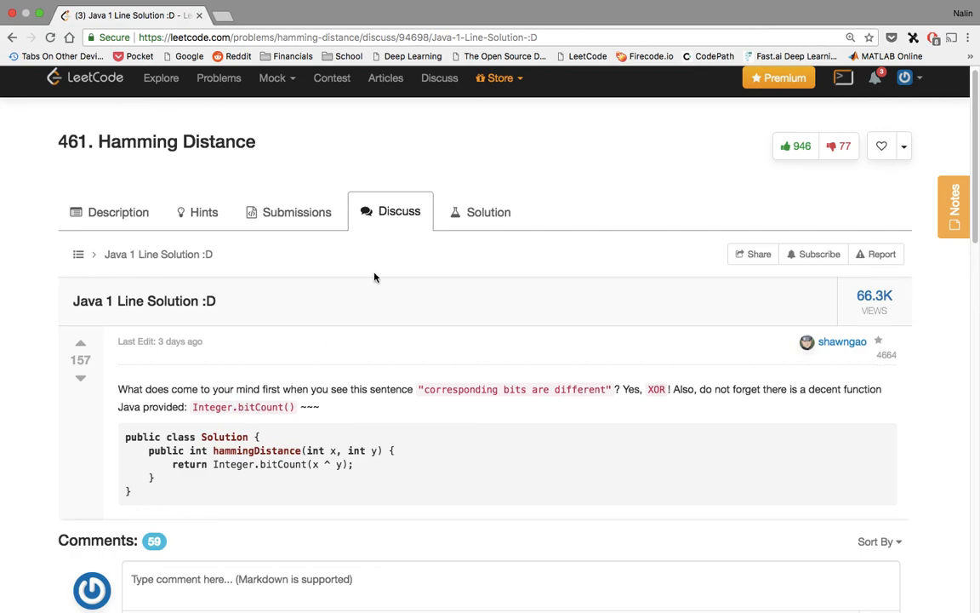
mouse_move(390, 223)
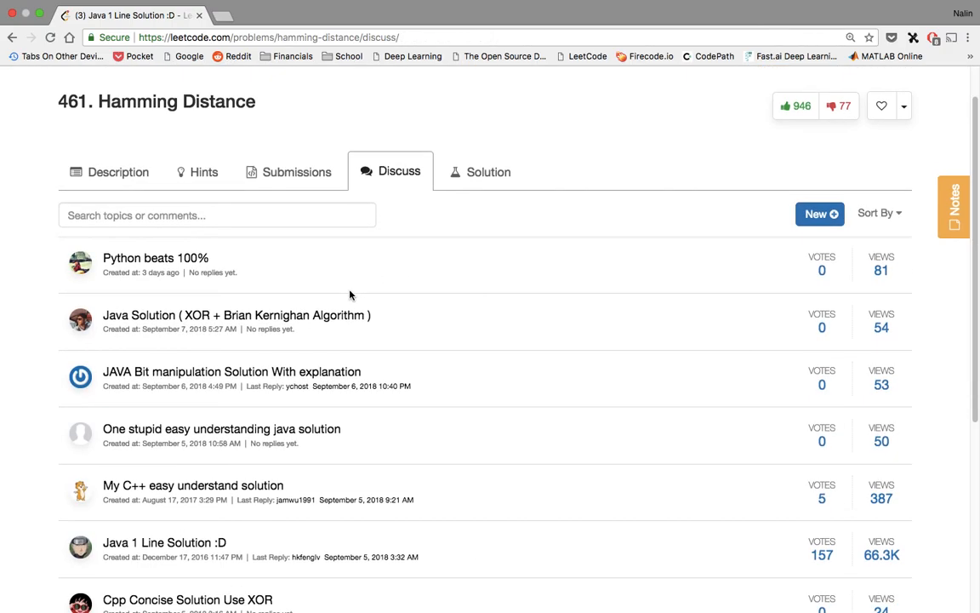
scroll(down, 3)
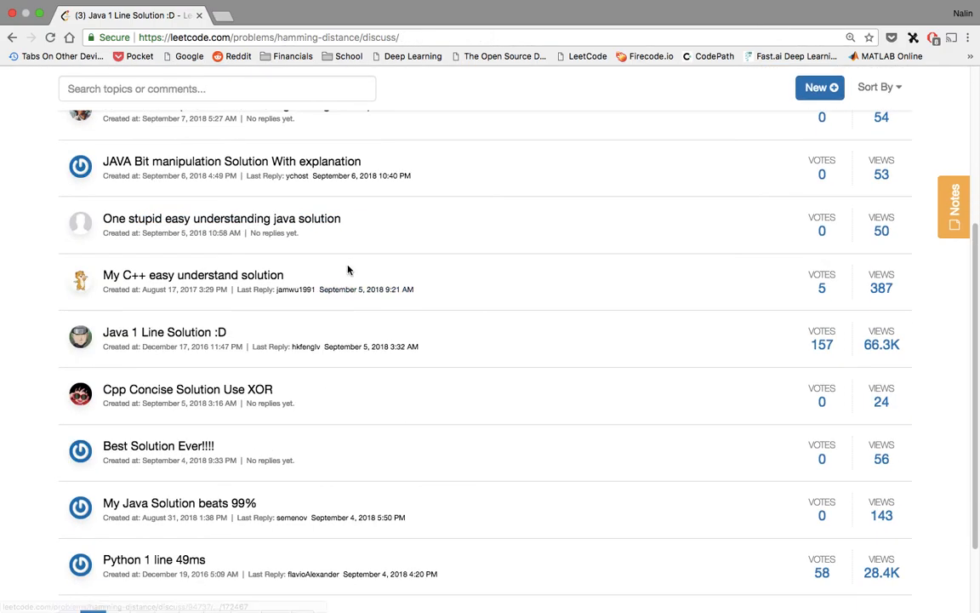
scroll(down, 3)
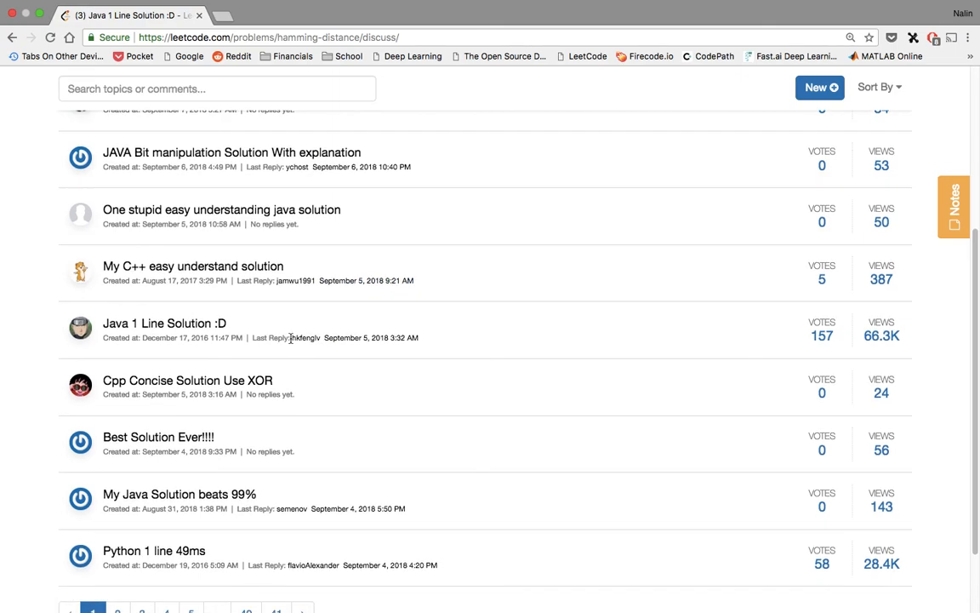
scroll(down, 3)
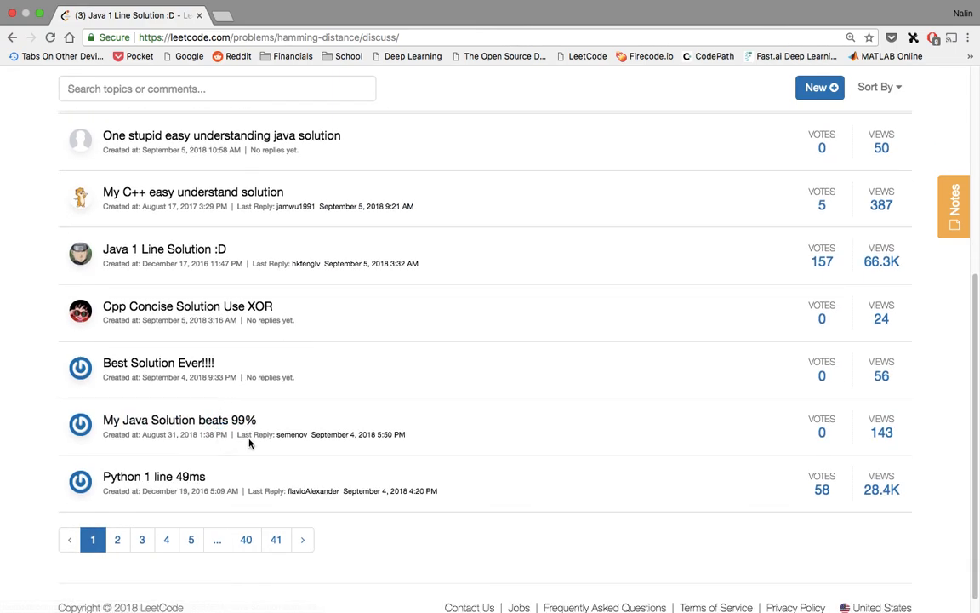
mouse_move(201, 486)
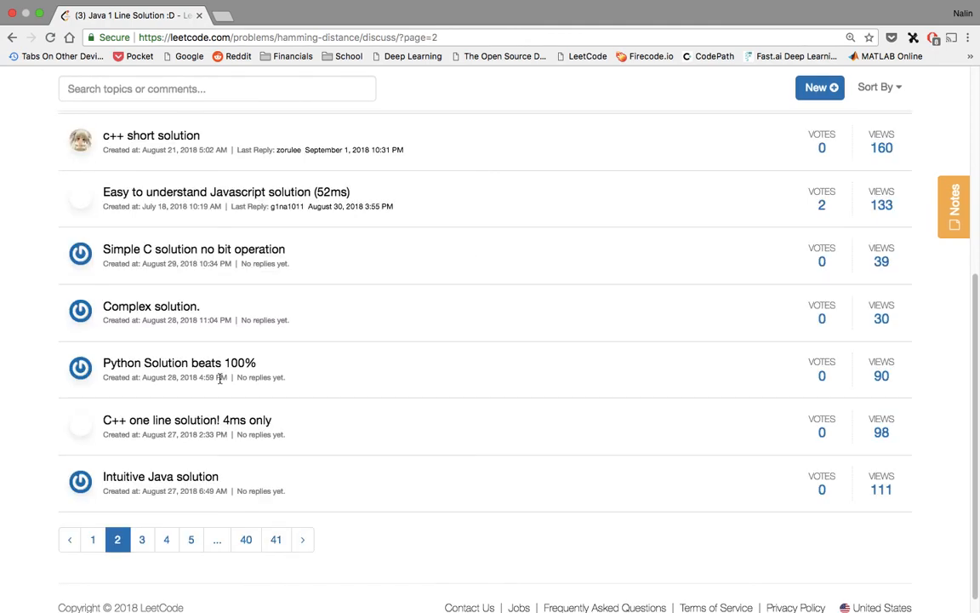
scroll(up, 3)
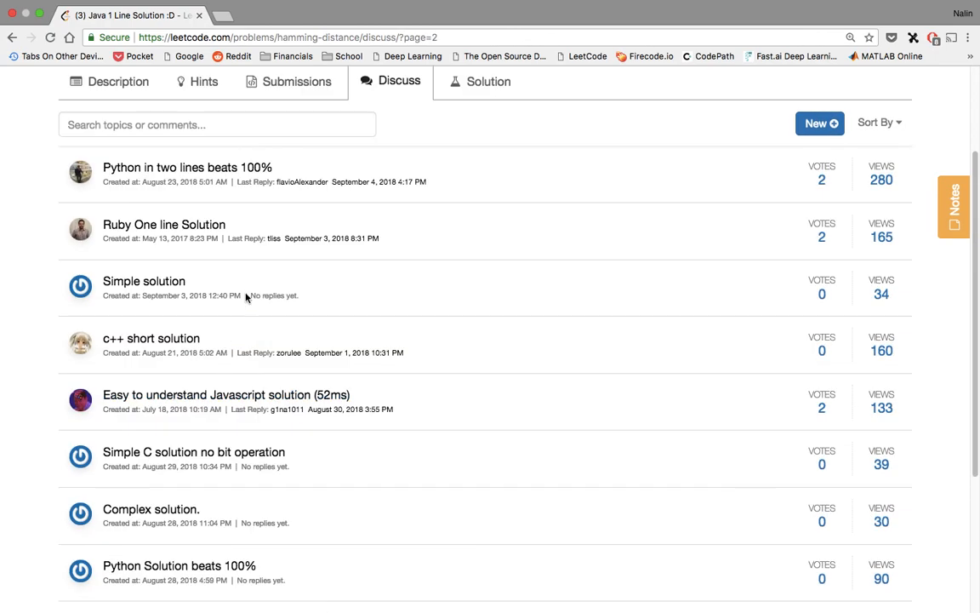
mouse_move(187, 166)
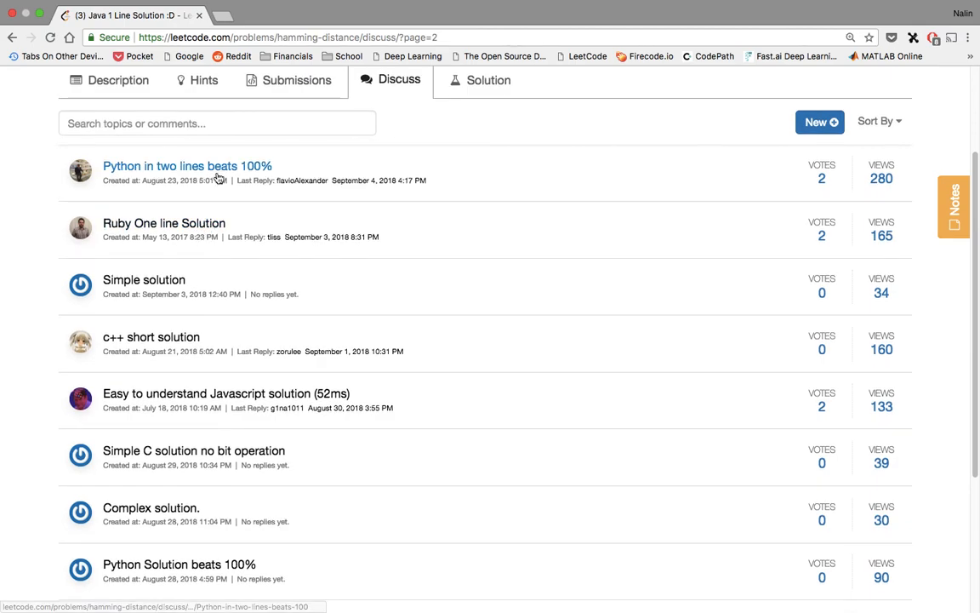
click(187, 165)
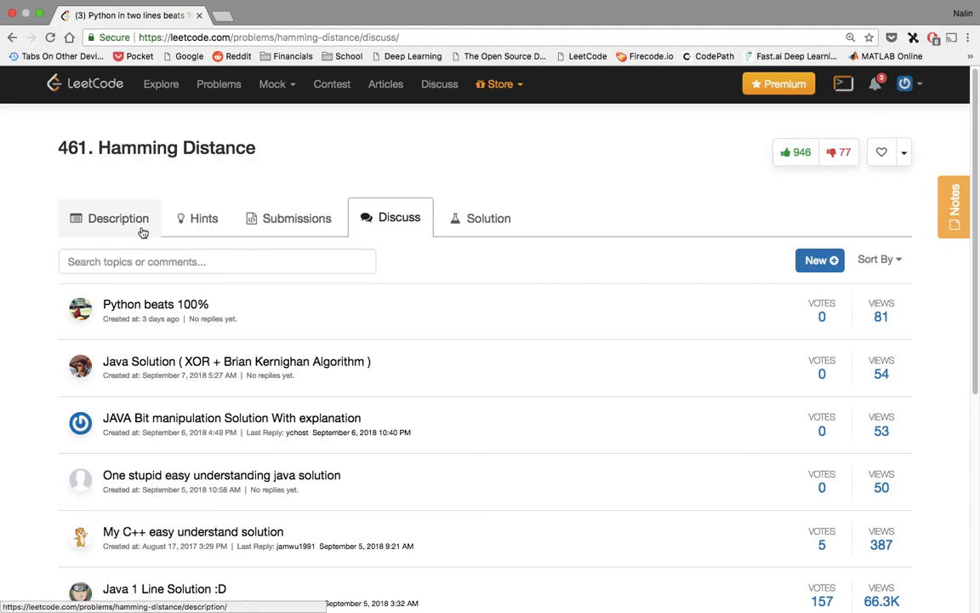
Step: Return to the Description and scroll to the editor's Java XOR mask-and-shift solution
click(117, 218)
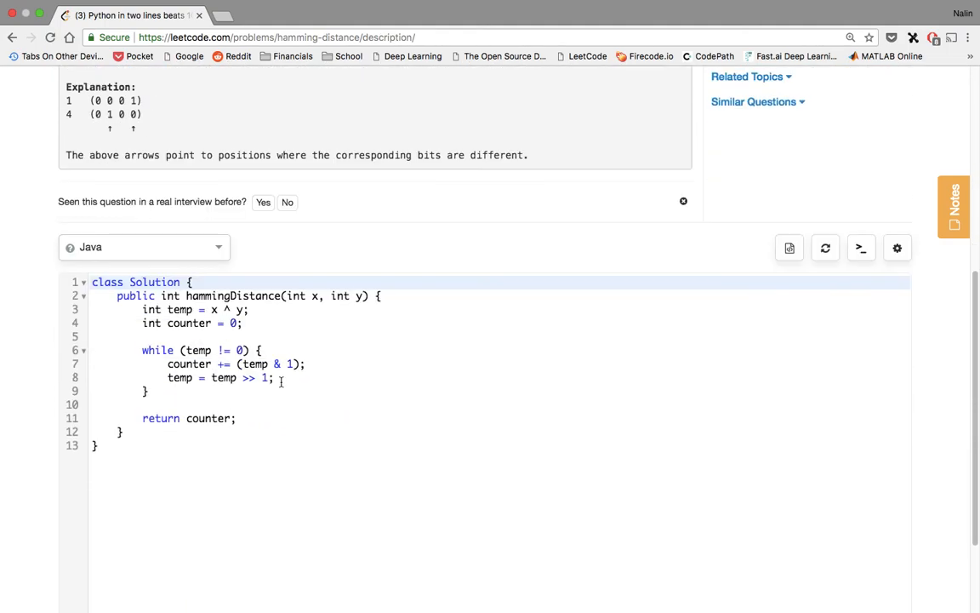
scroll(up, 3)
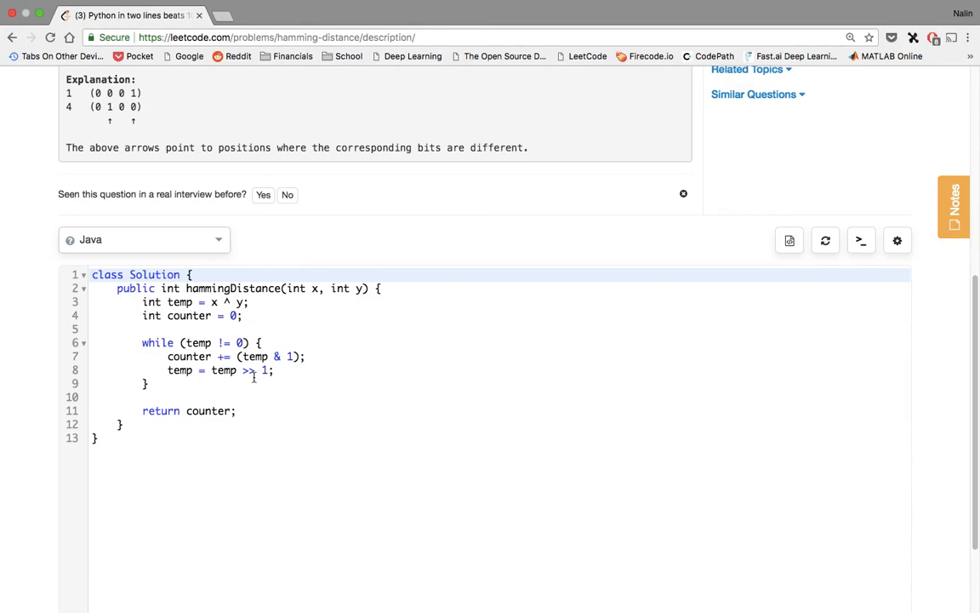
mouse_move(250, 378)
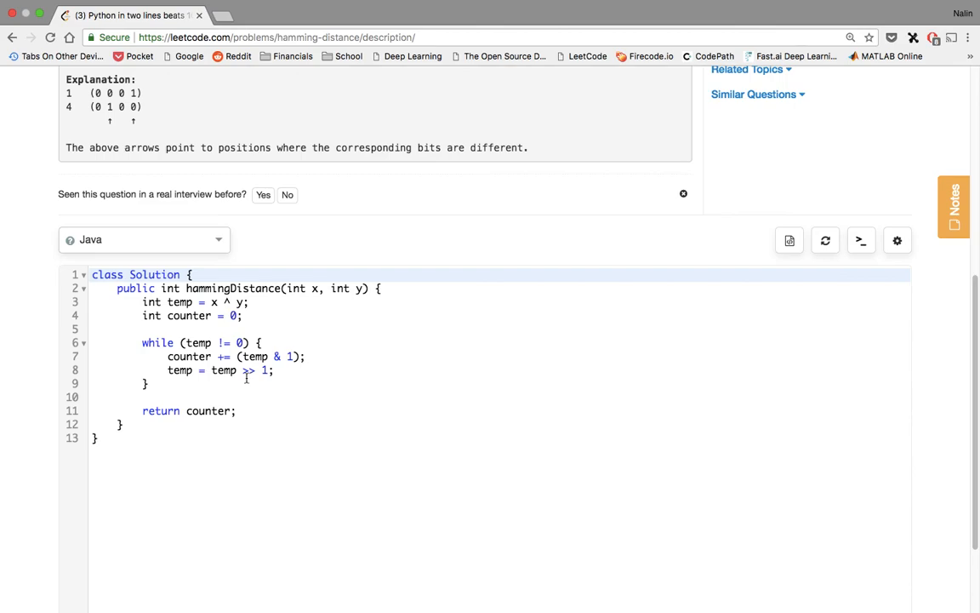
mouse_move(231, 380)
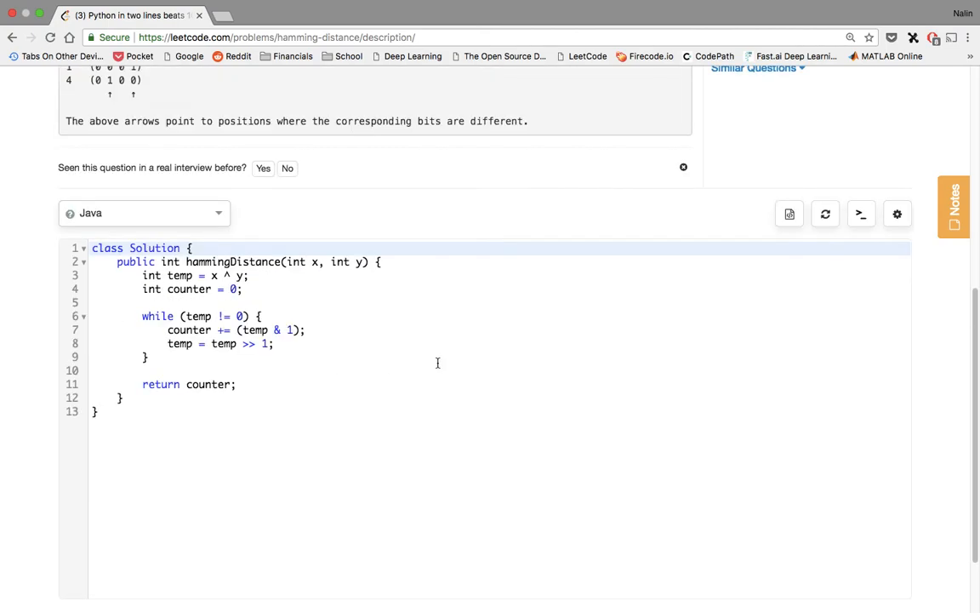
scroll(down, 3)
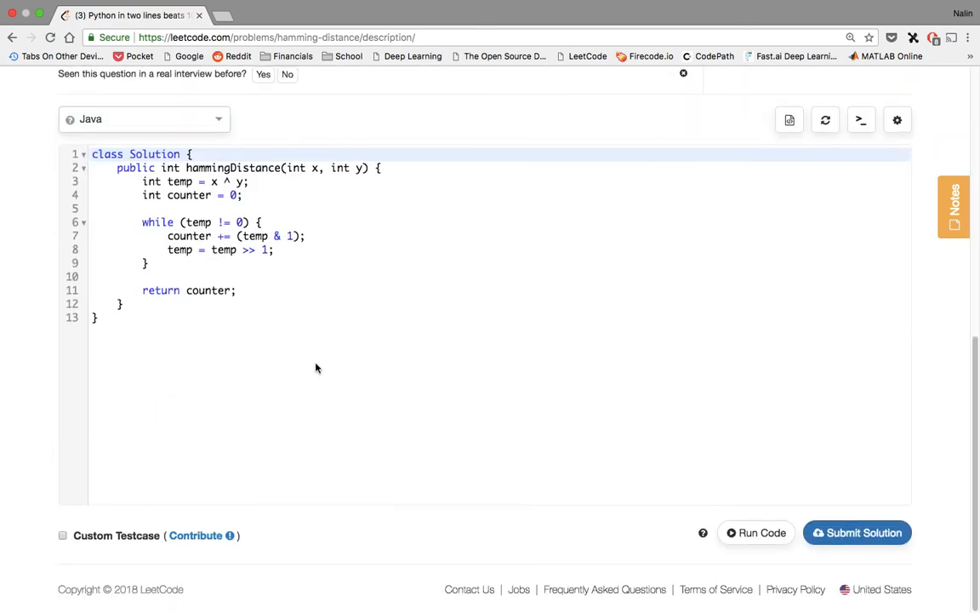